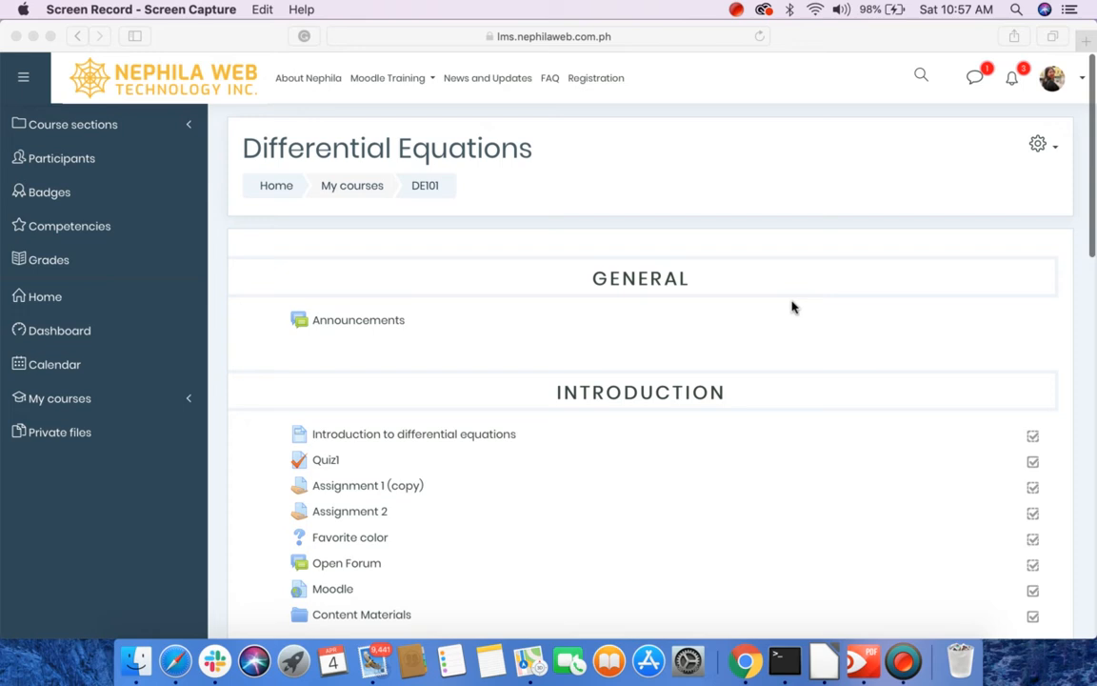
Turn editing on for the Differential Equations course and scroll to the empty Topic 5 section.
{"action": "left_click", "coordinate": [1036, 144]}
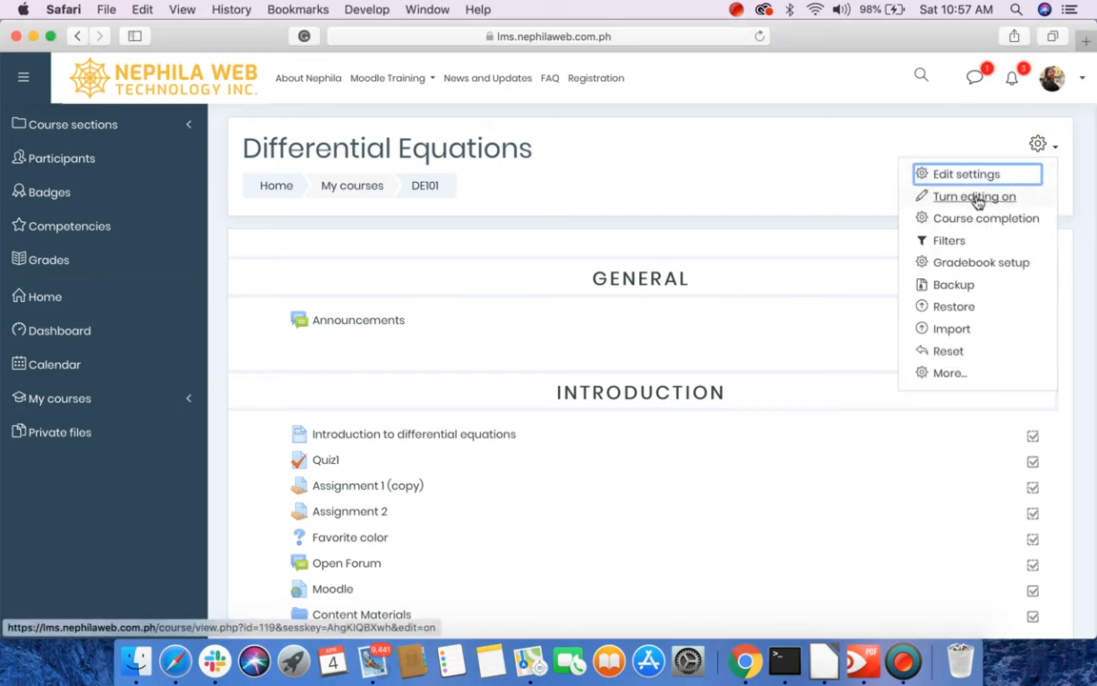
{"action": "left_click", "coordinate": [973, 196]}
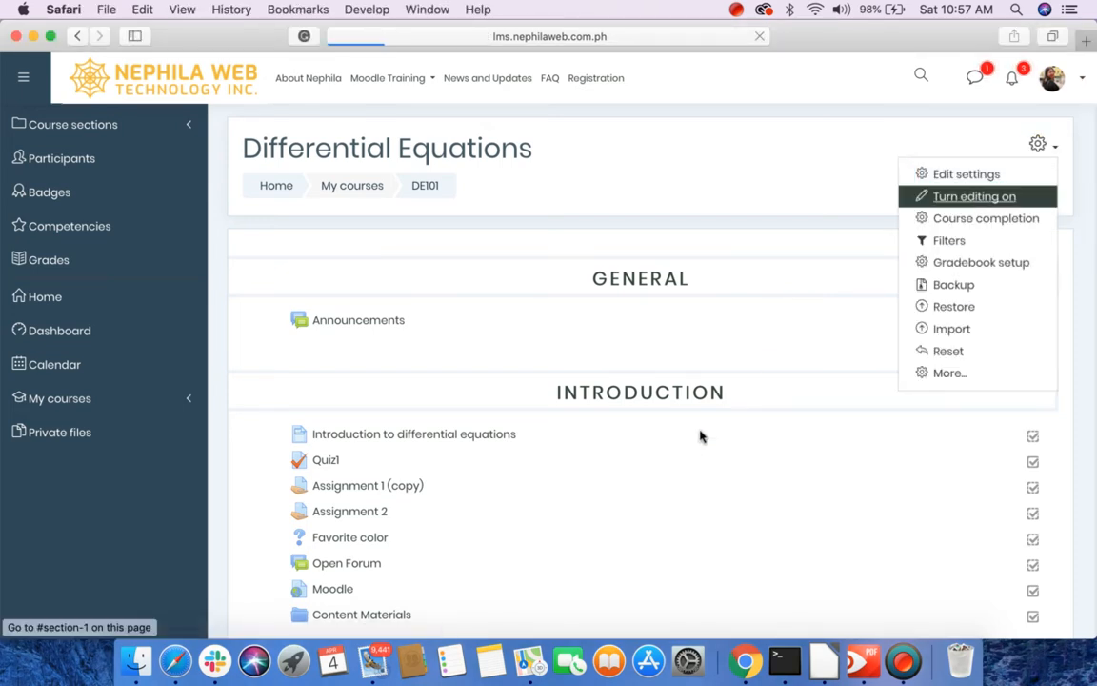
{"action": "left_click", "coordinate": [973, 196]}
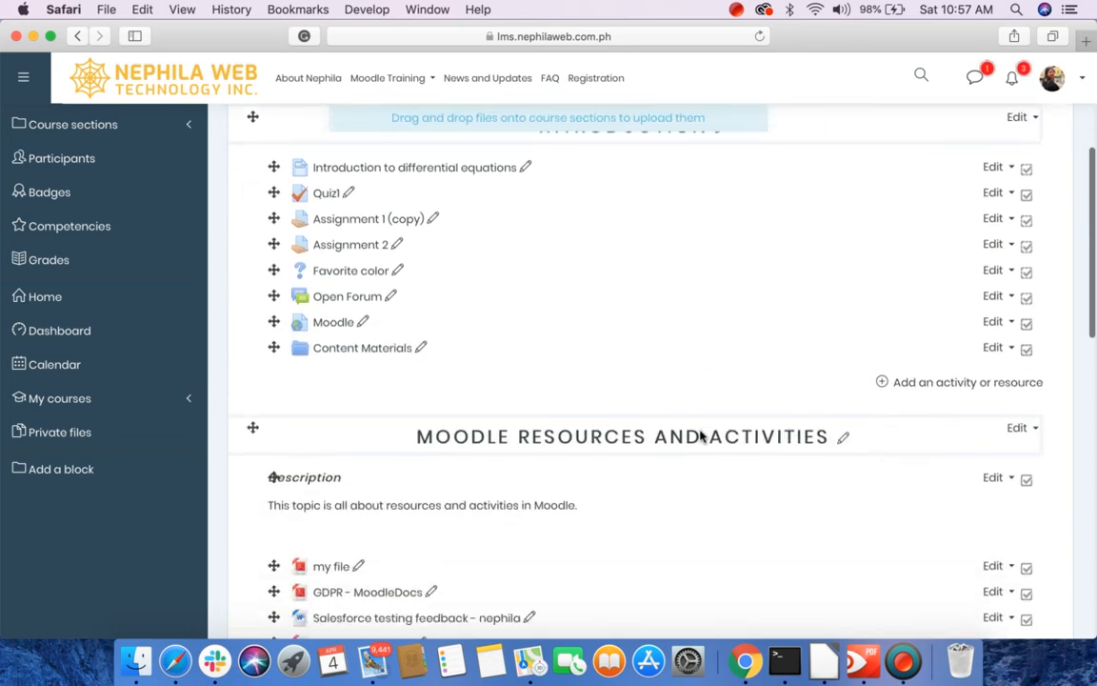
{"action": "scroll", "scroll_direction": "down", "scroll_amount": 3}
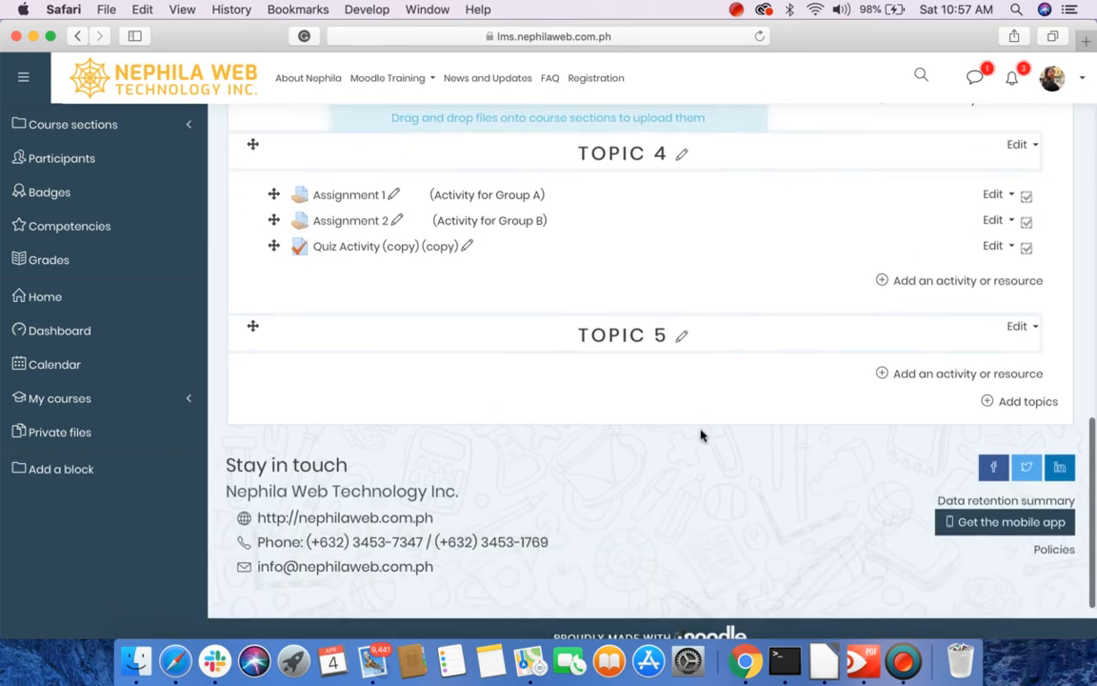
{"action": "scroll", "scroll_direction": "down", "scroll_amount": 3}
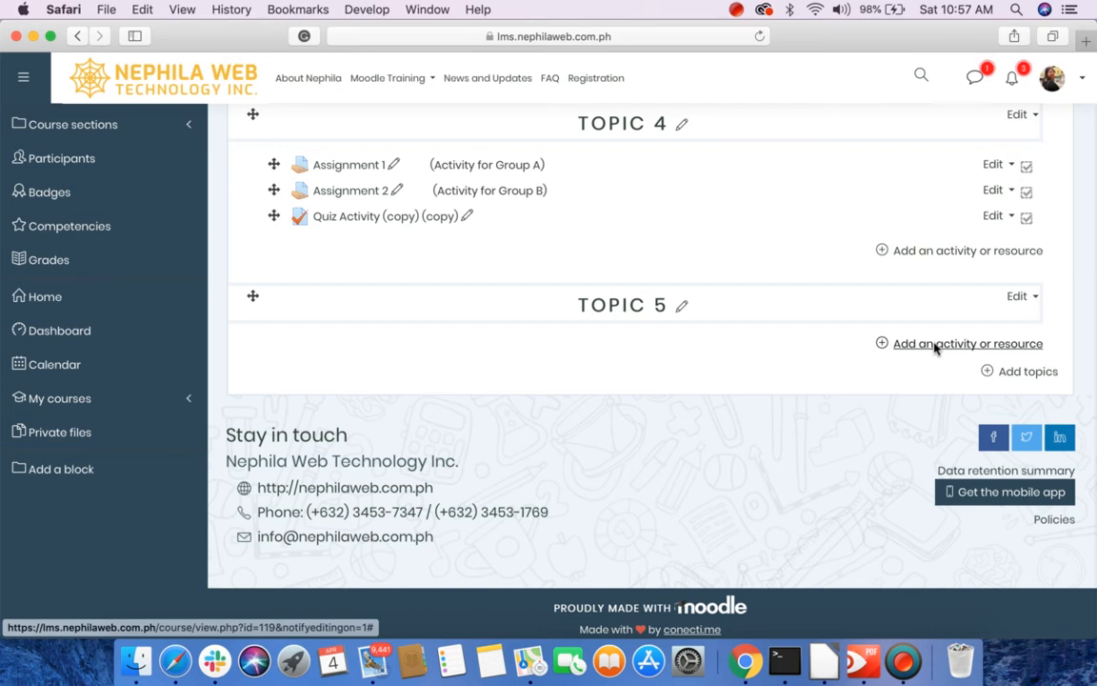
Start adding an activity to Topic 5 and choose Glossary in the activity chooser.
{"action": "left_click", "coordinate": [967, 343]}
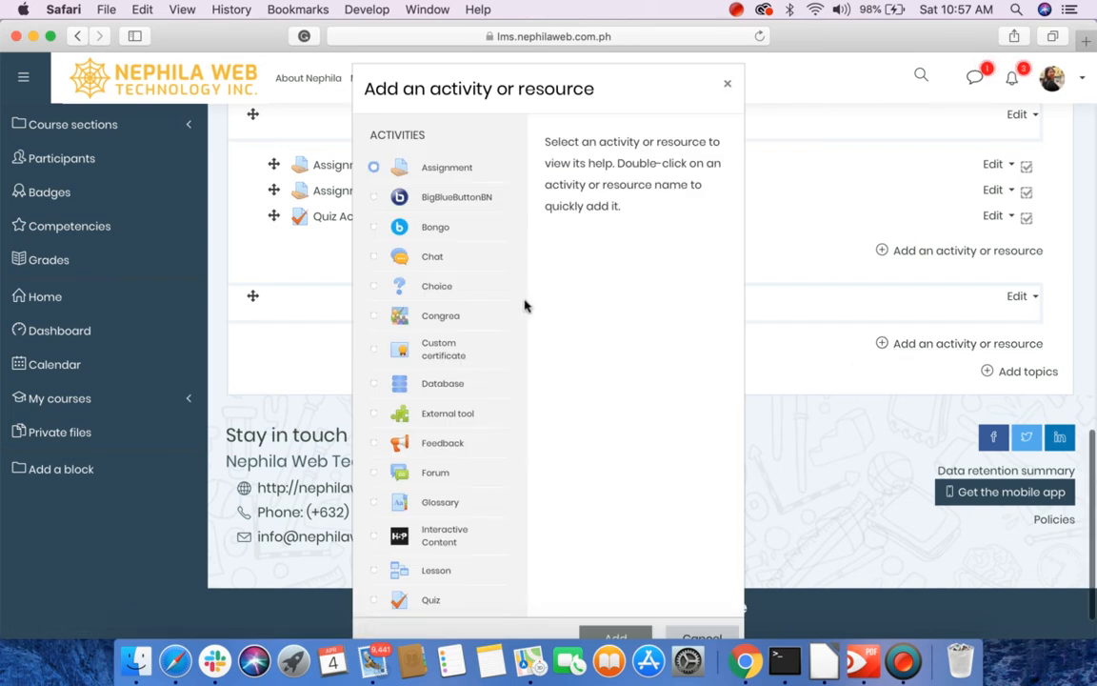
{"action": "scroll", "scroll_direction": "down", "scroll_amount": 3}
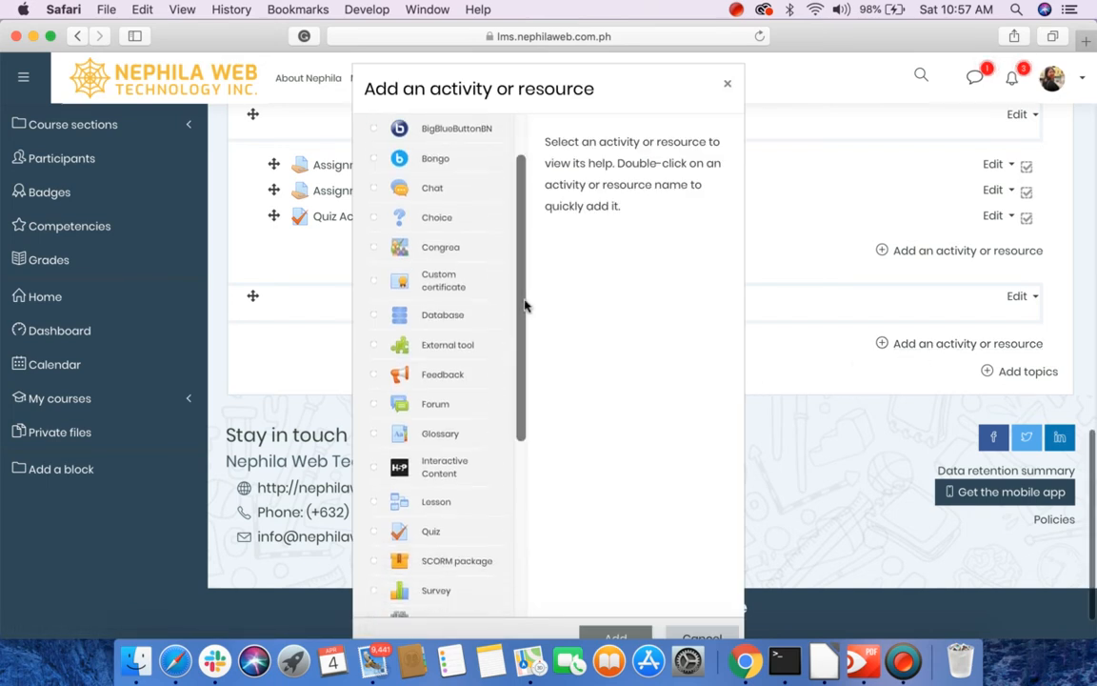
{"action": "scroll", "scroll_direction": "down", "scroll_amount": 3}
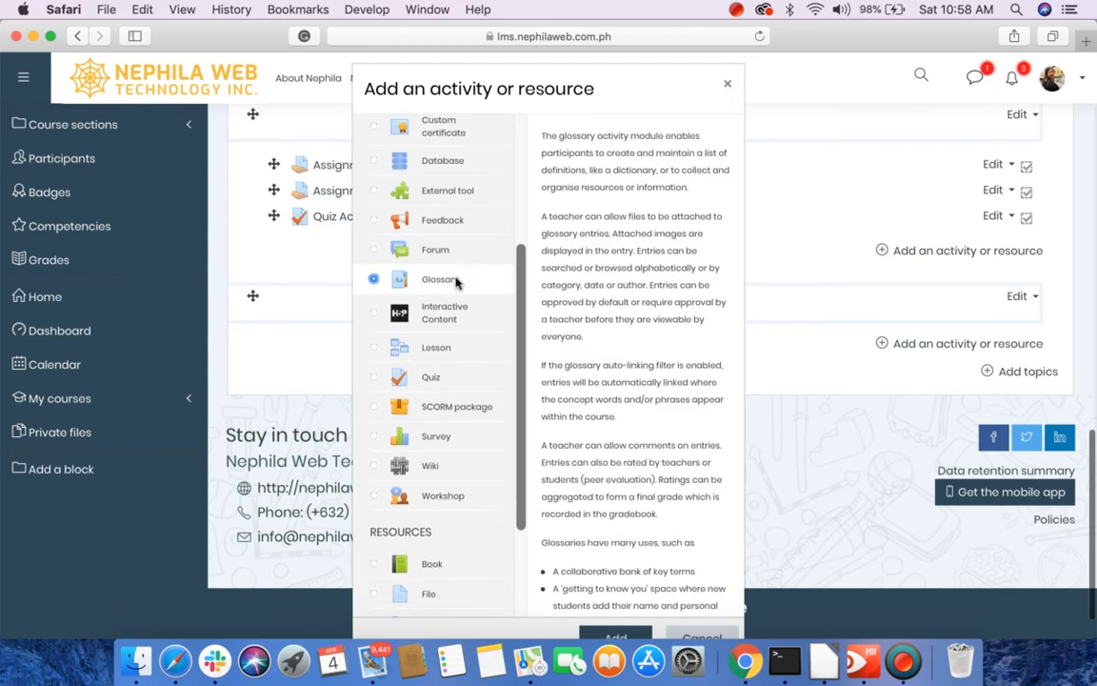
{"action": "scroll", "scroll_direction": "down", "scroll_amount": 3}
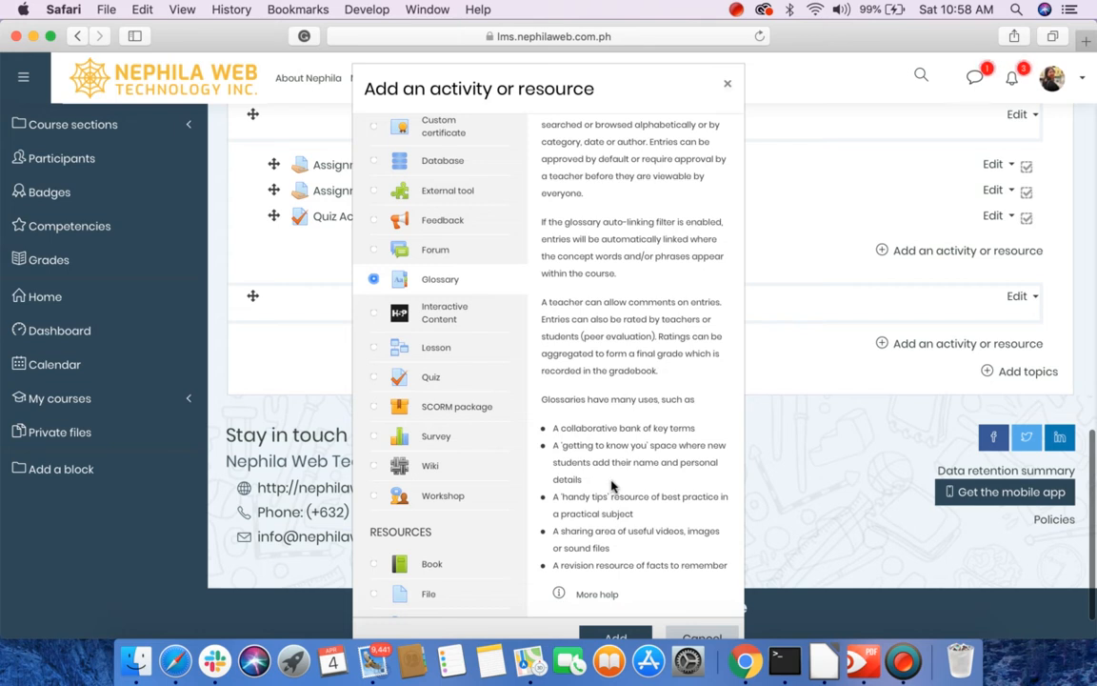
{"action": "mouse_move", "coordinate": [667, 541]}
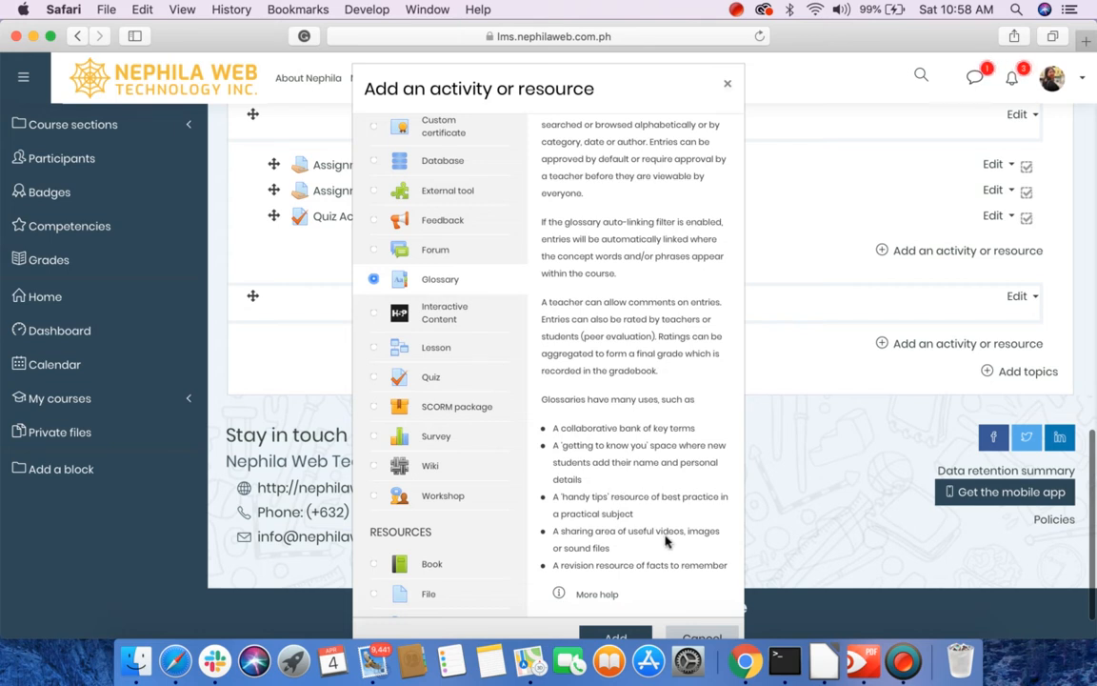
{"action": "mouse_move", "coordinate": [666, 550]}
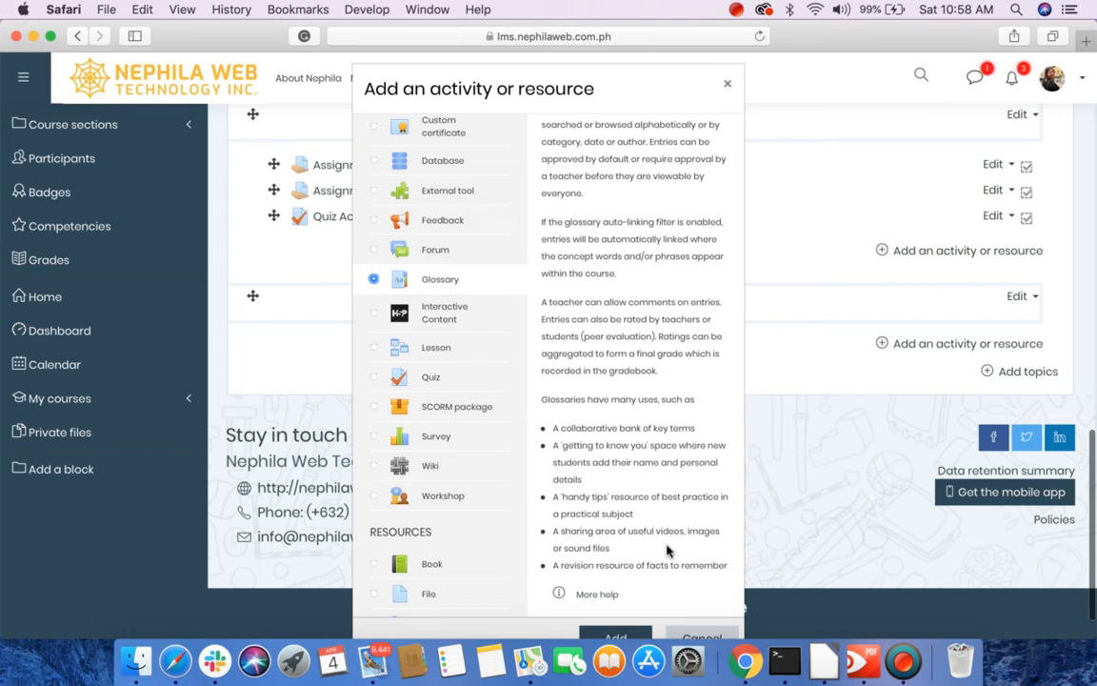
{"action": "mouse_move", "coordinate": [663, 590]}
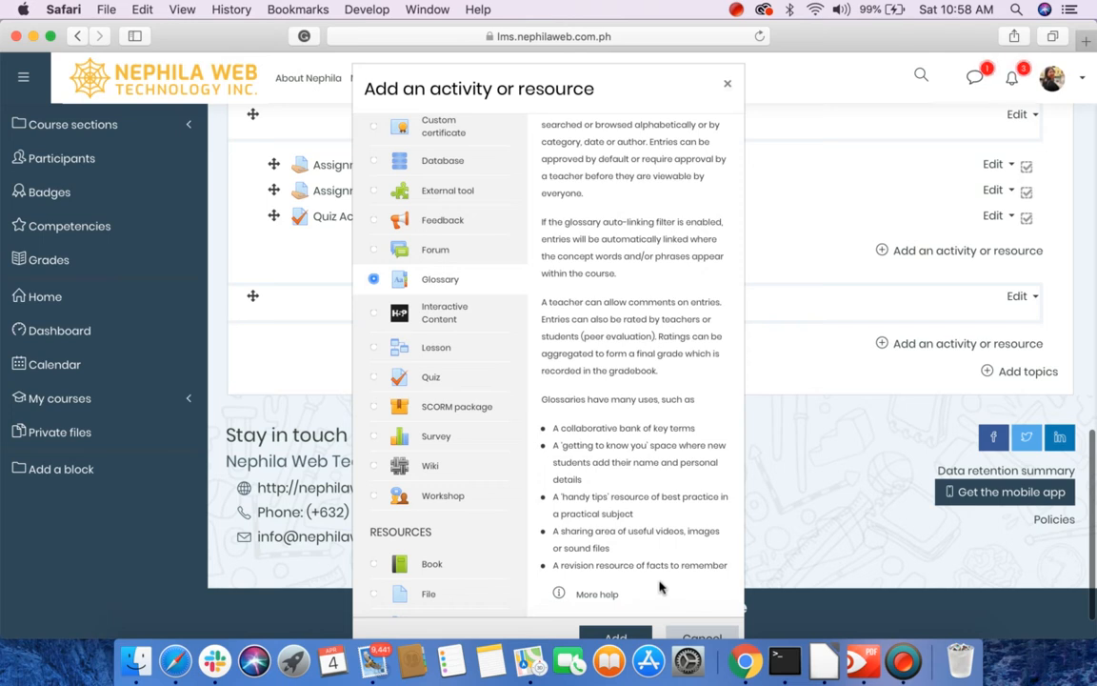
{"action": "left_click", "coordinate": [615, 636]}
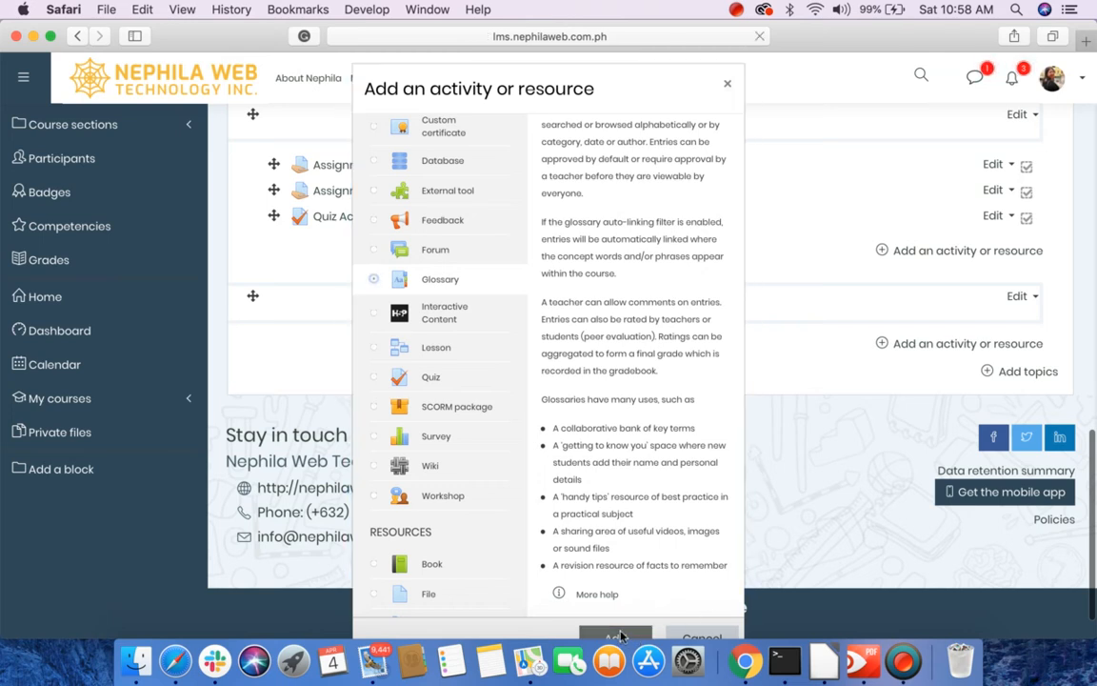
Add the glossary, opening the 'Adding a new Glossary to Topic 5' form with all sections expanded.
{"action": "left_click", "coordinate": [617, 632]}
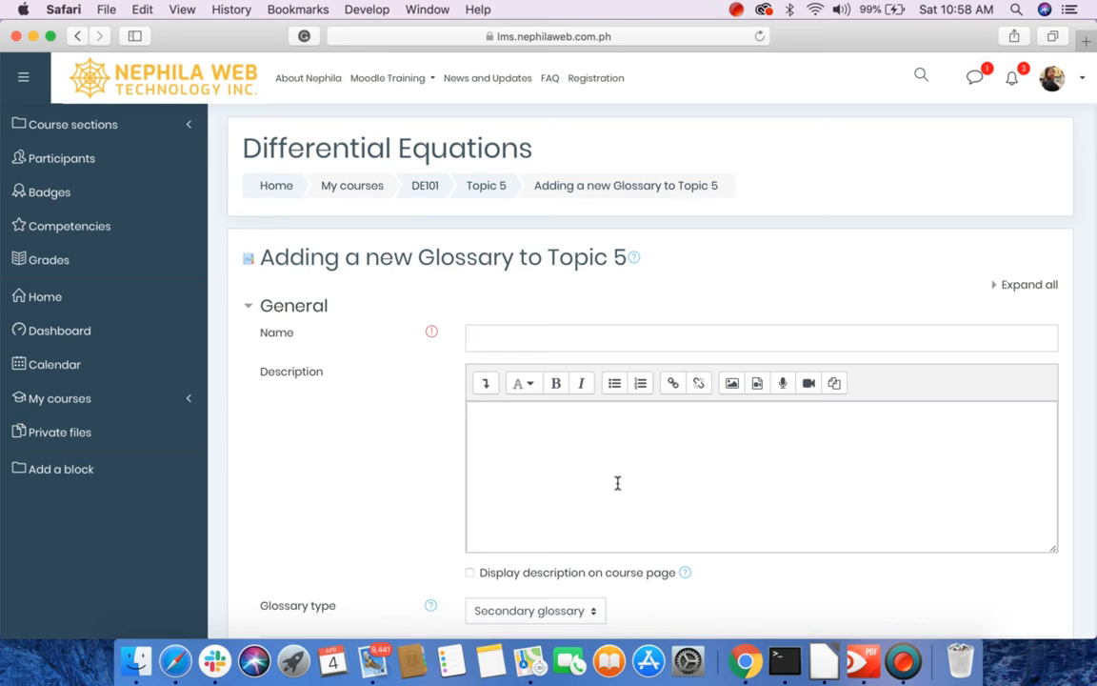
{"action": "mouse_move", "coordinate": [629, 471]}
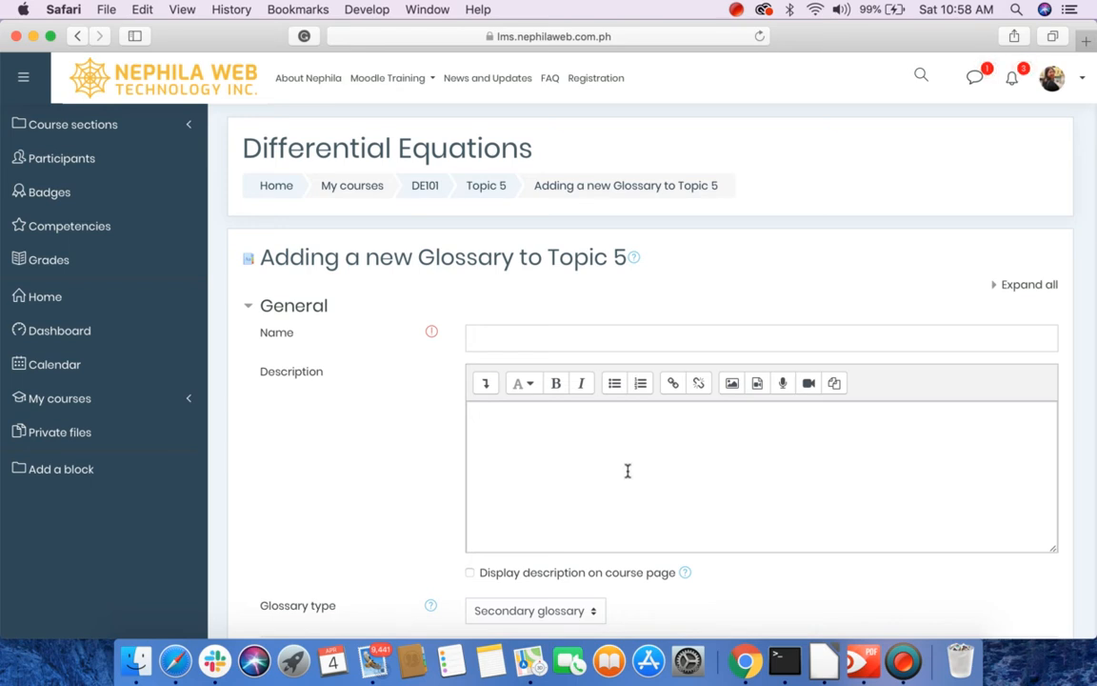
{"action": "mouse_move", "coordinate": [1029, 286]}
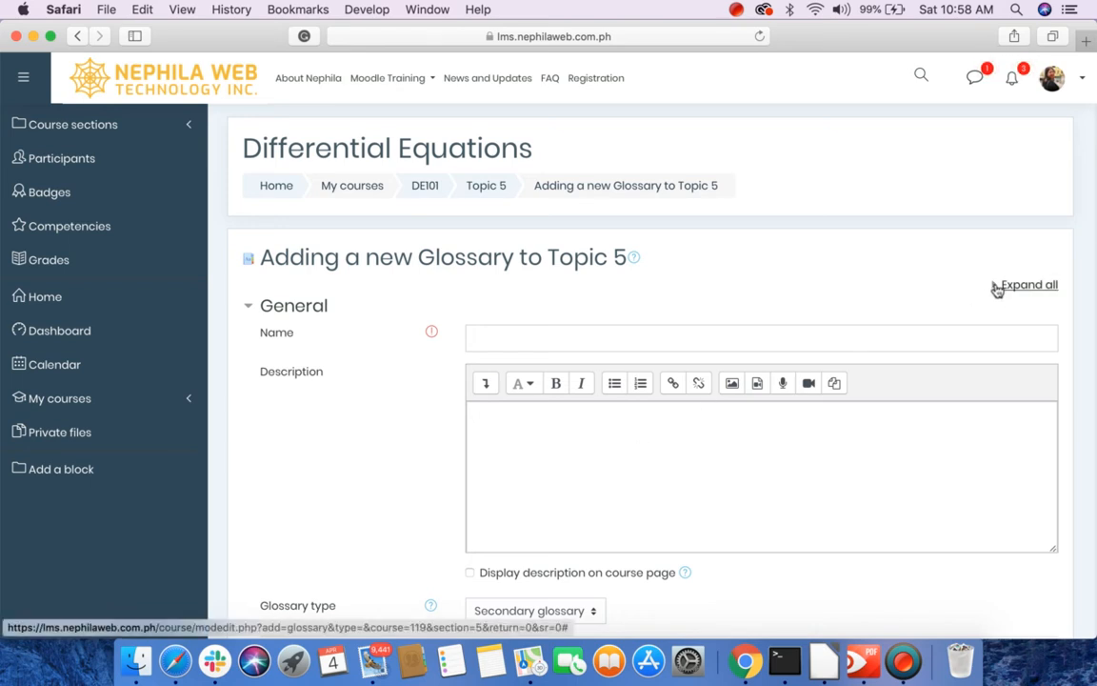
{"action": "scroll", "scroll_direction": "down", "scroll_amount": 3}
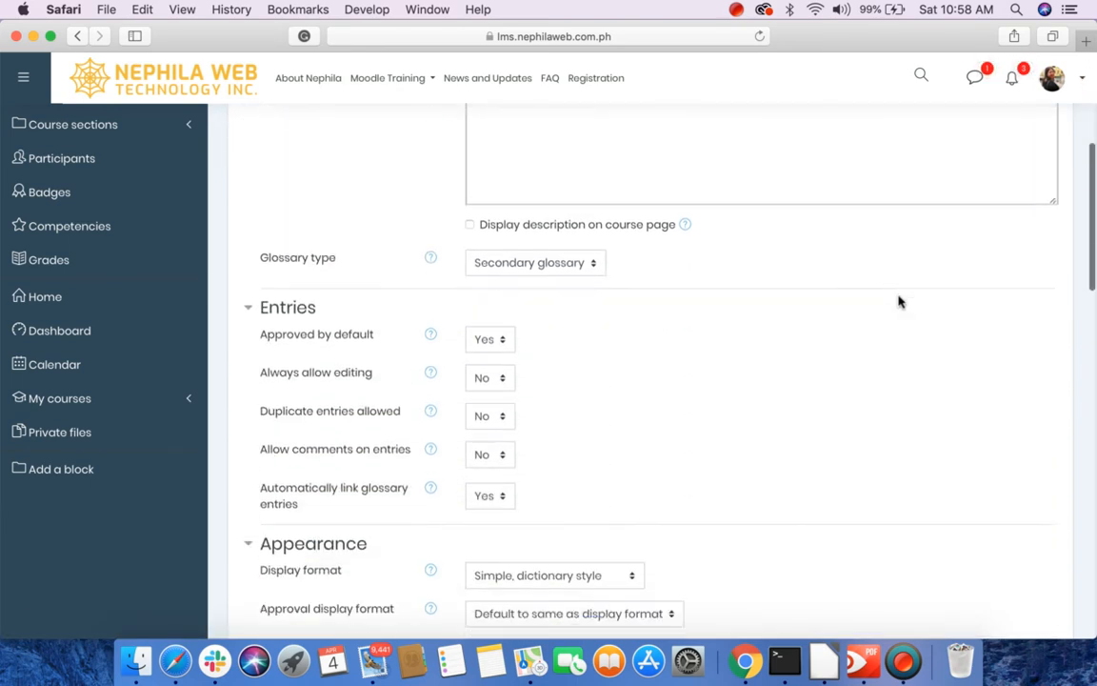
{"action": "scroll", "scroll_direction": "down", "scroll_amount": 3}
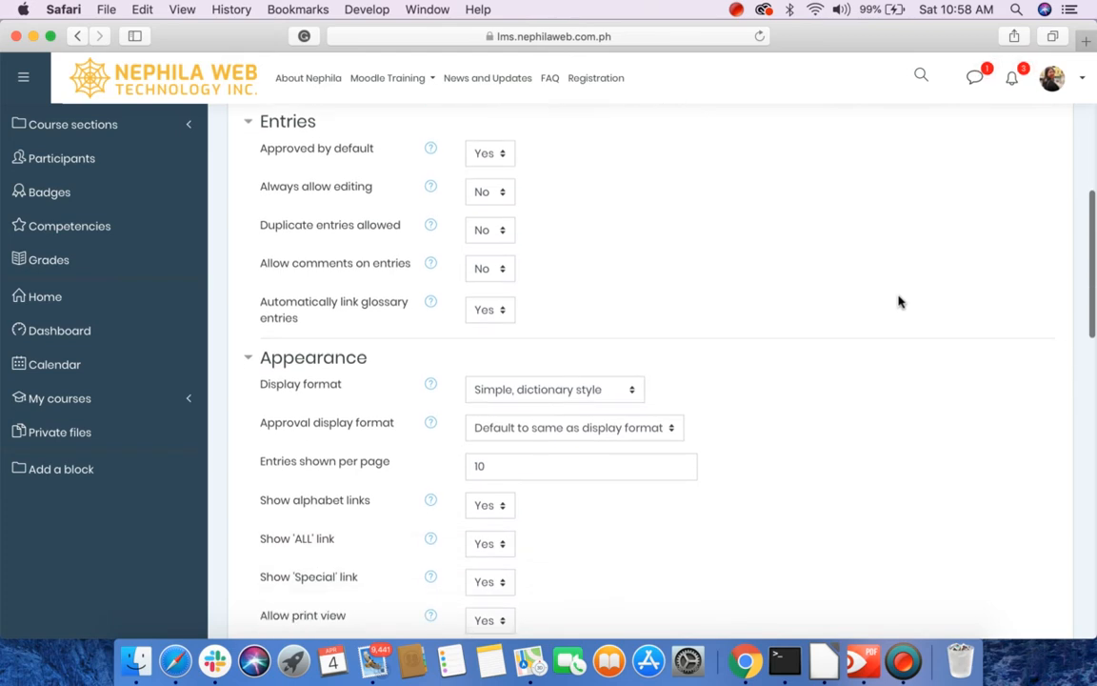
{"action": "scroll", "scroll_direction": "up", "scroll_amount": 3}
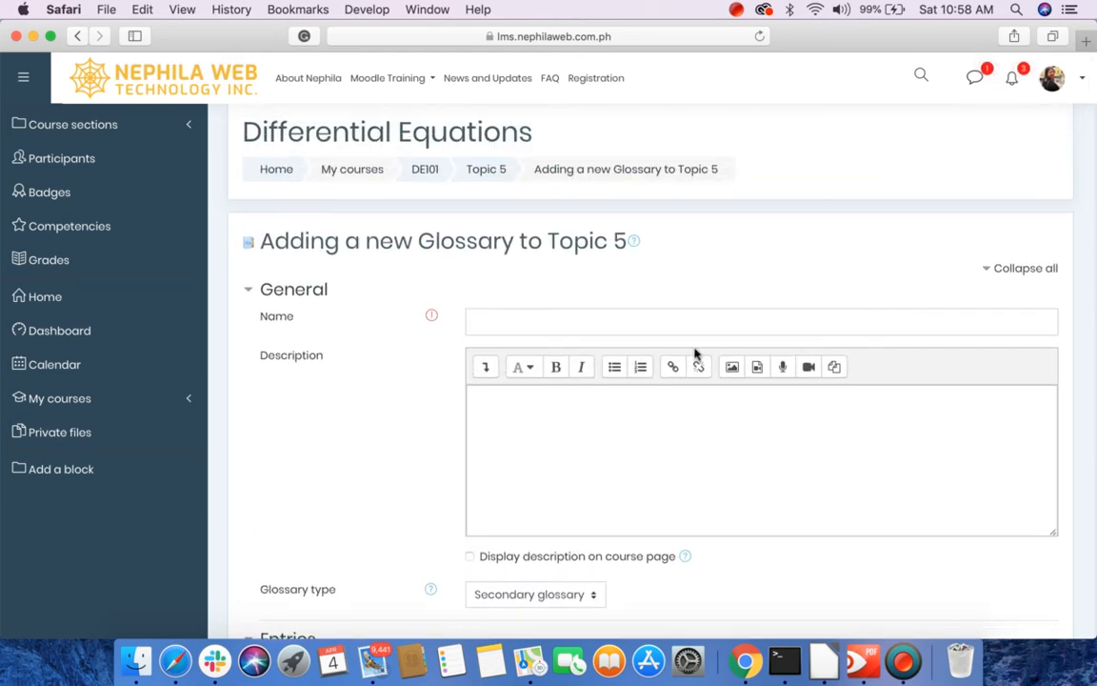
Name the glossary 'General key terms' with description 'Please add an entry'.
{"action": "left_click", "coordinate": [665, 320]}
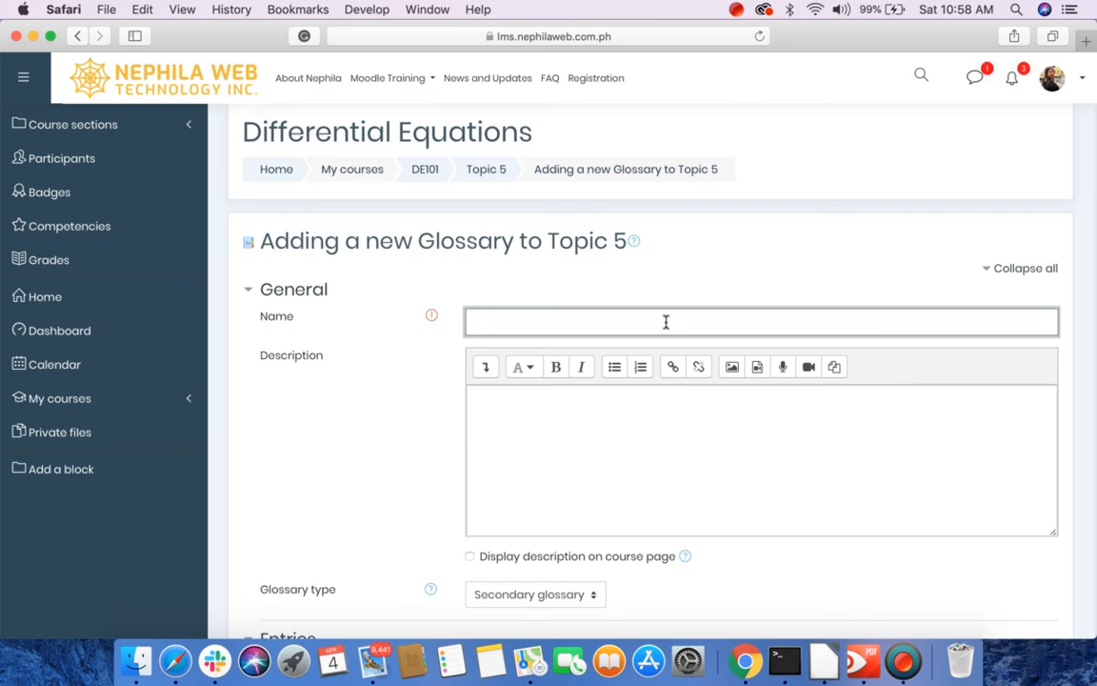
{"action": "type", "text": "General key"}
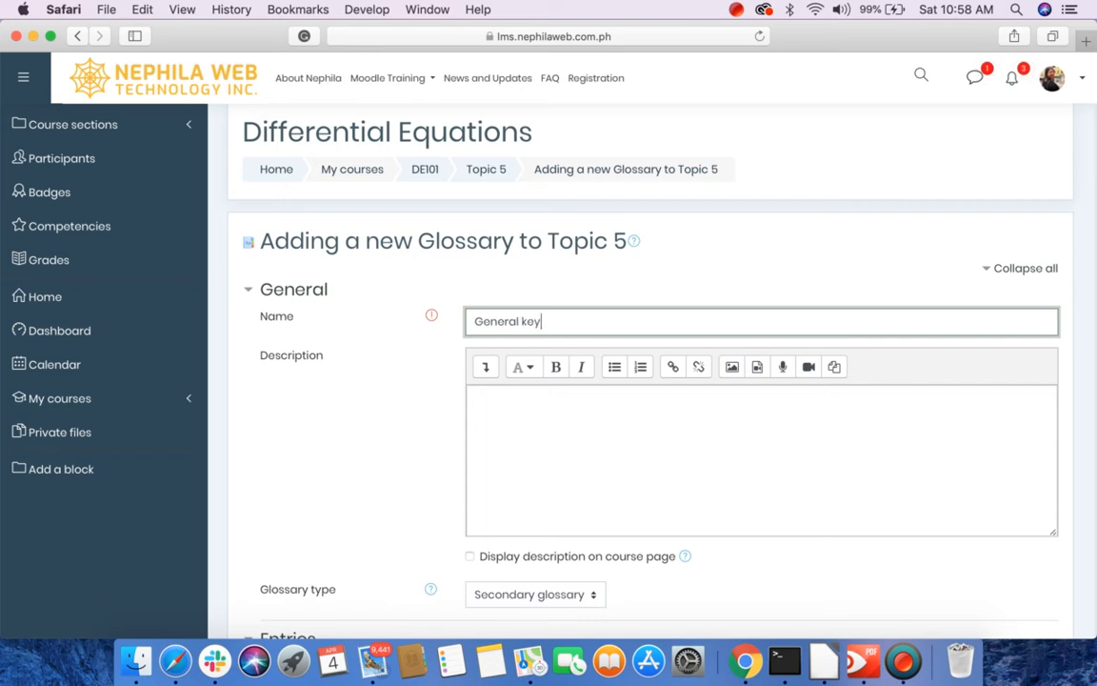
{"action": "type", "text": "terms"}
{"action": "left_click", "coordinate": [760, 459]}
{"action": "type", "text": "Please"}
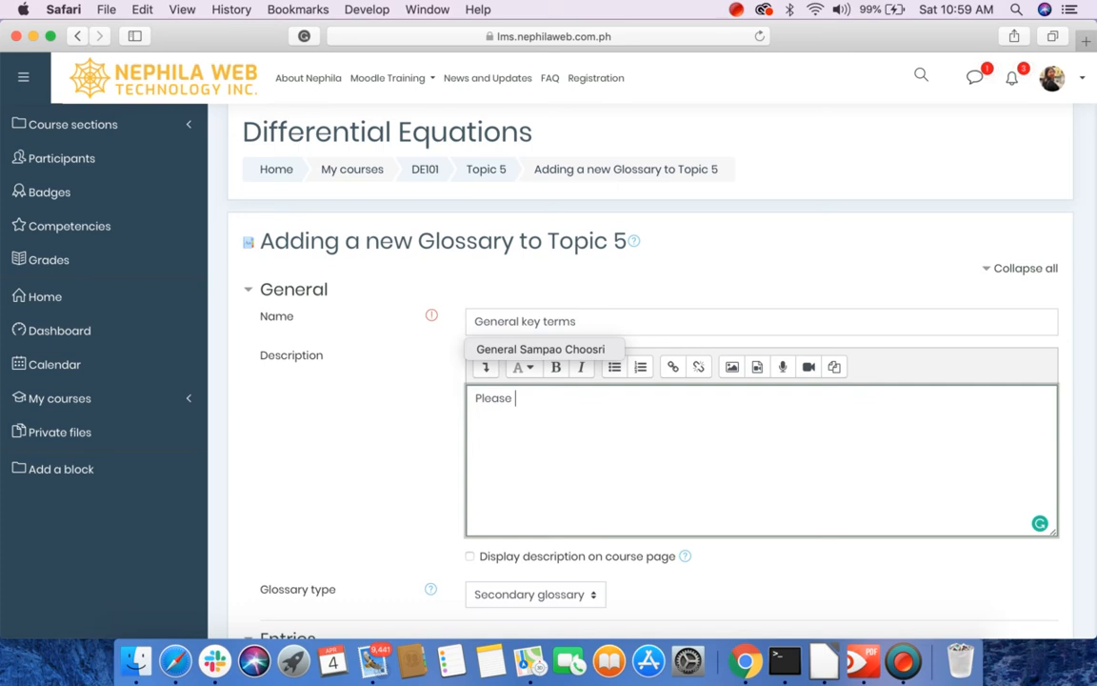
{"action": "type", "text": "add an"}
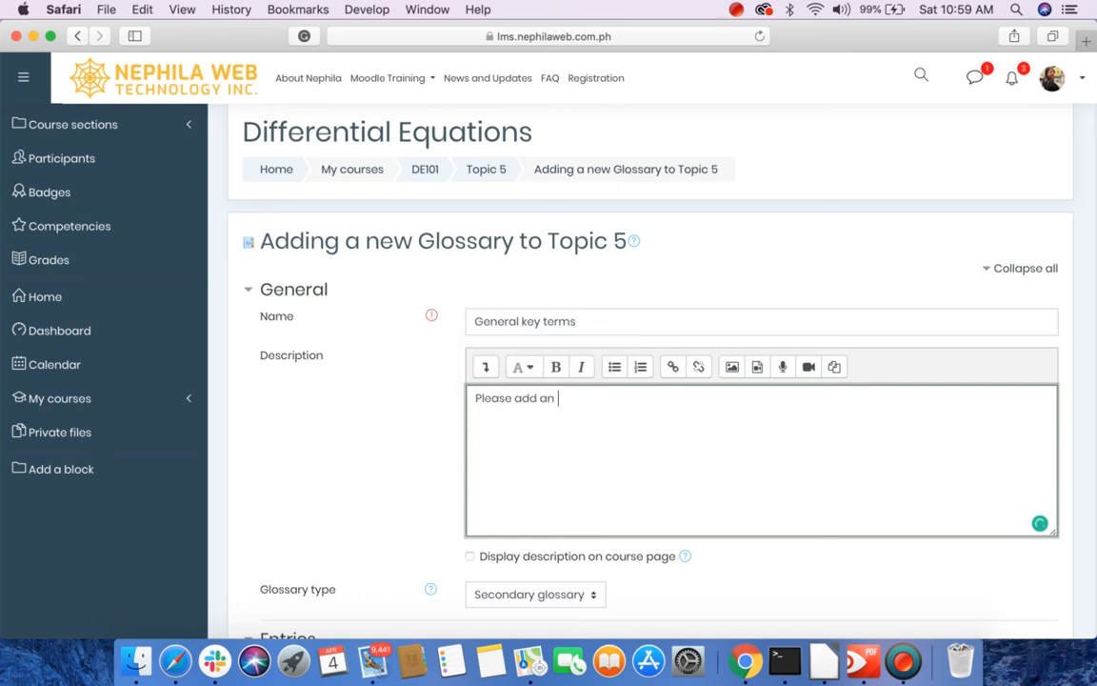
{"action": "type", "text": "entry"}
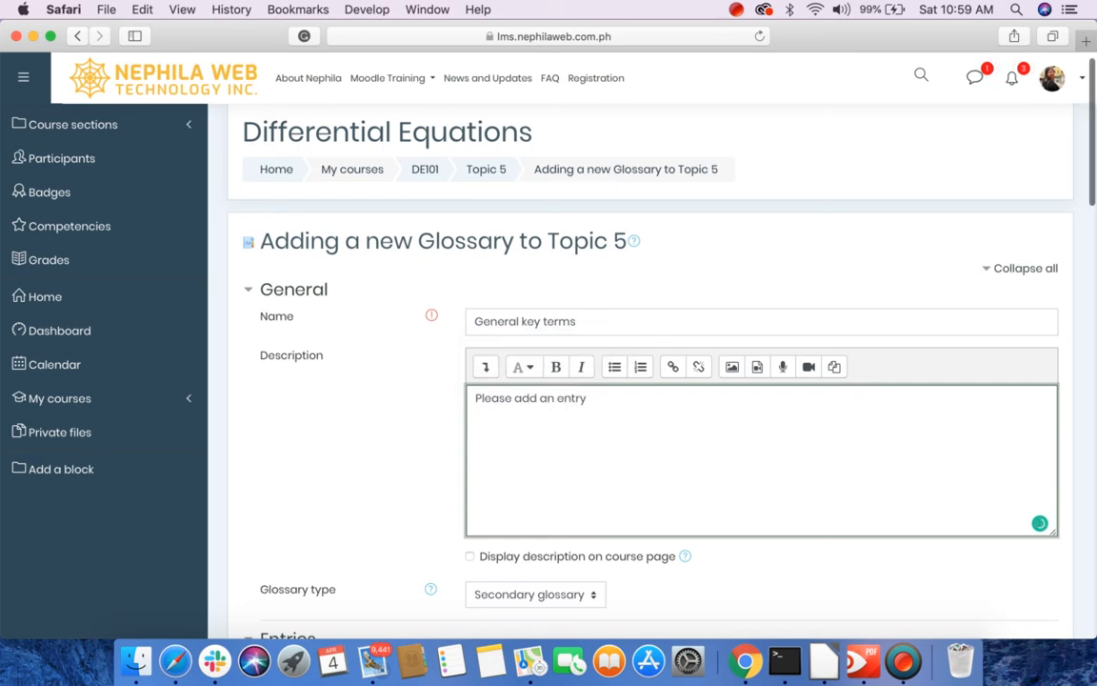
{"action": "scroll", "scroll_direction": "down", "scroll_amount": 3}
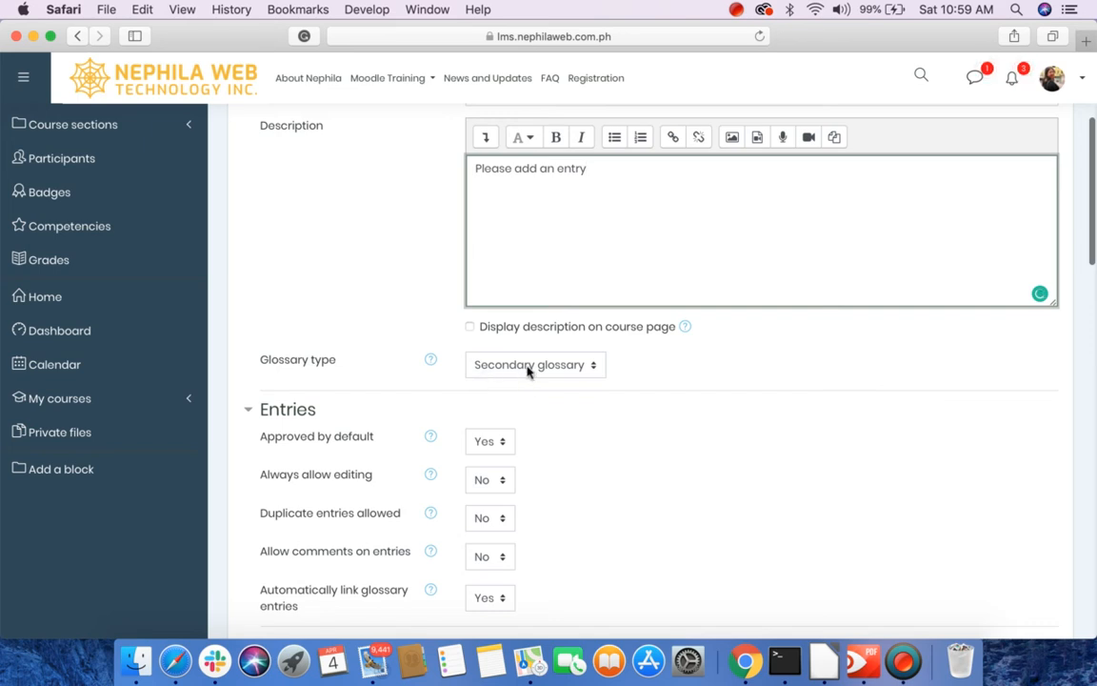
{"action": "mouse_move", "coordinate": [521, 380]}
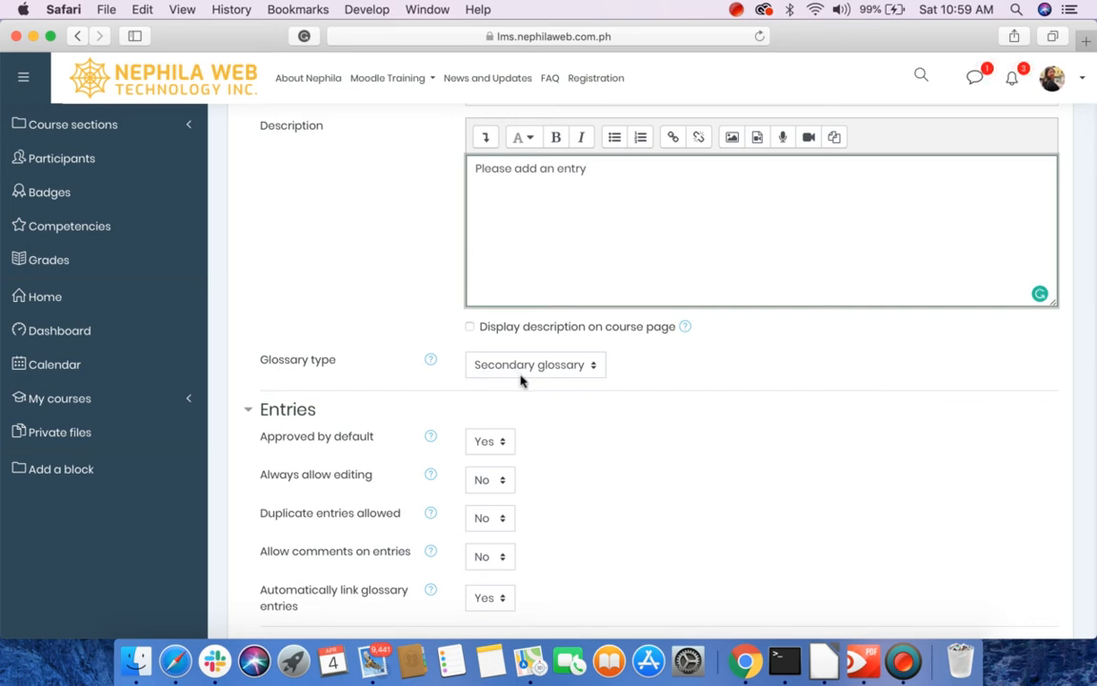
{"action": "mouse_move", "coordinate": [512, 408]}
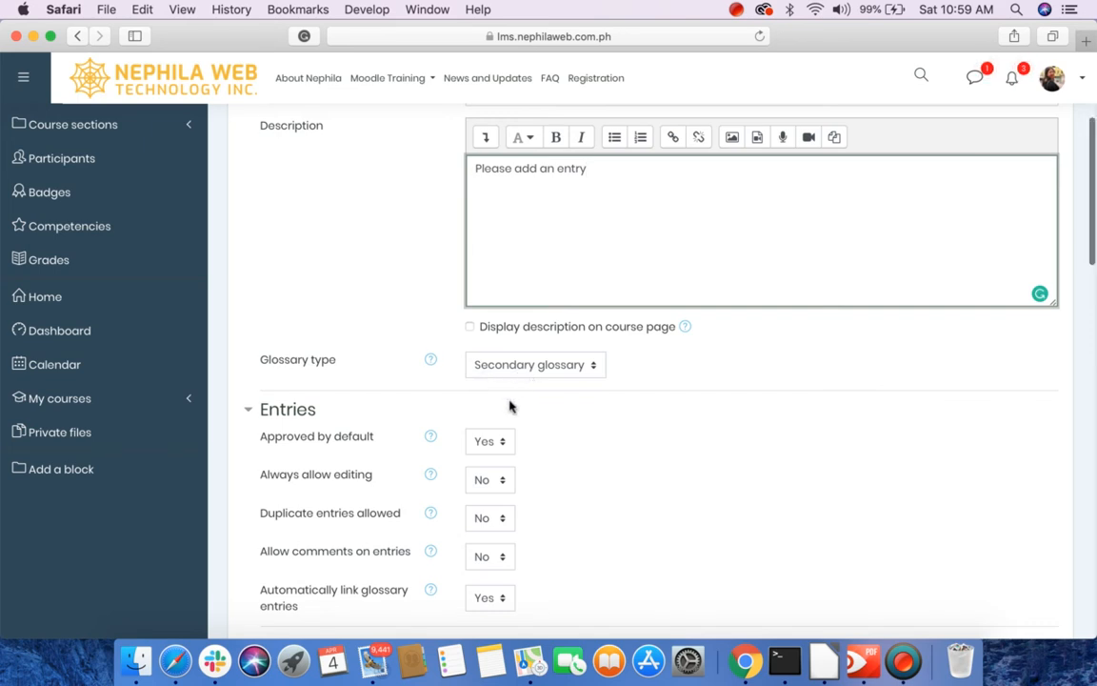
{"action": "scroll", "scroll_direction": "down", "scroll_amount": 3}
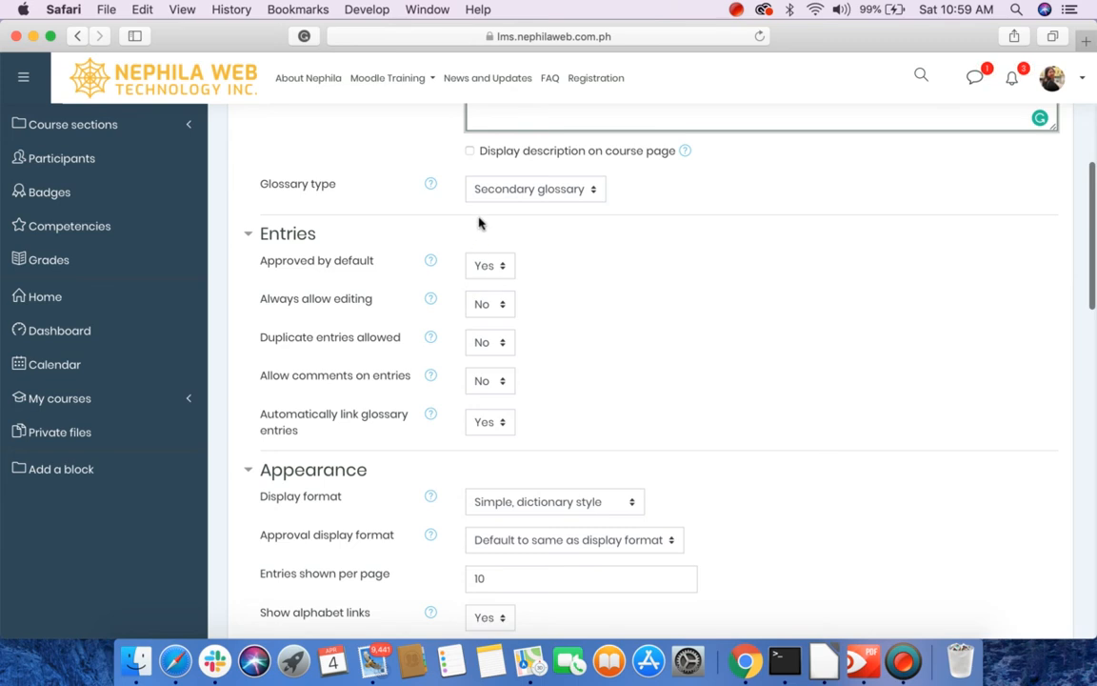
{"action": "mouse_move", "coordinate": [333, 251]}
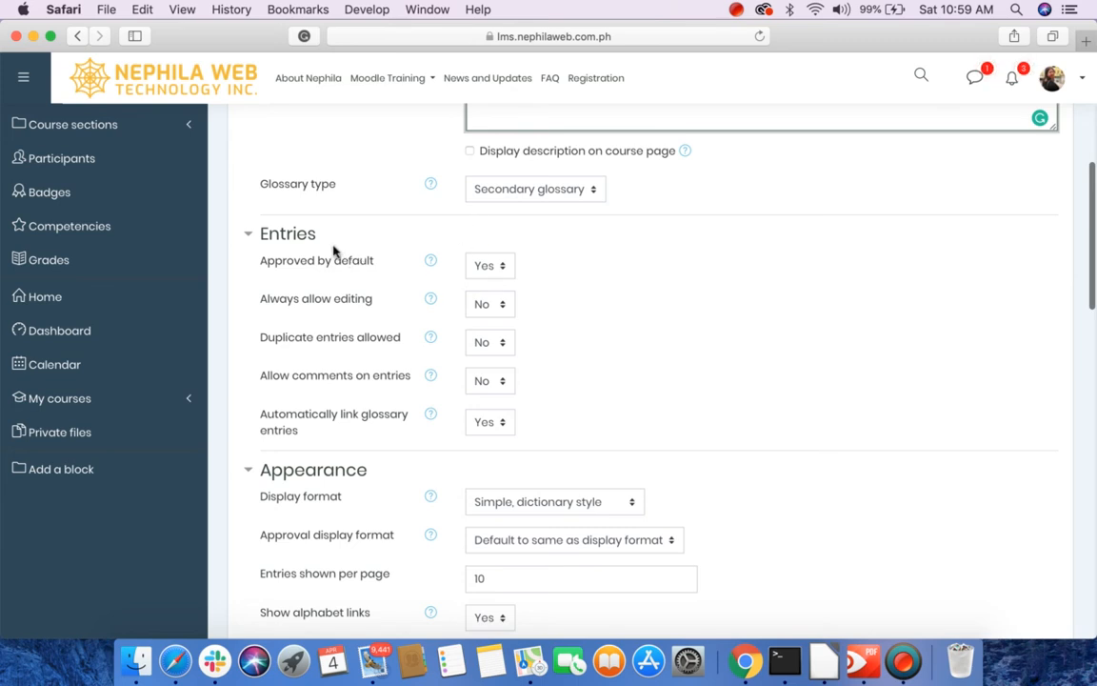
{"action": "mouse_move", "coordinate": [503, 293]}
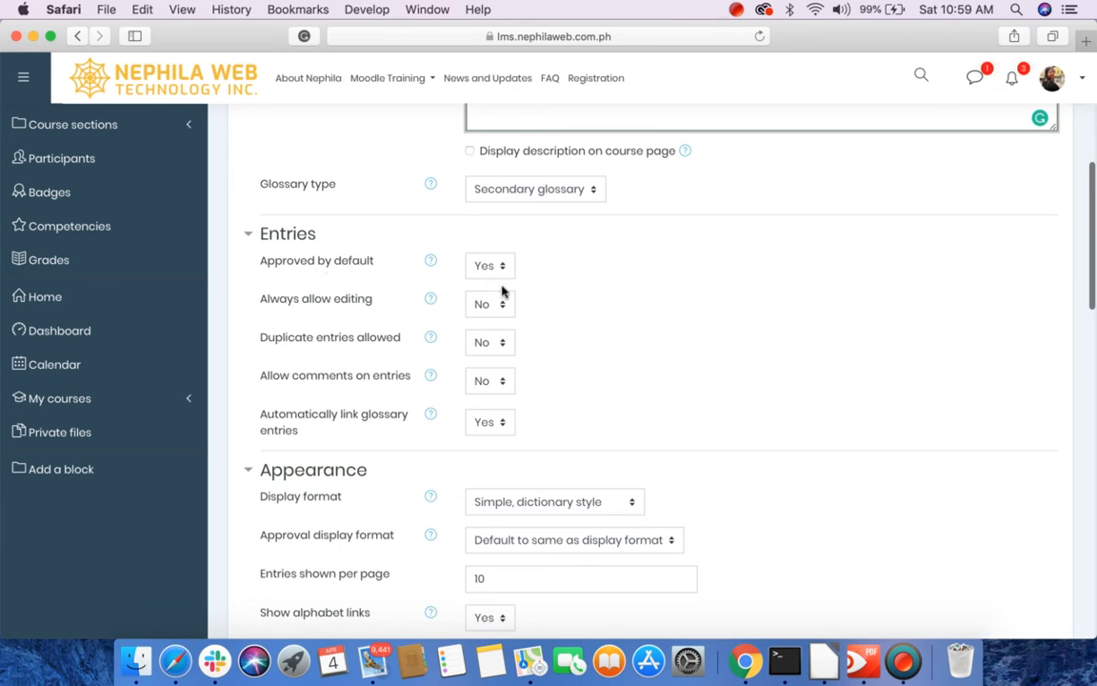
{"action": "mouse_move", "coordinate": [341, 316]}
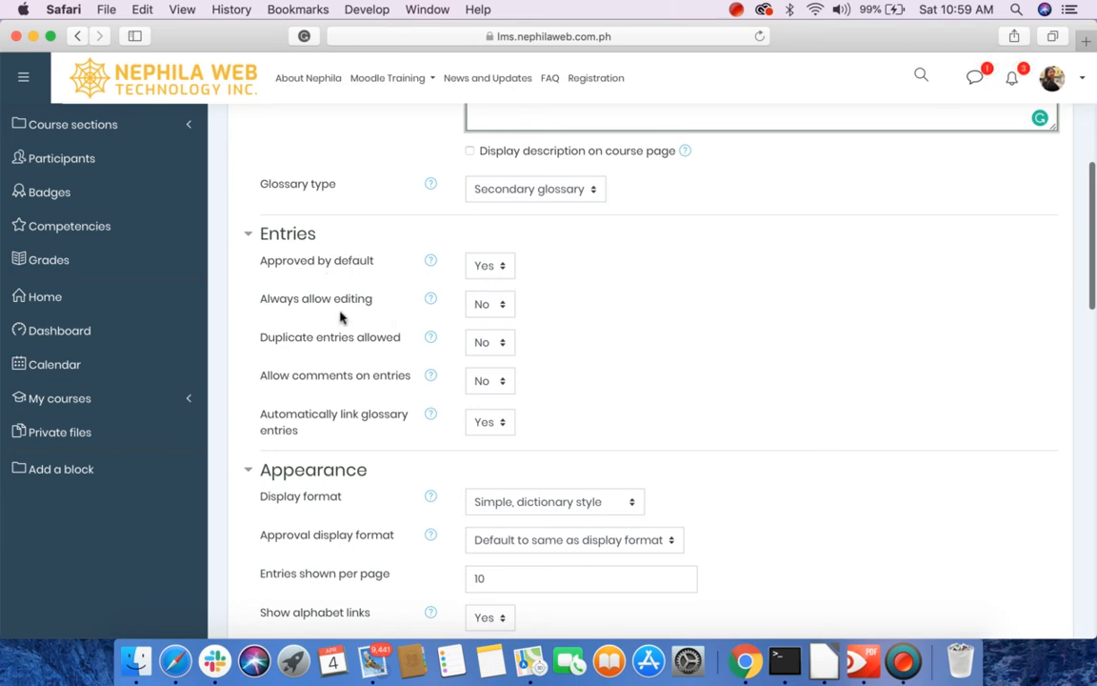
{"action": "mouse_move", "coordinate": [490, 305]}
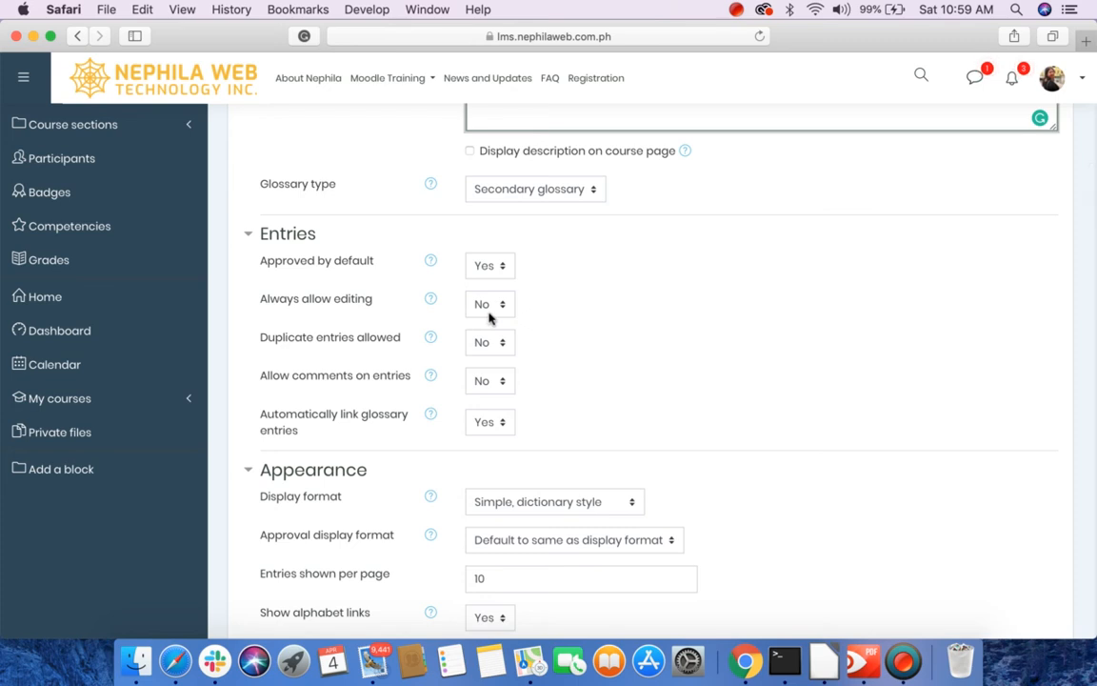
{"action": "mouse_move", "coordinate": [402, 351]}
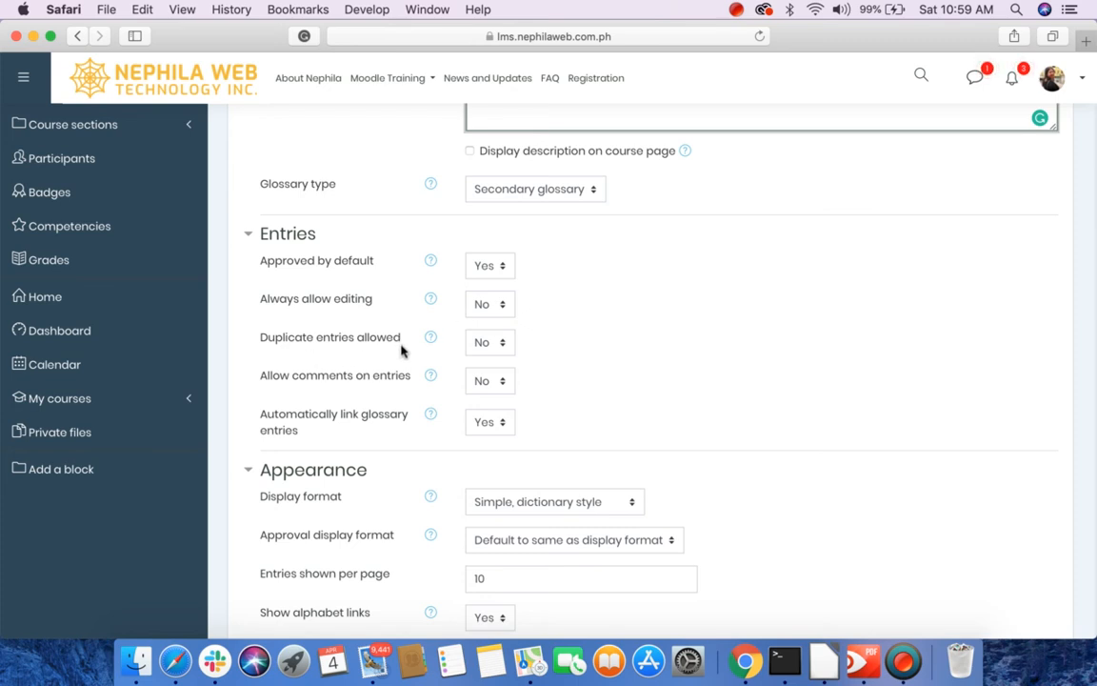
{"action": "mouse_move", "coordinate": [327, 385]}
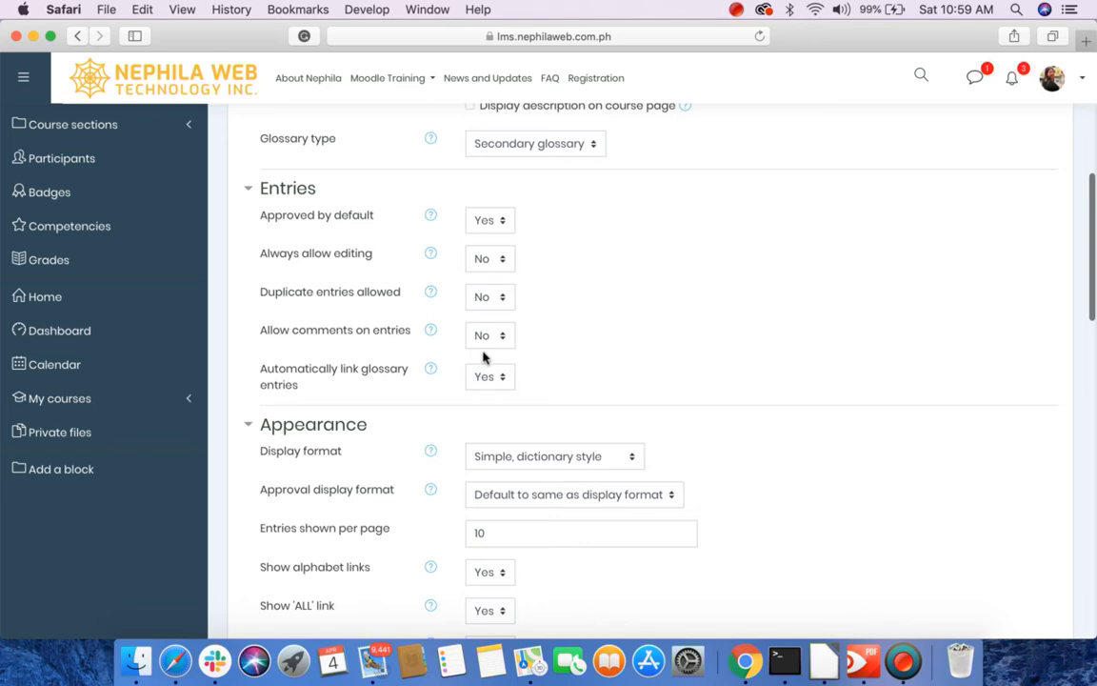
{"action": "mouse_move", "coordinate": [331, 389]}
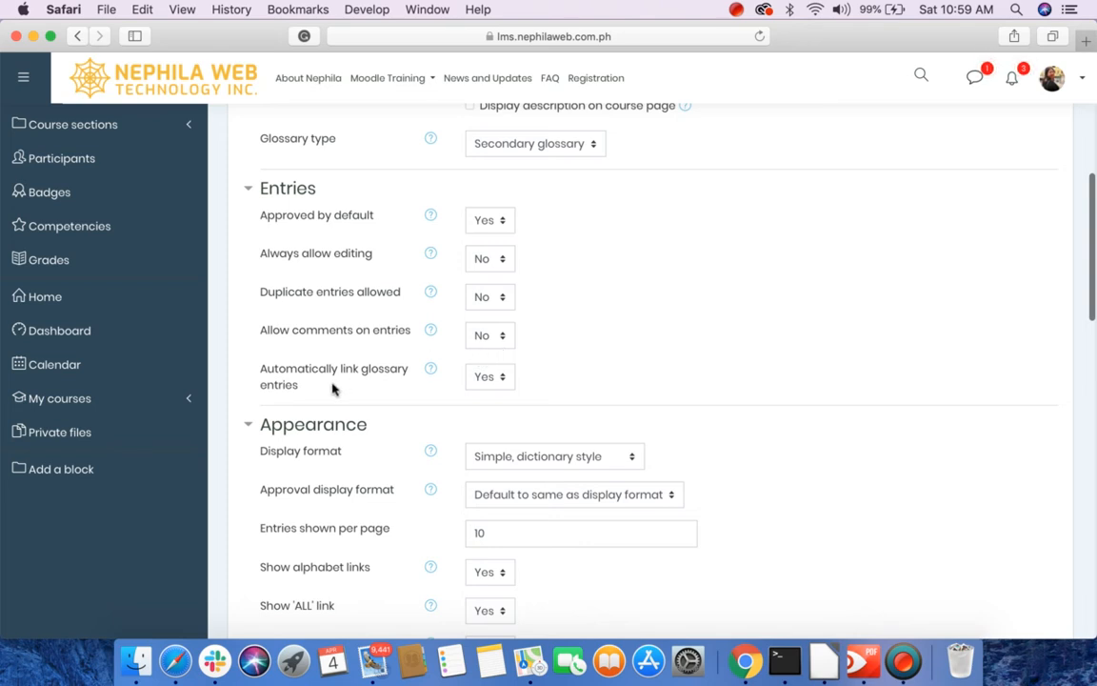
{"action": "scroll", "scroll_direction": "down", "scroll_amount": 3}
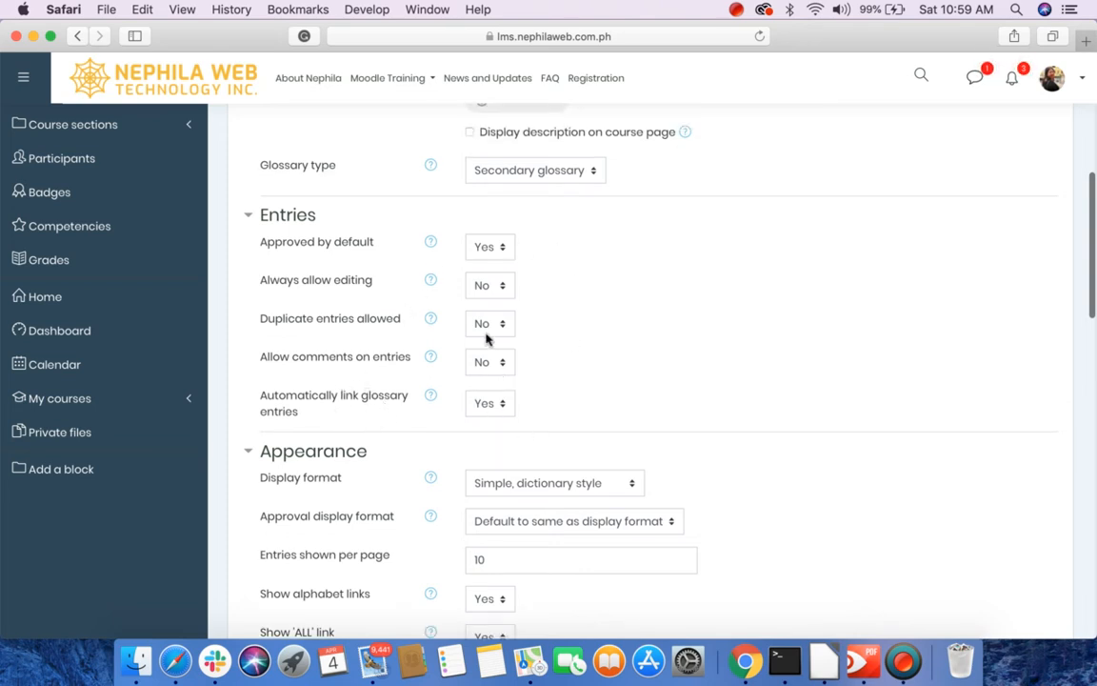
{"action": "scroll", "scroll_direction": "down", "scroll_amount": 3}
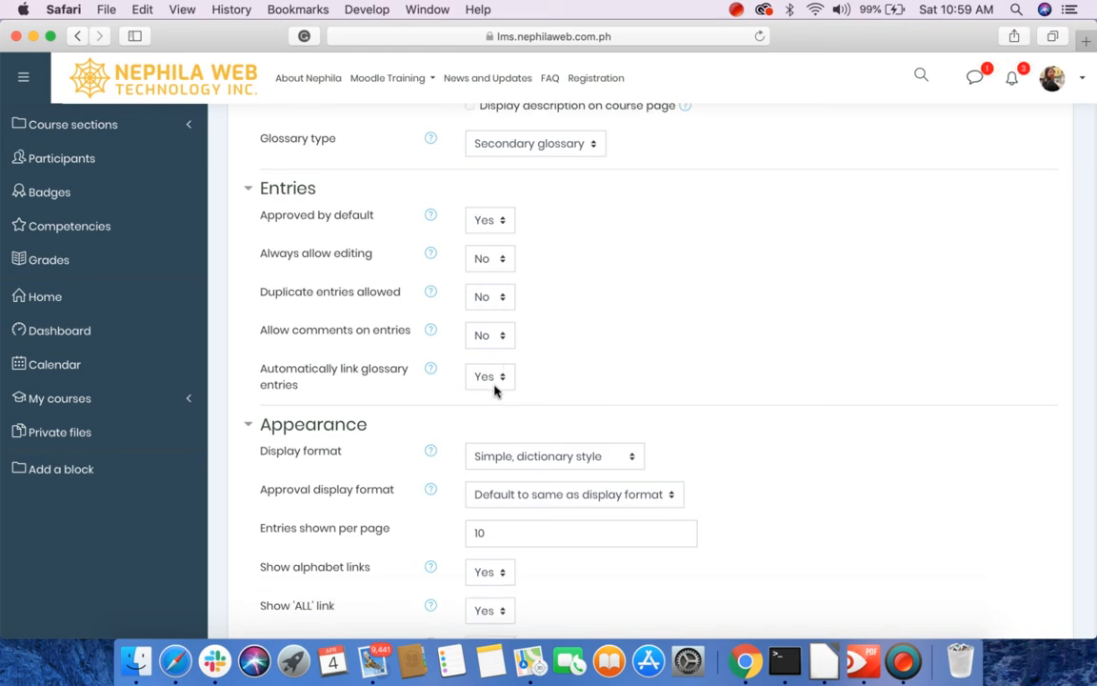
{"action": "mouse_move", "coordinate": [497, 333]}
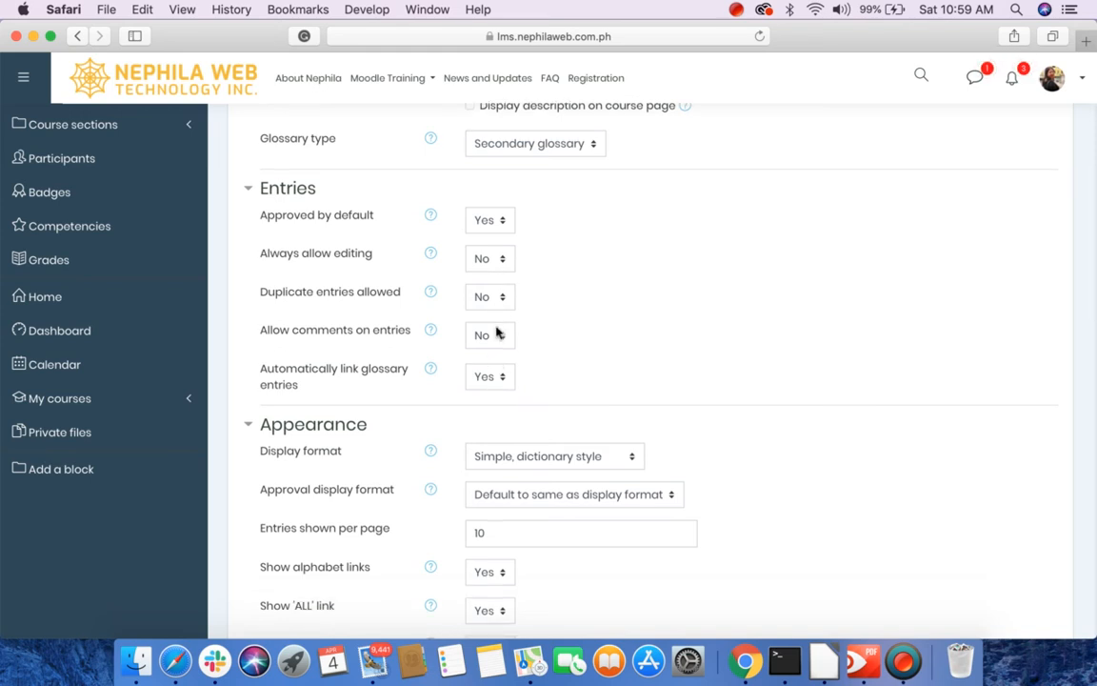
{"action": "mouse_move", "coordinate": [480, 403]}
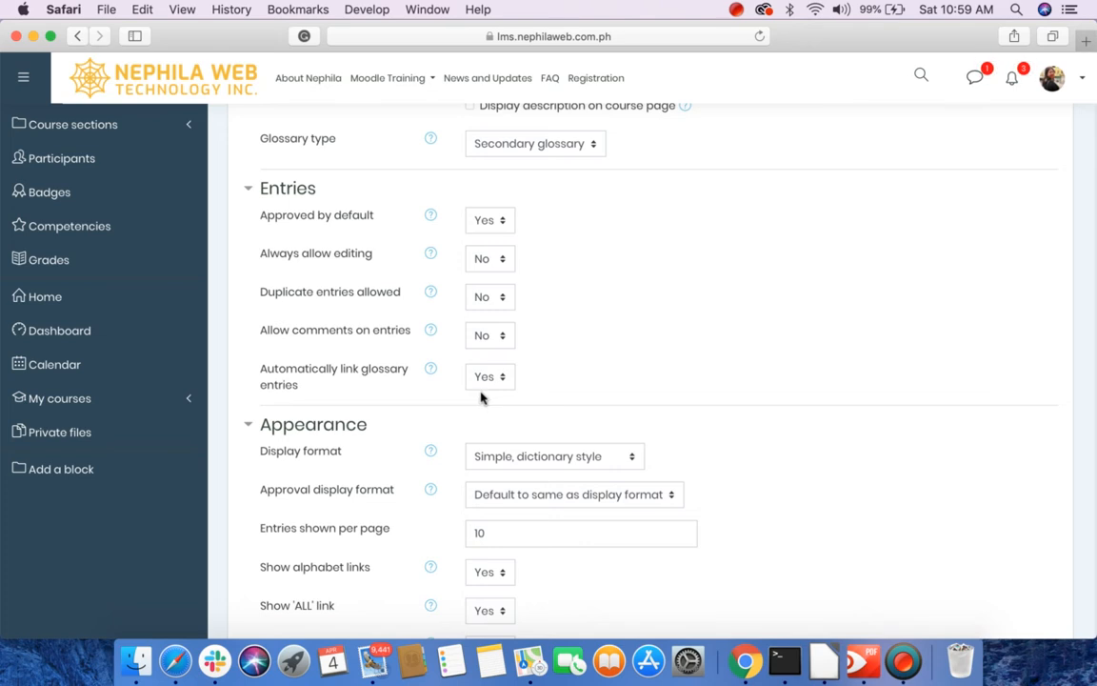
Set both Display format and Approval display format to 'Full with author'.
{"action": "scroll", "scroll_direction": "down", "scroll_amount": 3}
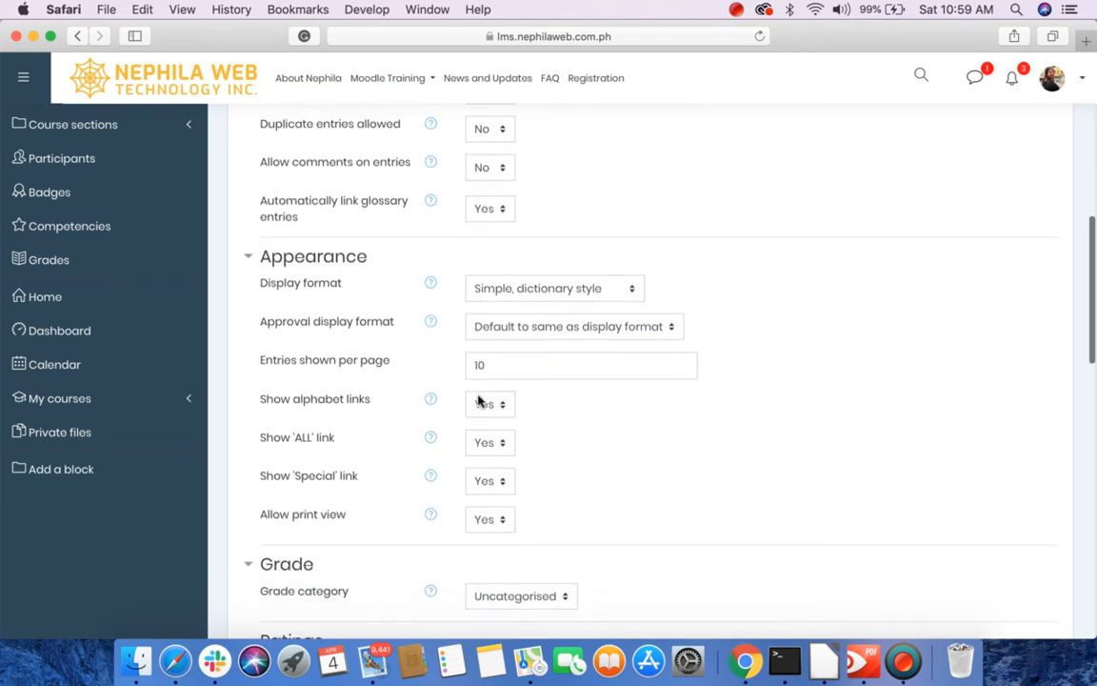
{"action": "scroll", "scroll_direction": "down", "scroll_amount": 3}
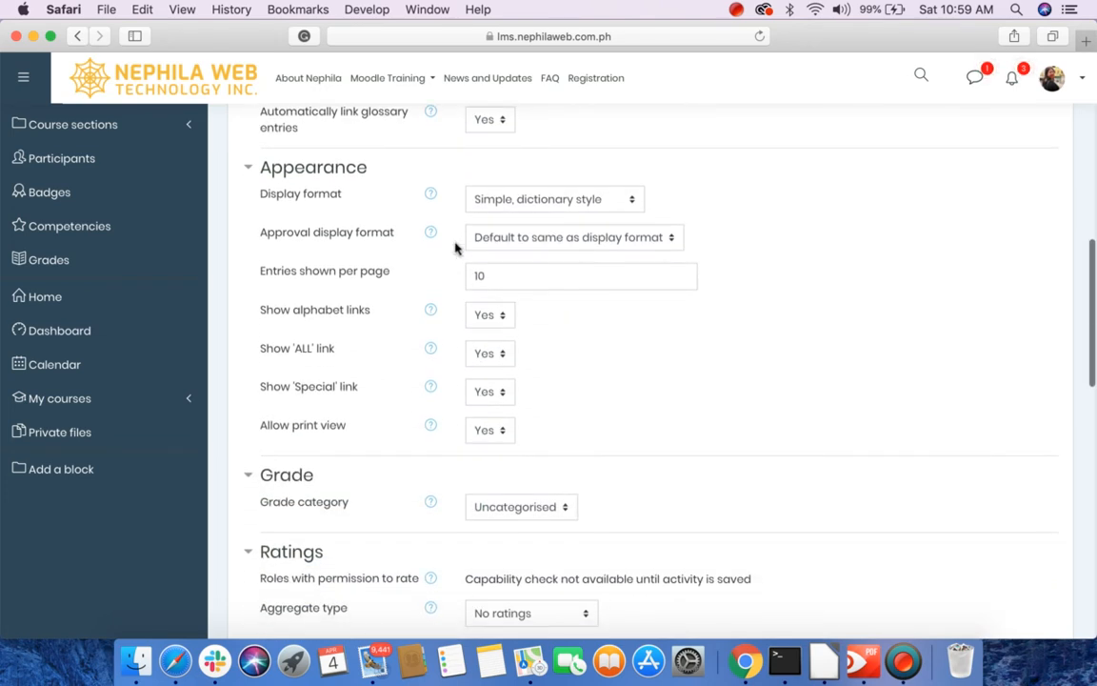
{"action": "mouse_move", "coordinate": [510, 211]}
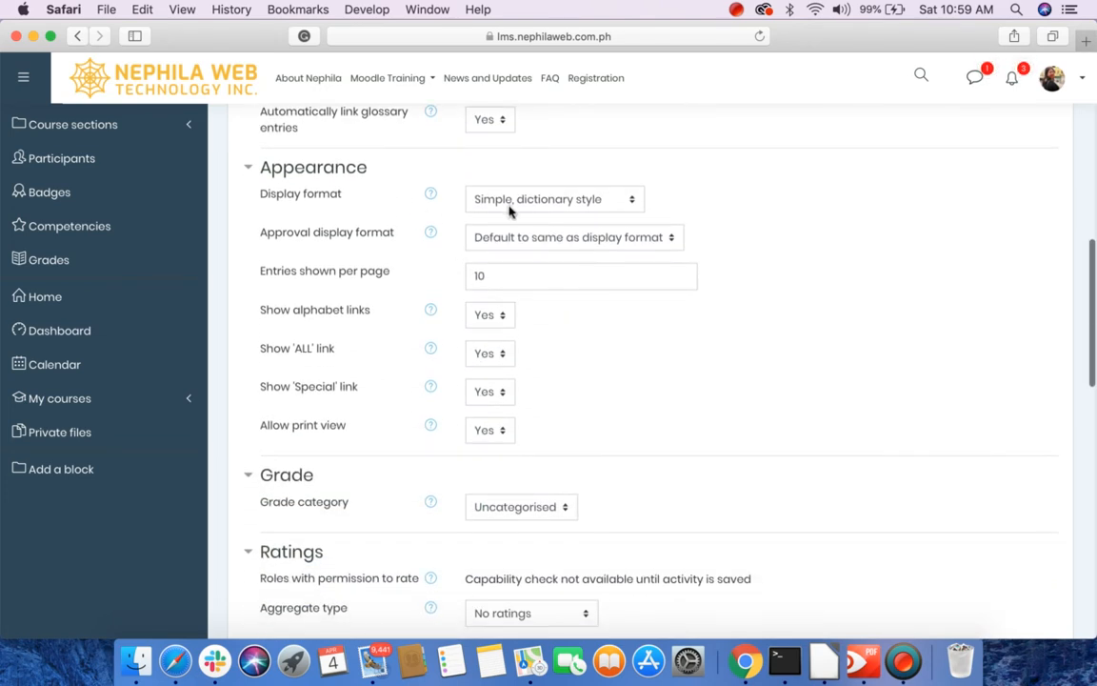
{"action": "left_click", "coordinate": [554, 198]}
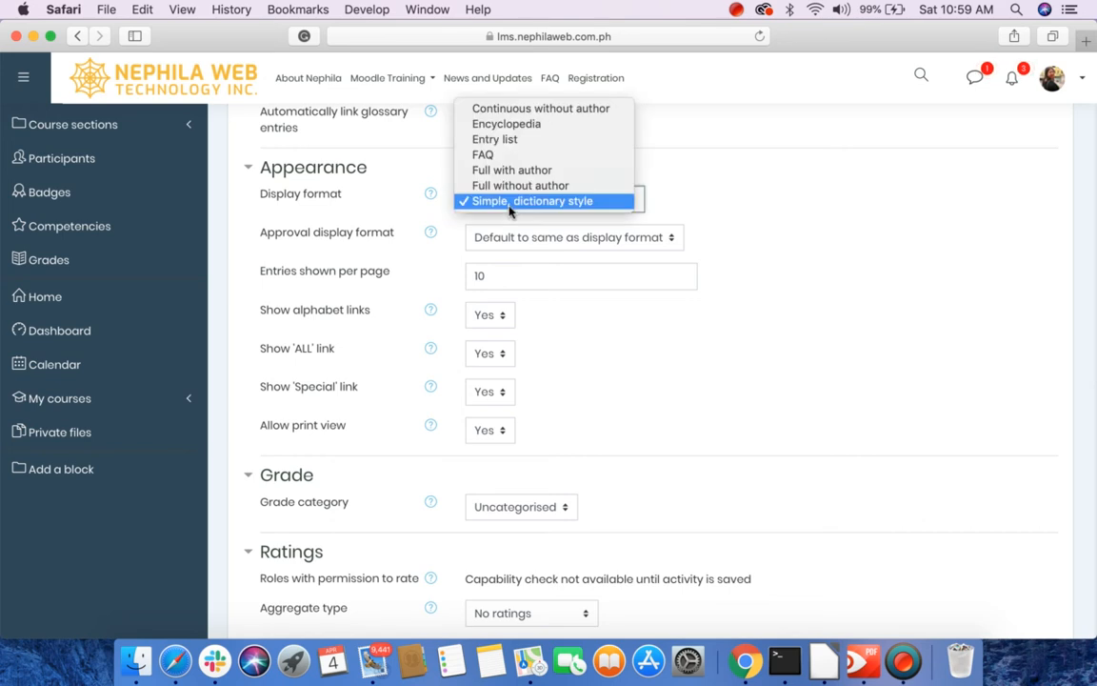
{"action": "mouse_move", "coordinate": [537, 209]}
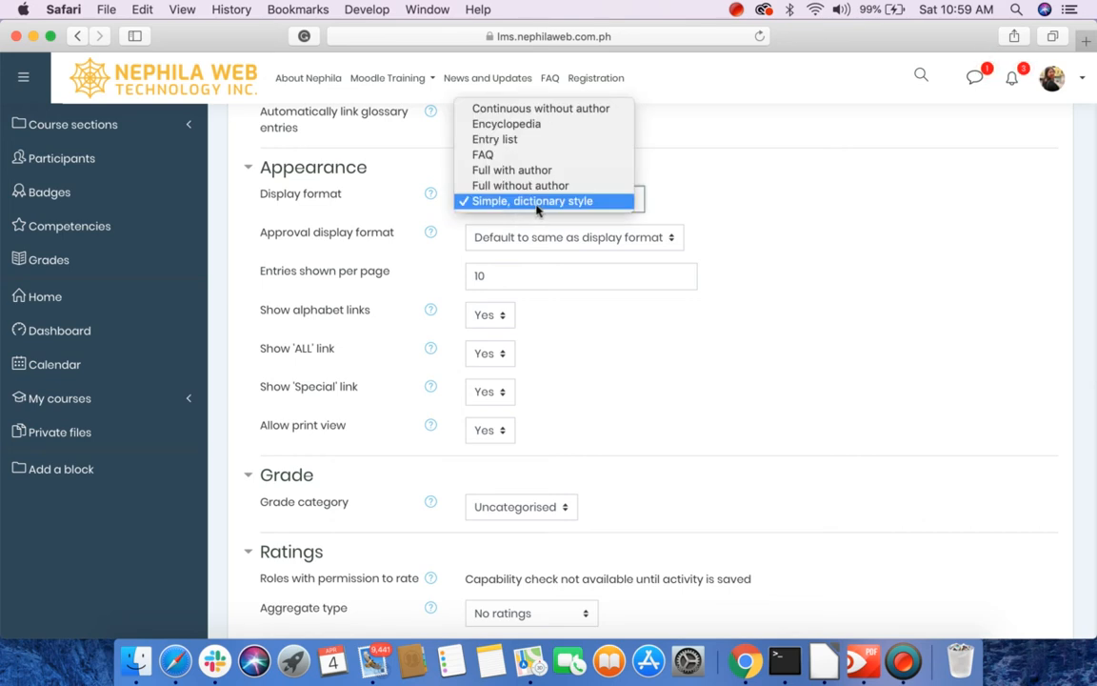
{"action": "mouse_move", "coordinate": [541, 107]}
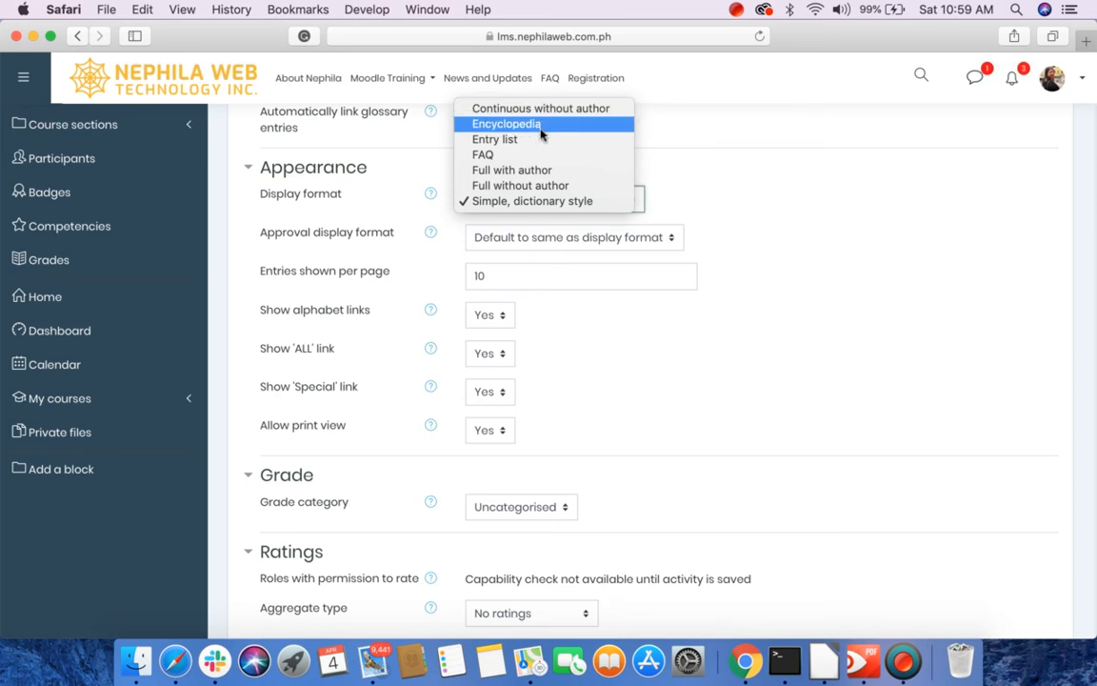
{"action": "mouse_move", "coordinate": [510, 169]}
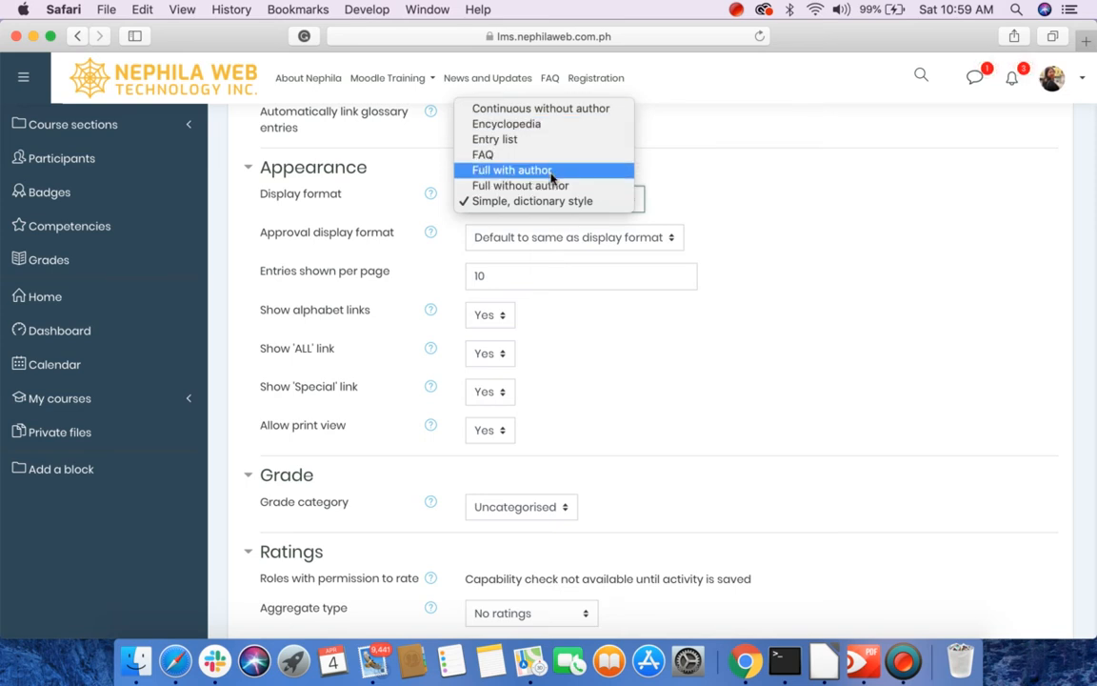
{"action": "mouse_move", "coordinate": [491, 179]}
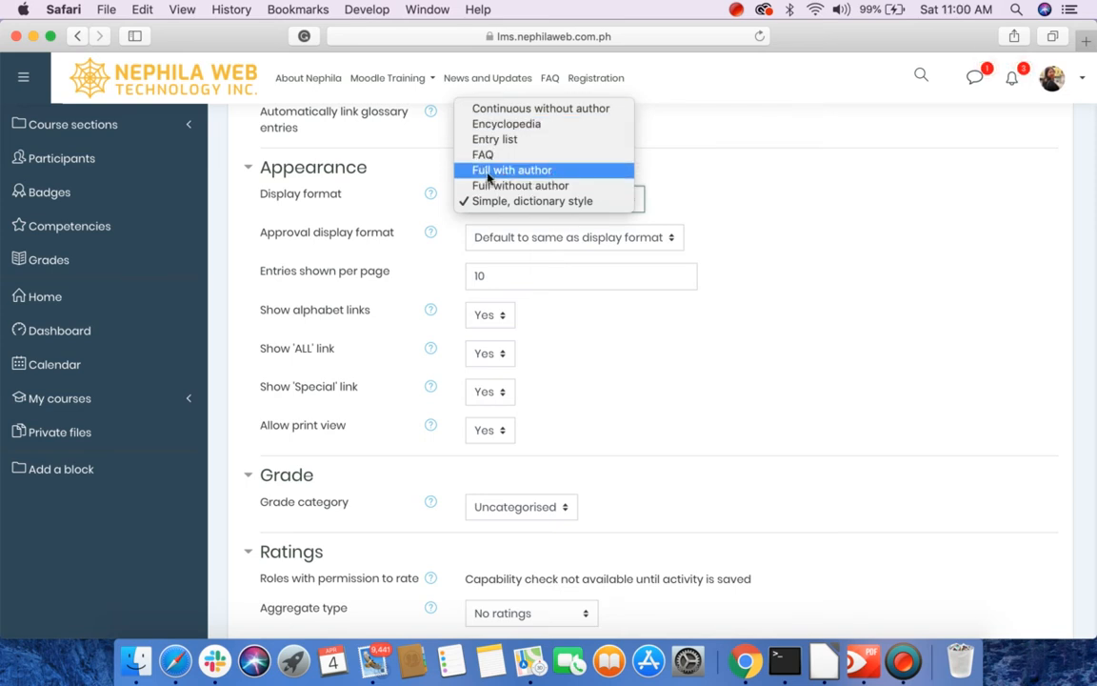
{"action": "left_click", "coordinate": [510, 169]}
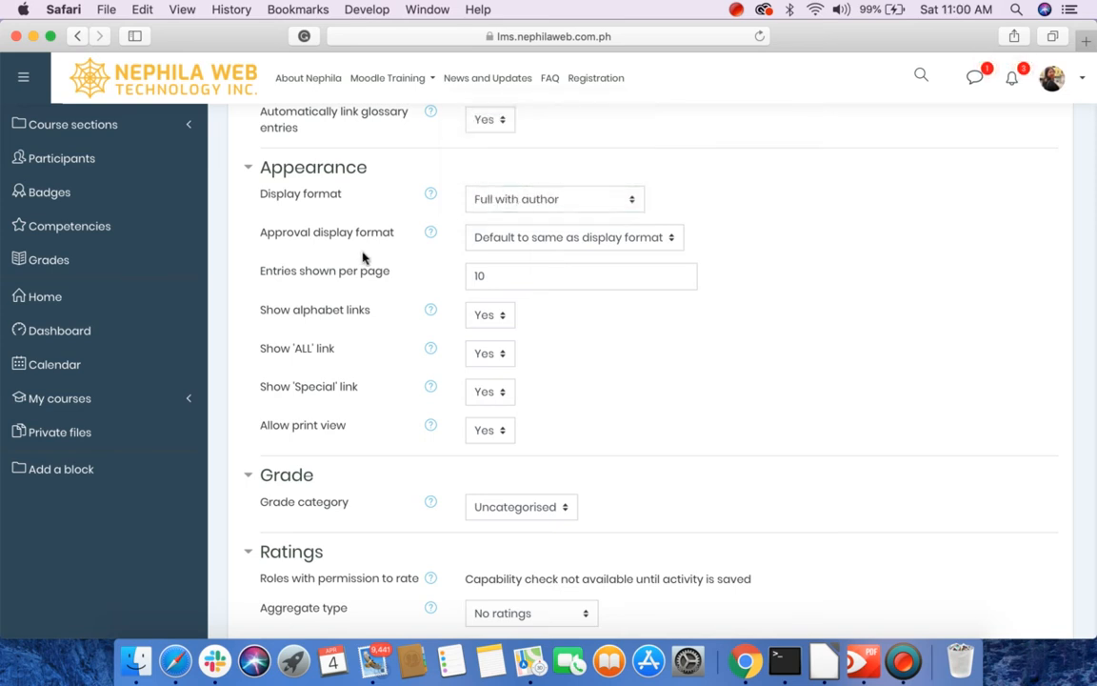
{"action": "mouse_move", "coordinate": [466, 246]}
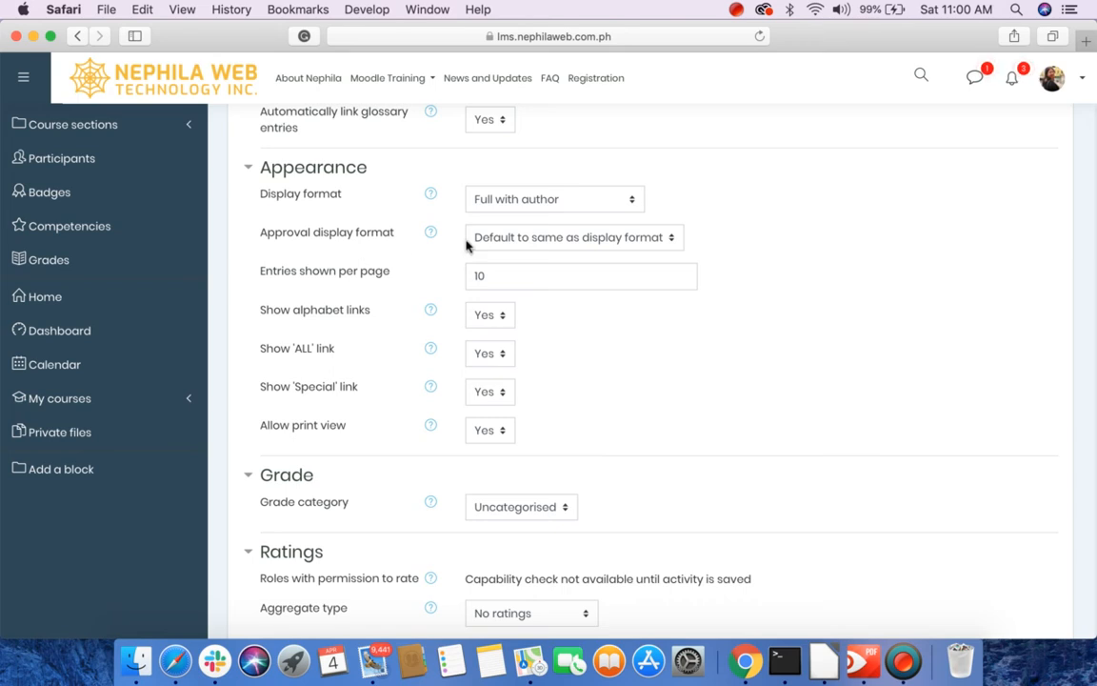
{"action": "left_click", "coordinate": [575, 237]}
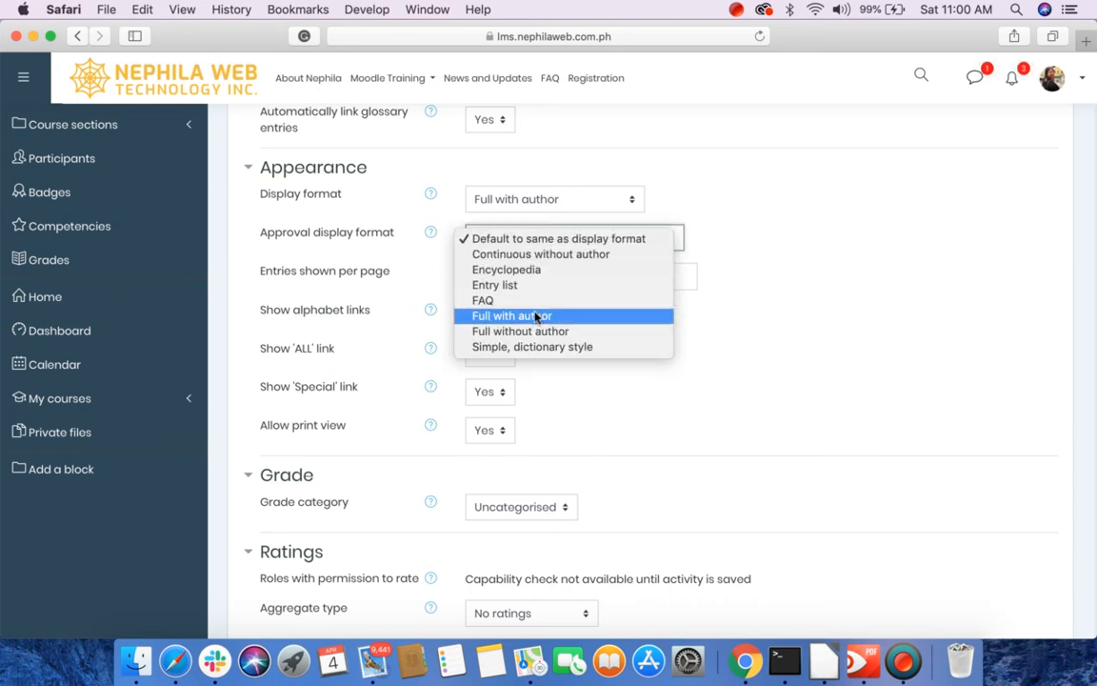
{"action": "left_click", "coordinate": [510, 316]}
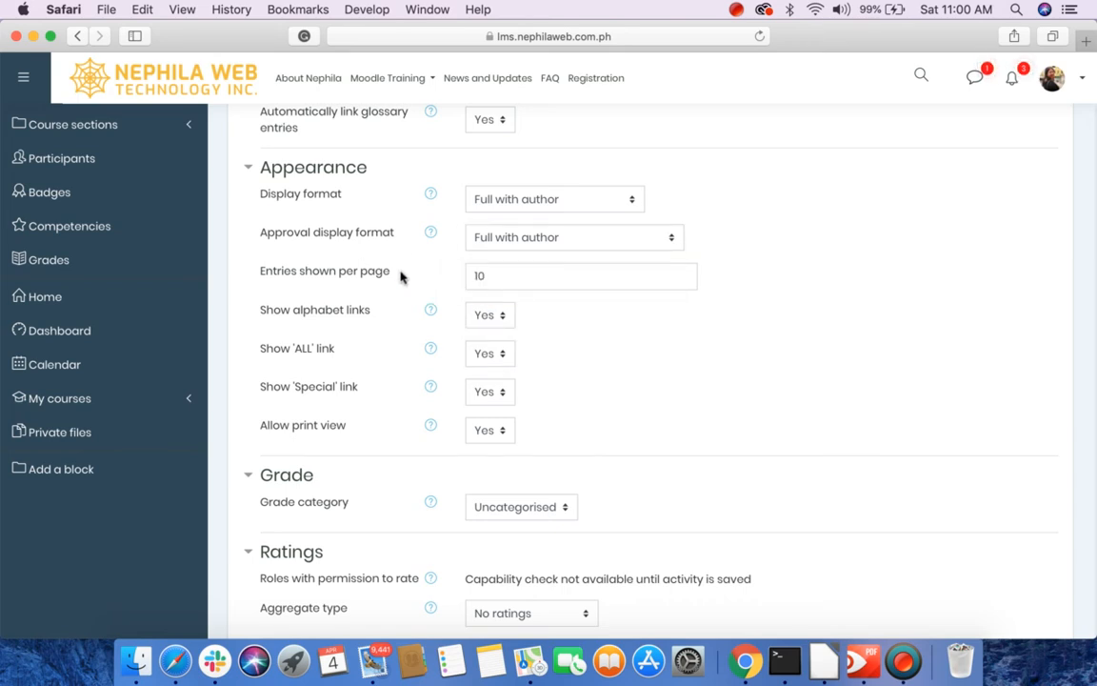
{"action": "scroll", "scroll_direction": "down", "scroll_amount": 3}
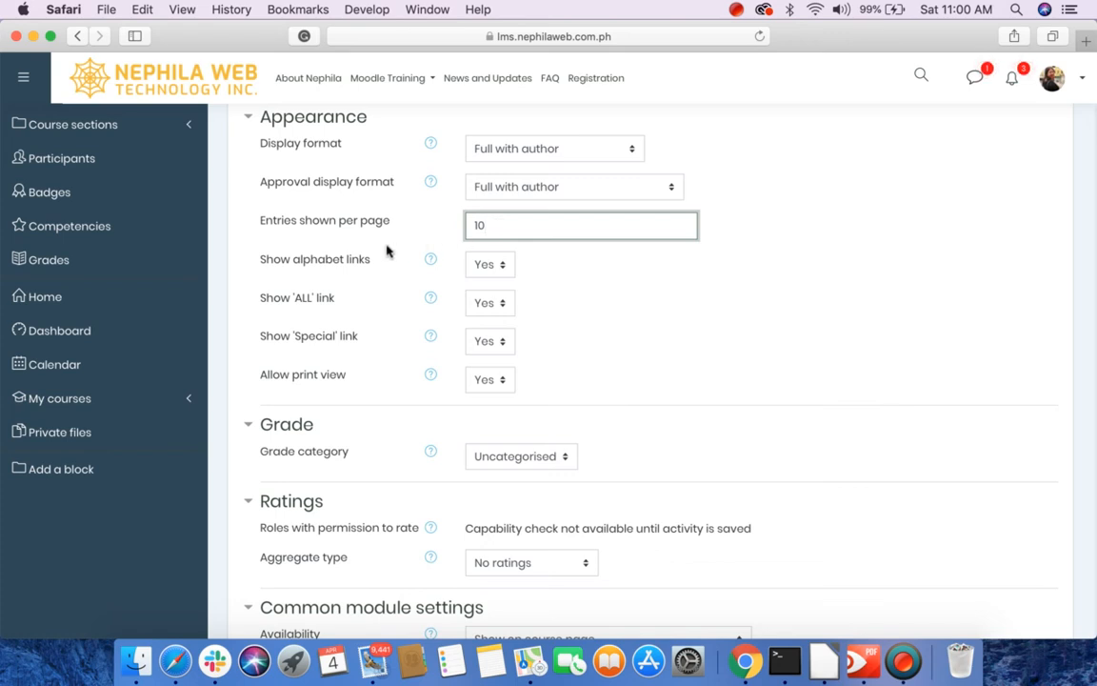
{"action": "scroll", "scroll_direction": "down", "scroll_amount": 3}
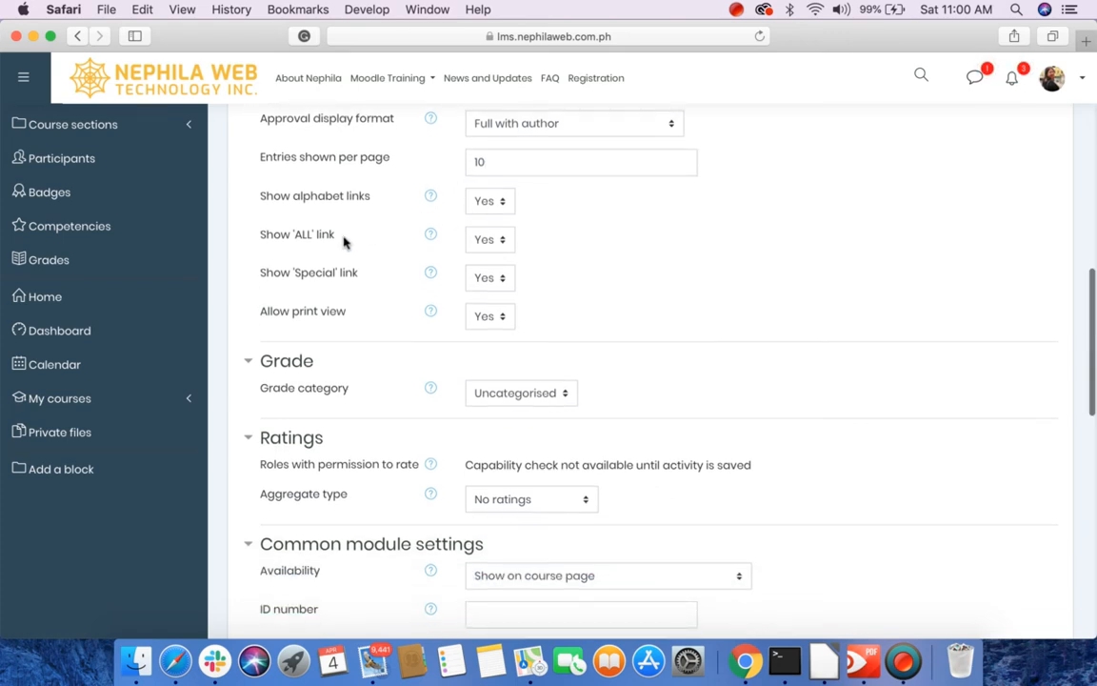
{"action": "mouse_move", "coordinate": [478, 249]}
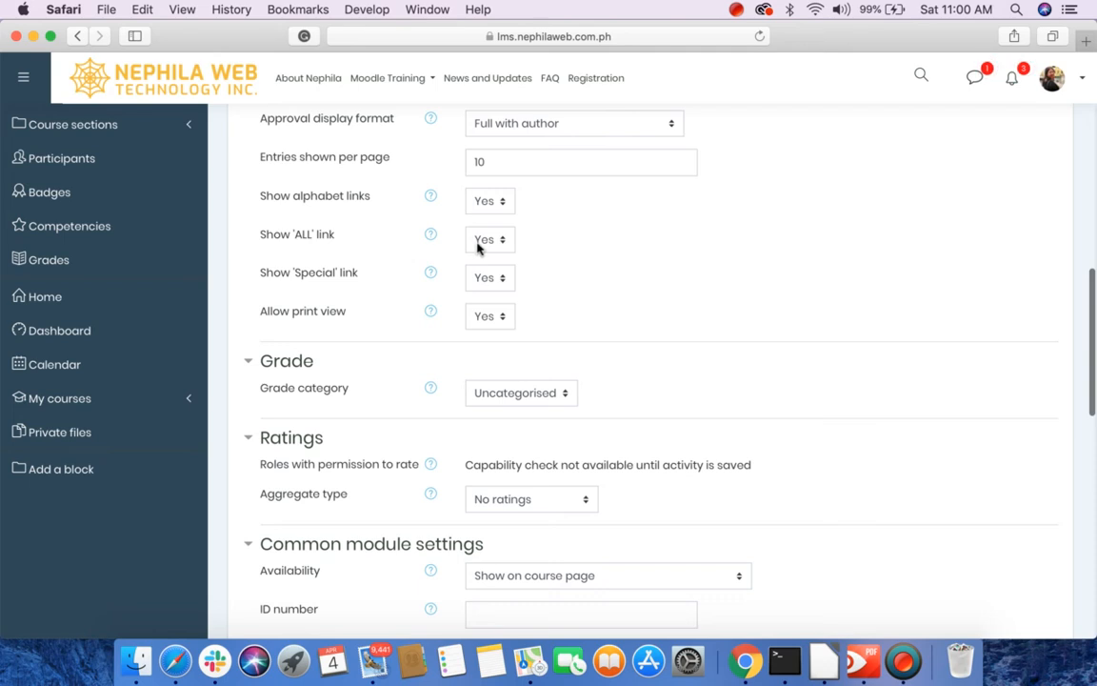
{"action": "mouse_move", "coordinate": [455, 286]}
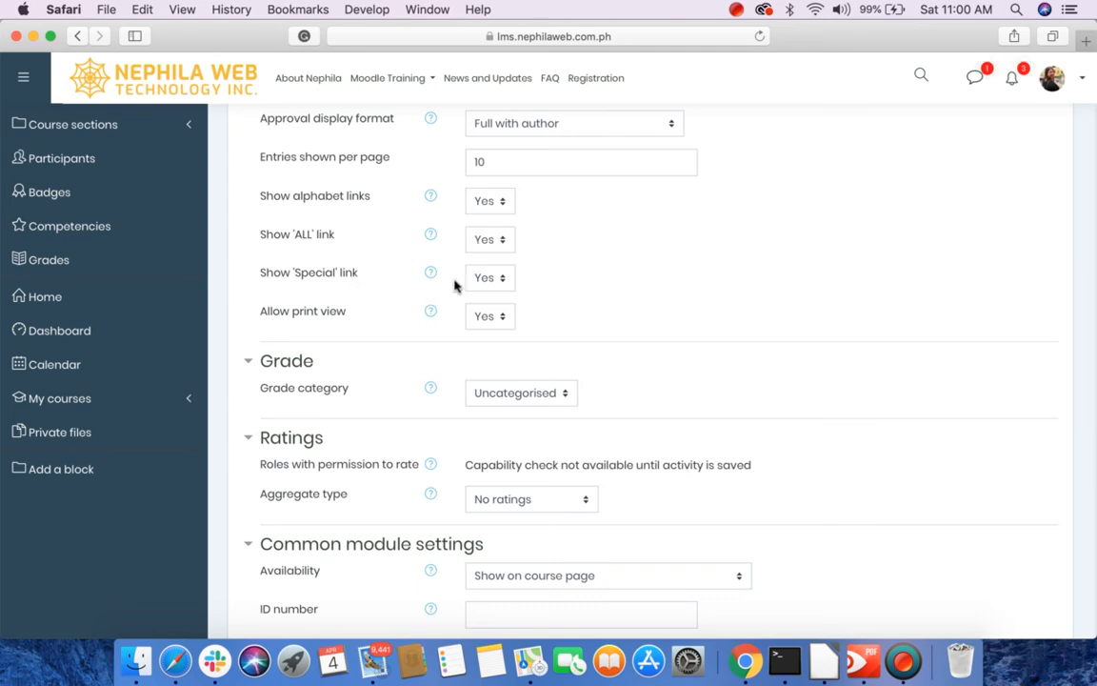
{"action": "mouse_move", "coordinate": [484, 316]}
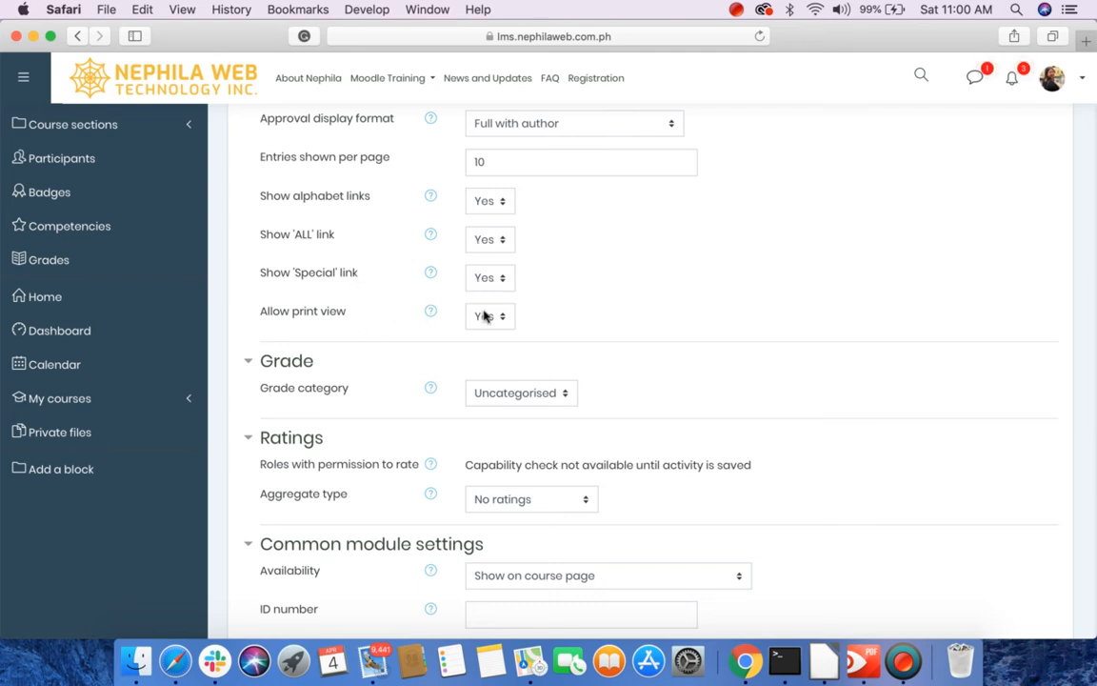
{"action": "mouse_move", "coordinate": [590, 331]}
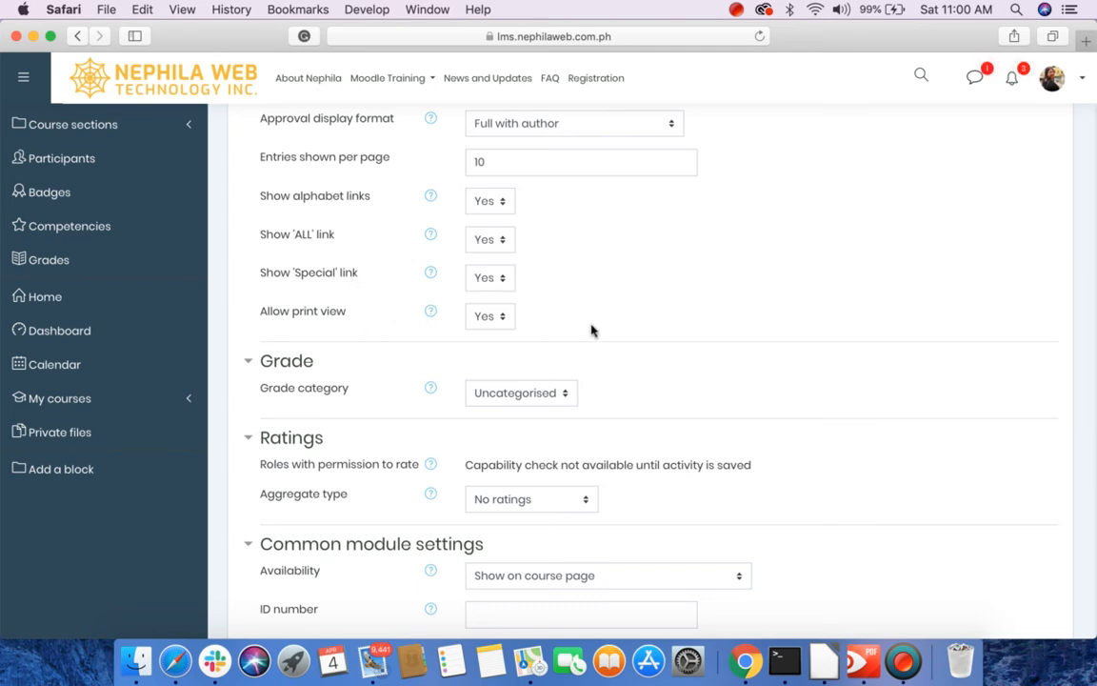
{"action": "scroll", "scroll_direction": "down", "scroll_amount": 3}
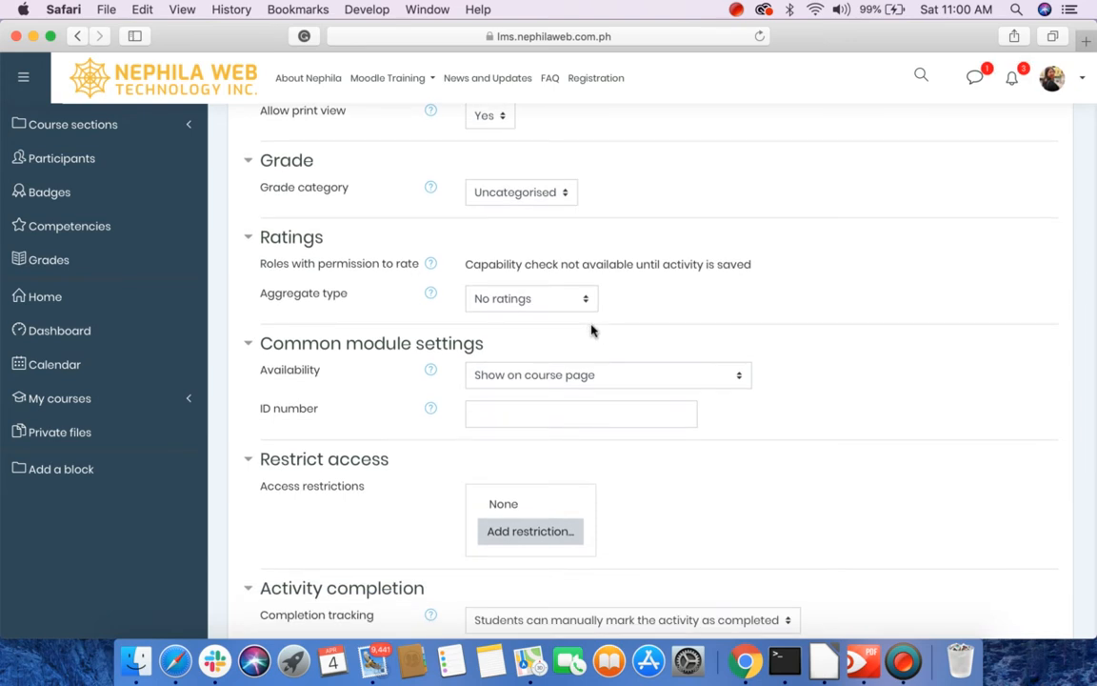
{"action": "mouse_move", "coordinate": [537, 231]}
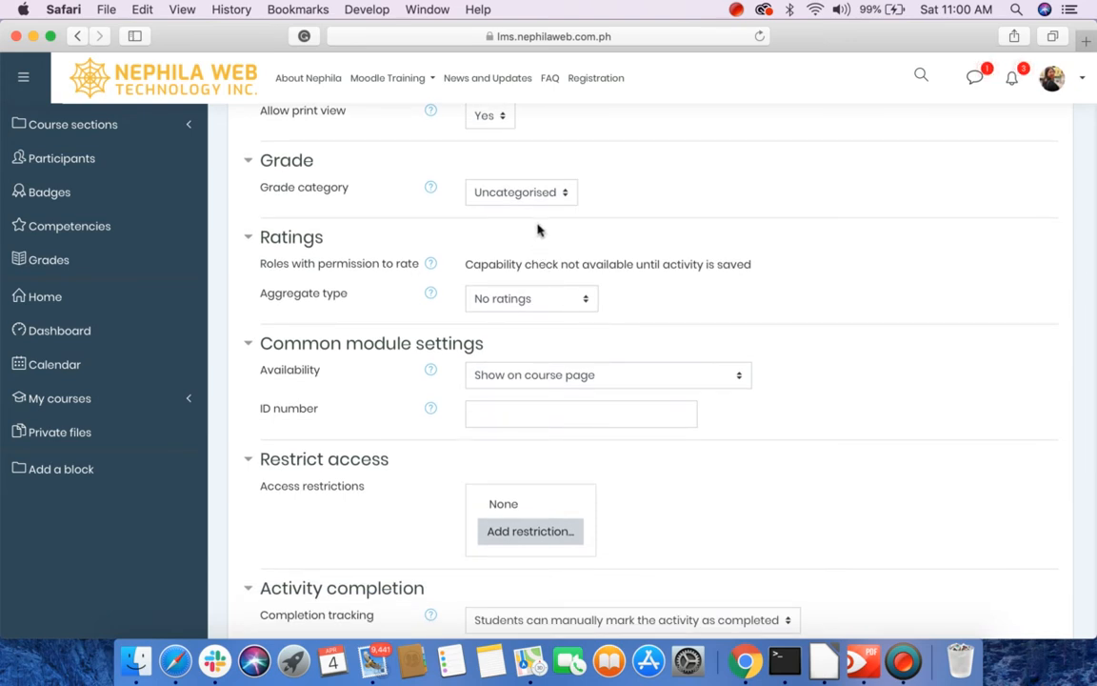
{"action": "scroll", "scroll_direction": "down", "scroll_amount": 3}
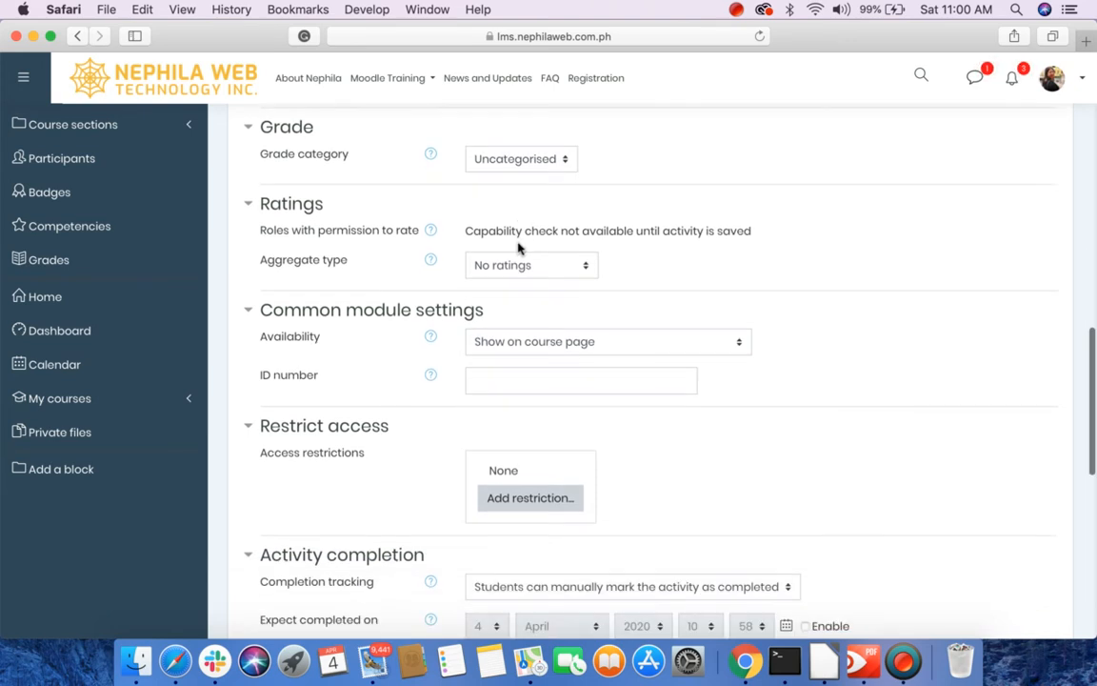
{"action": "scroll", "scroll_direction": "down", "scroll_amount": 3}
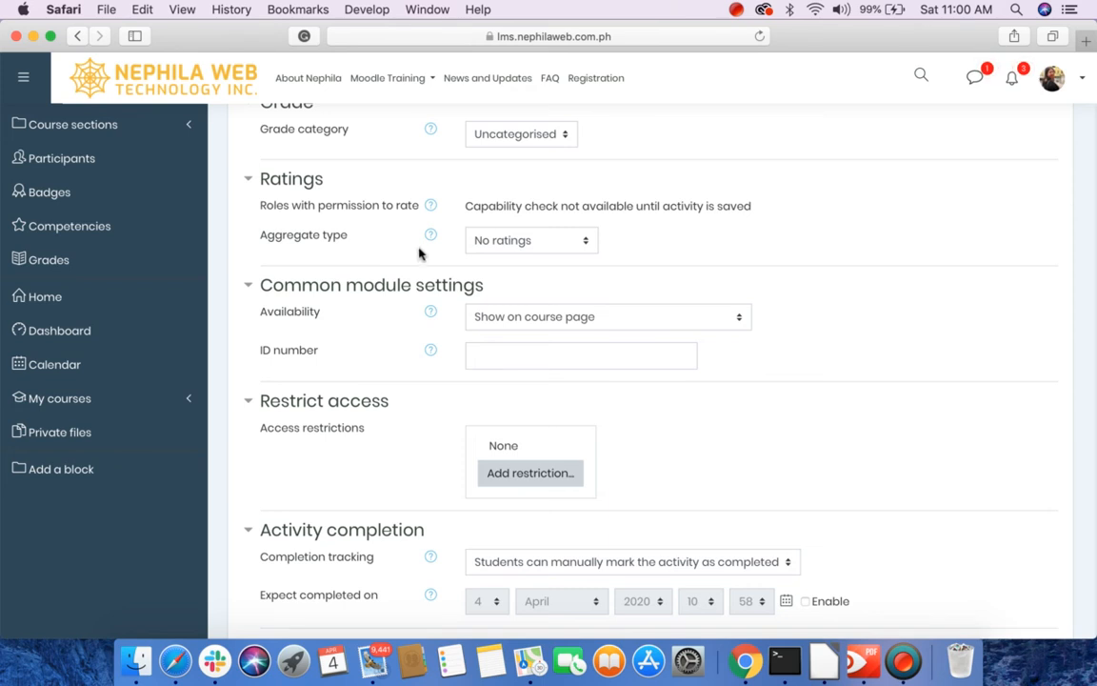
{"action": "left_click", "coordinate": [529, 240]}
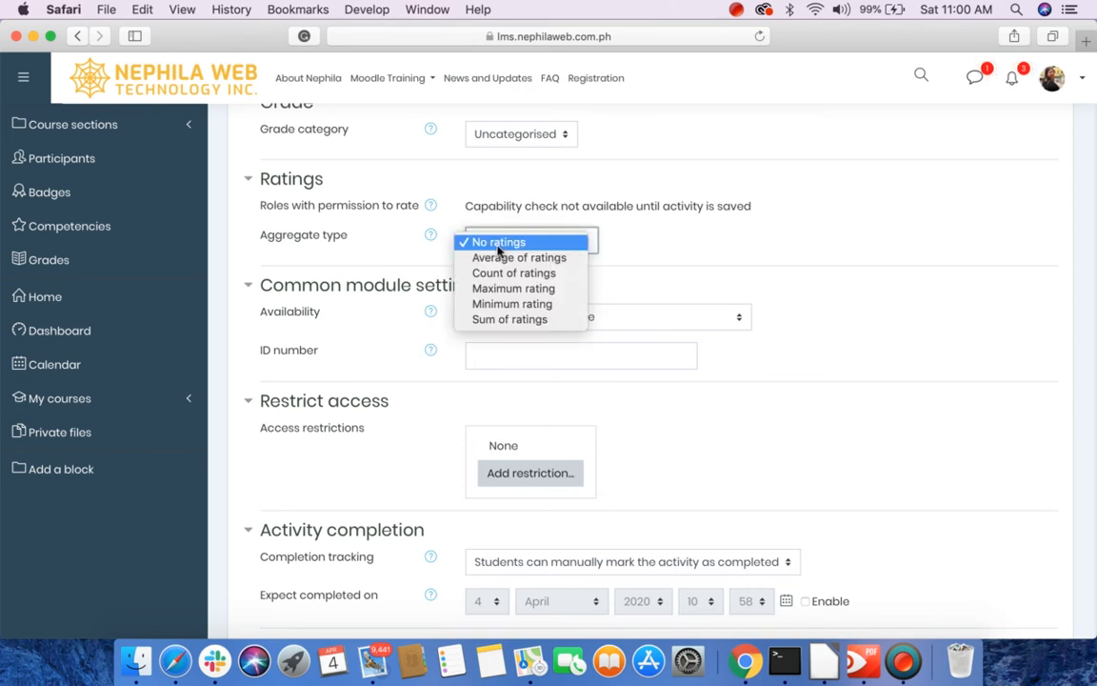
{"action": "mouse_move", "coordinate": [514, 272]}
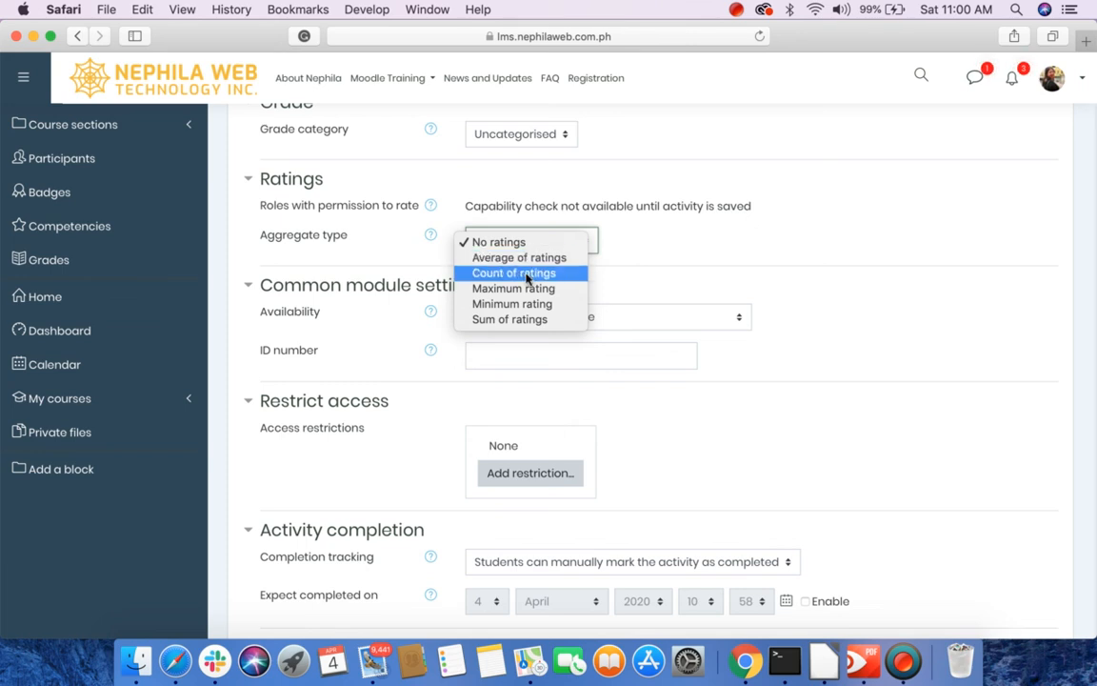
{"action": "mouse_move", "coordinate": [510, 303]}
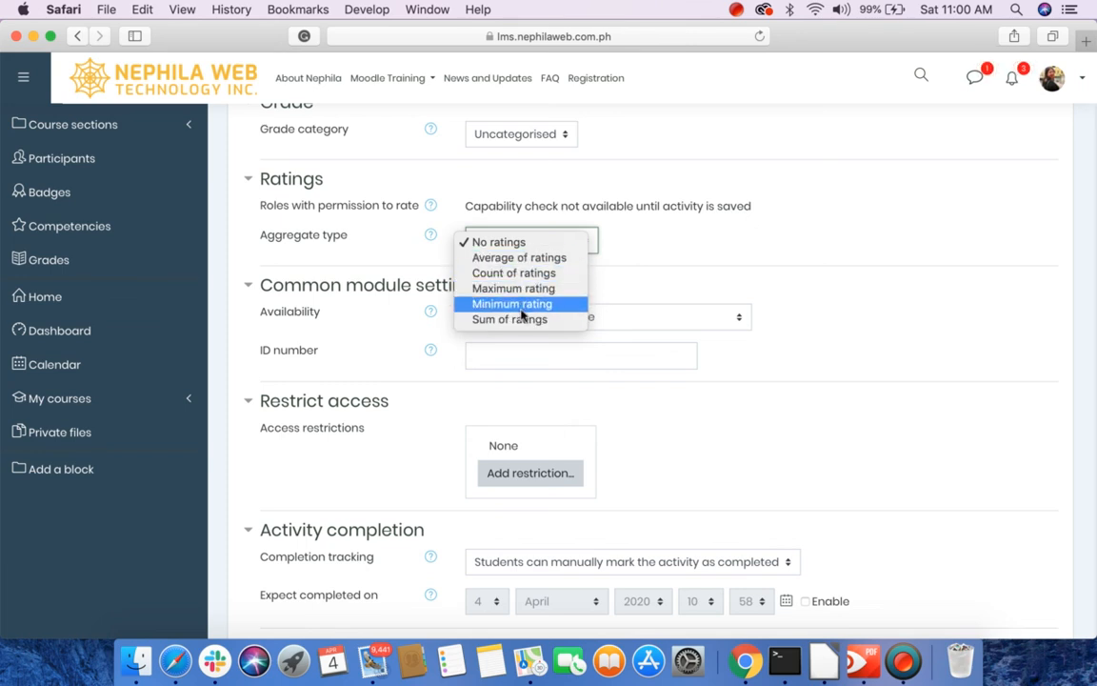
{"action": "mouse_move", "coordinate": [427, 259]}
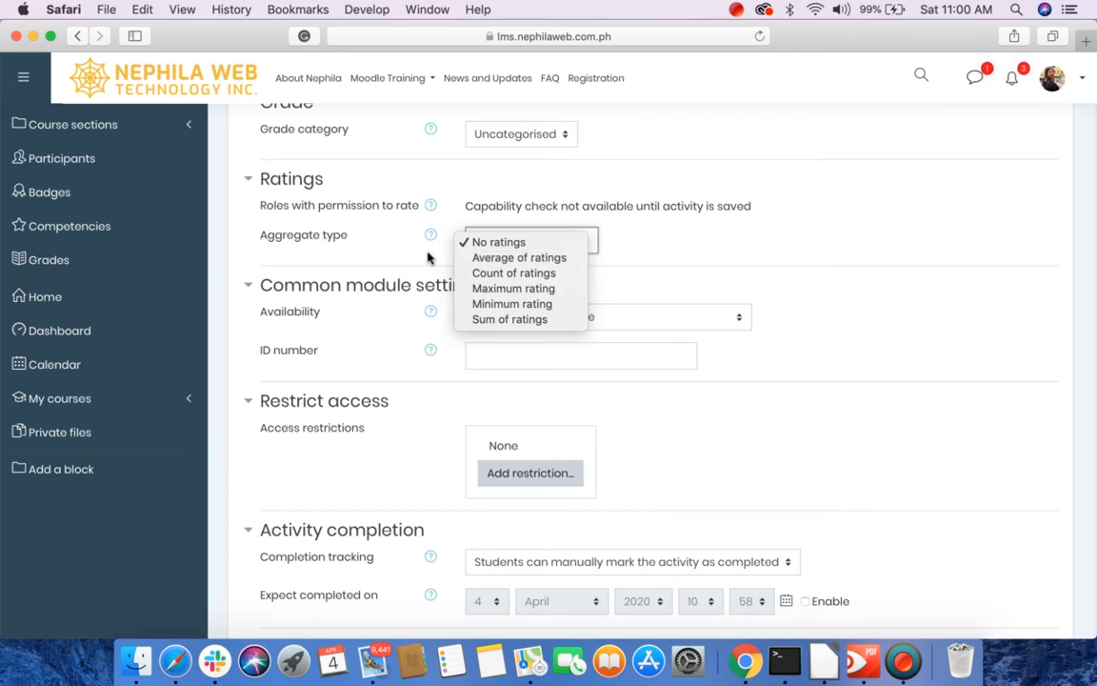
{"action": "left_click", "coordinate": [499, 240]}
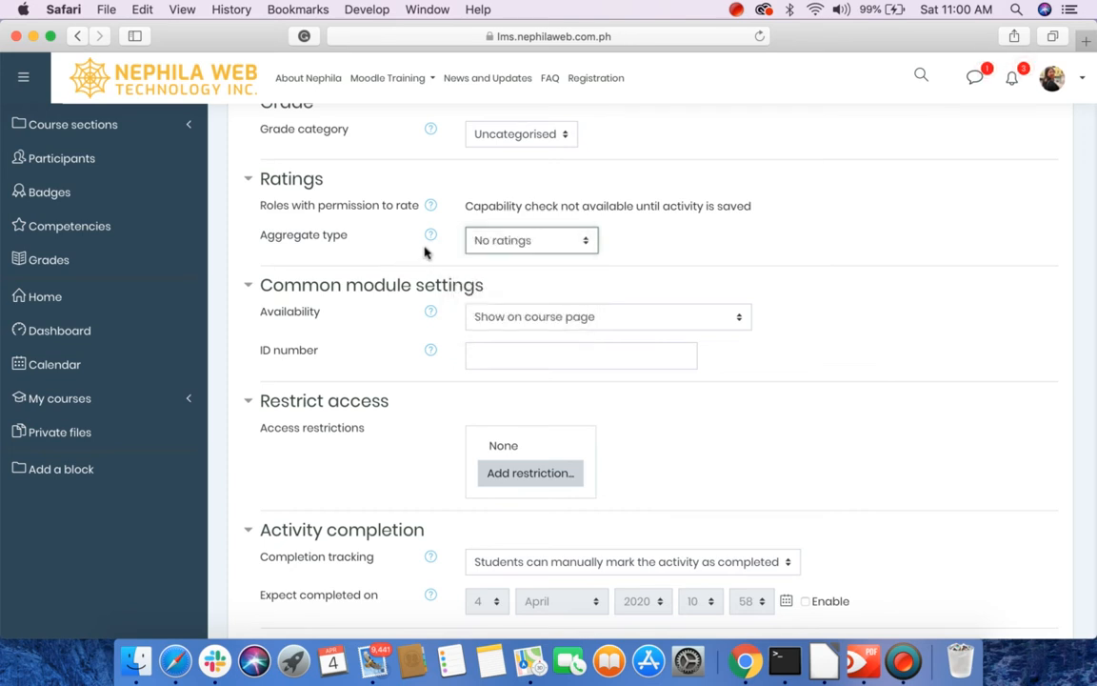
{"action": "mouse_move", "coordinate": [417, 263]}
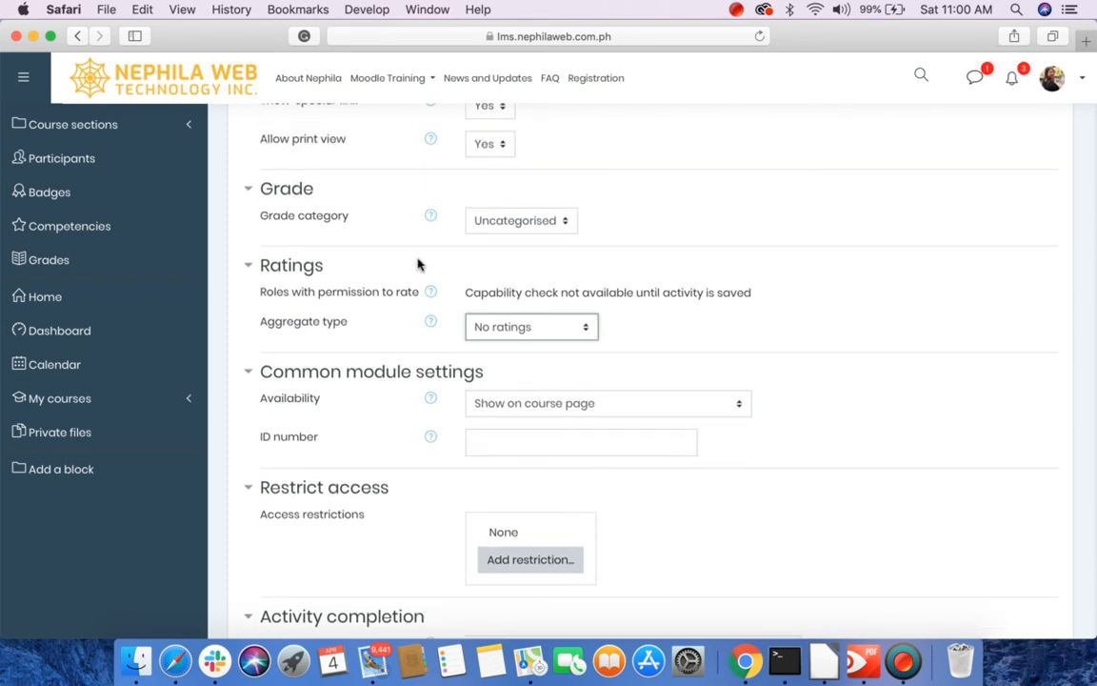
{"action": "scroll", "scroll_direction": "down", "scroll_amount": 3}
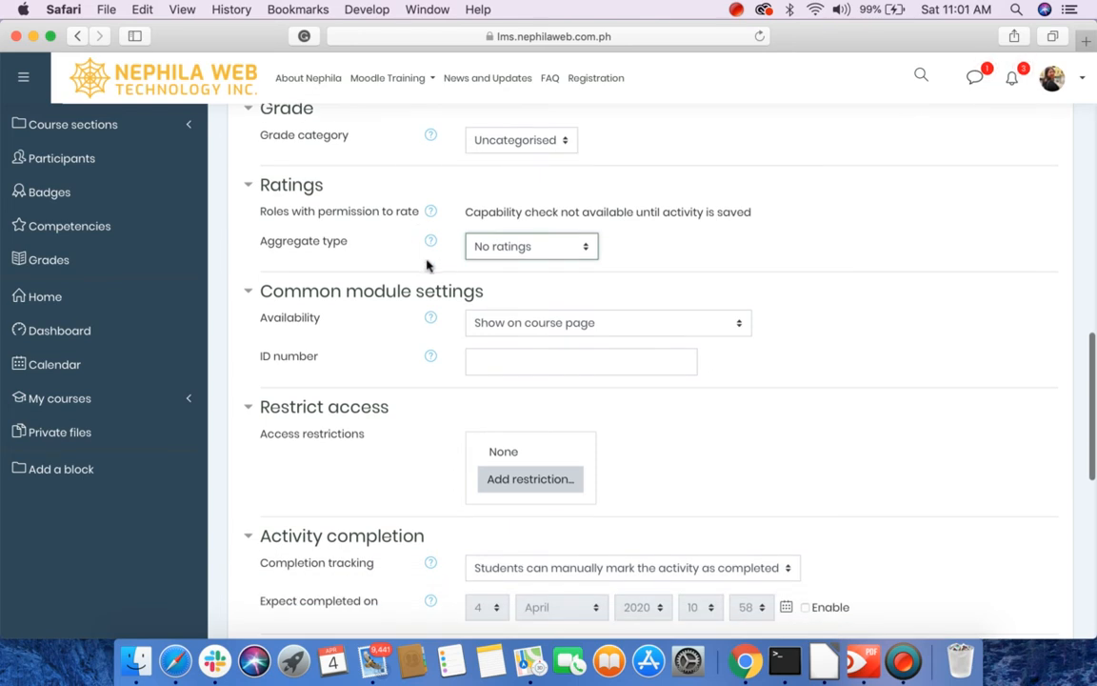
{"action": "mouse_move", "coordinate": [462, 262]}
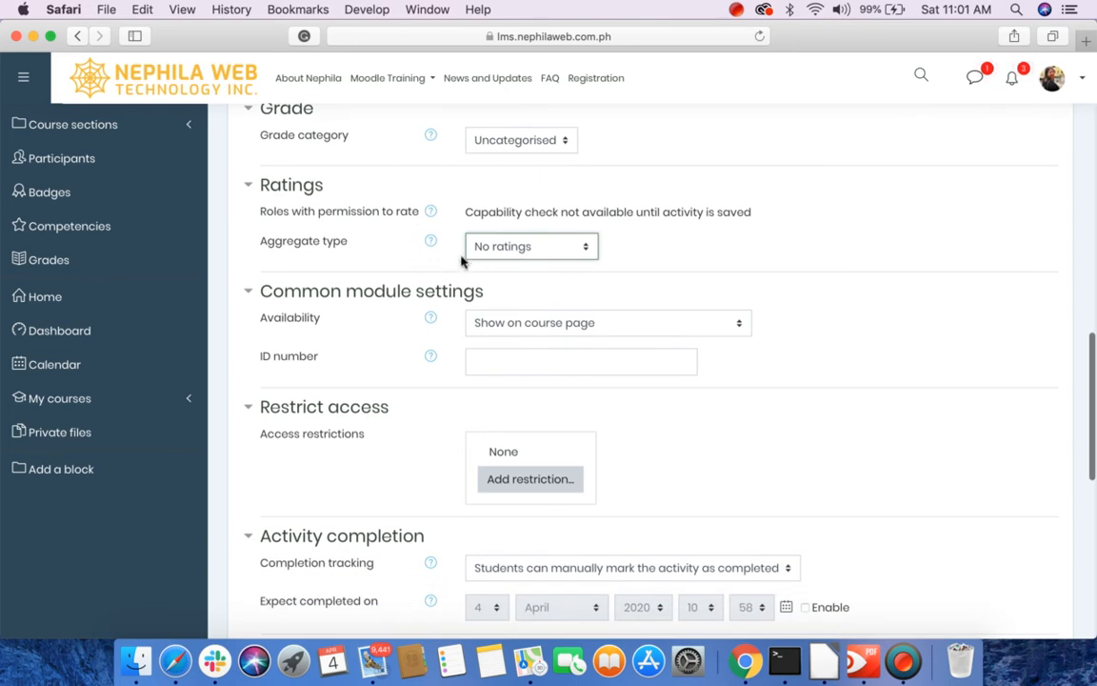
{"action": "mouse_move", "coordinate": [410, 262]}
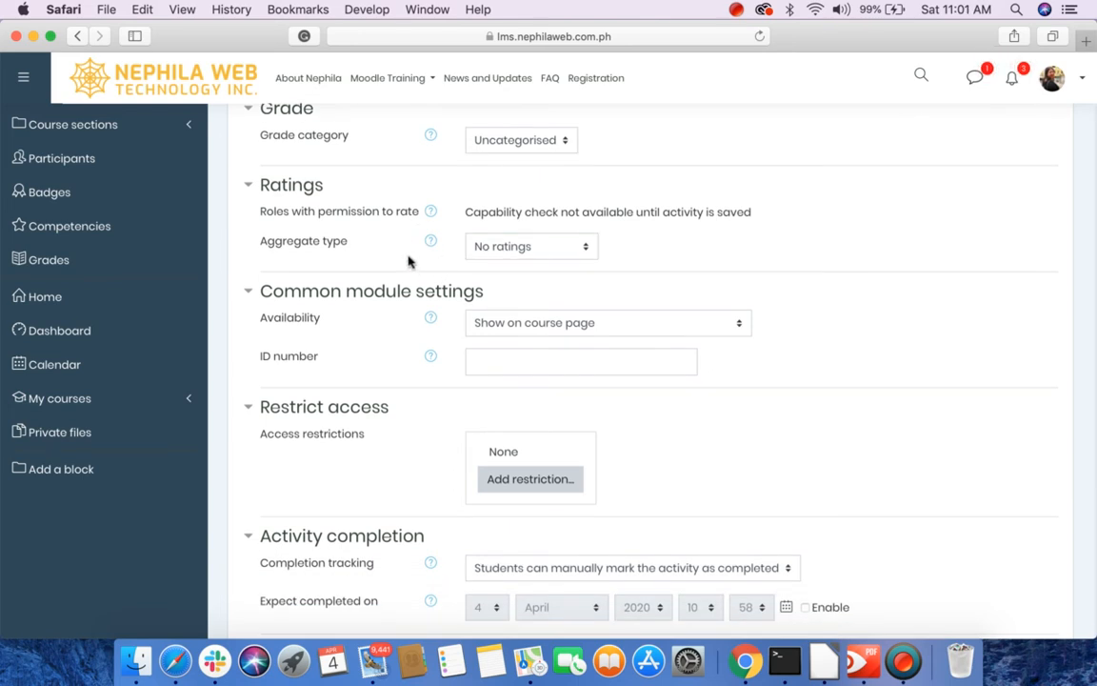
{"action": "scroll", "scroll_direction": "down", "scroll_amount": 3}
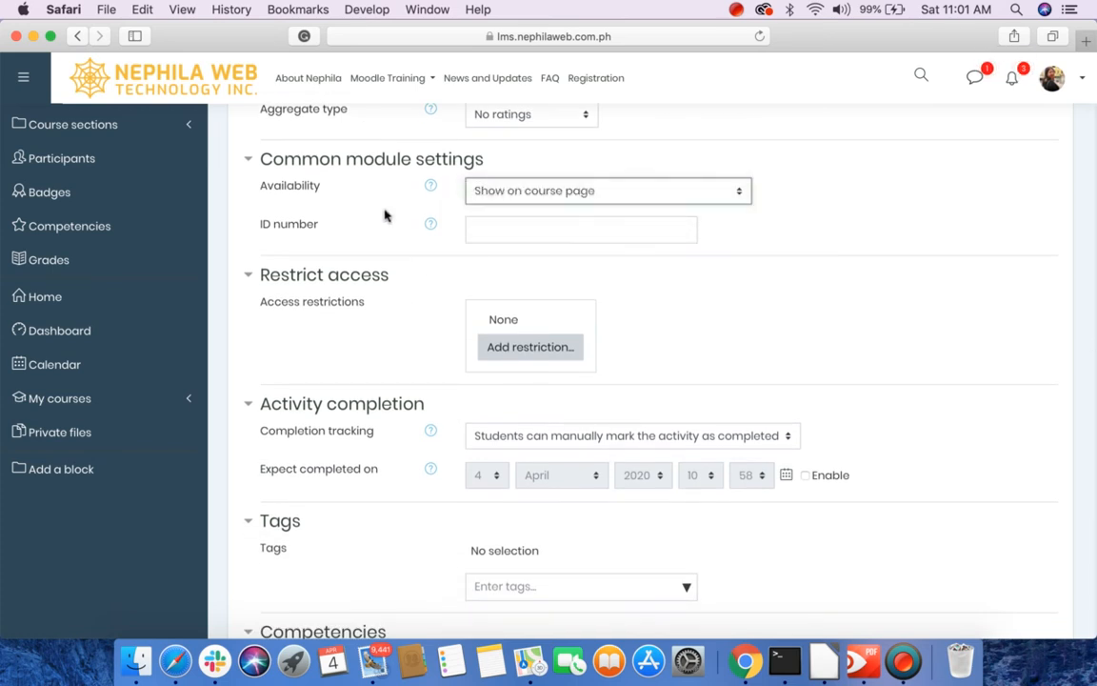
{"action": "mouse_move", "coordinate": [354, 228]}
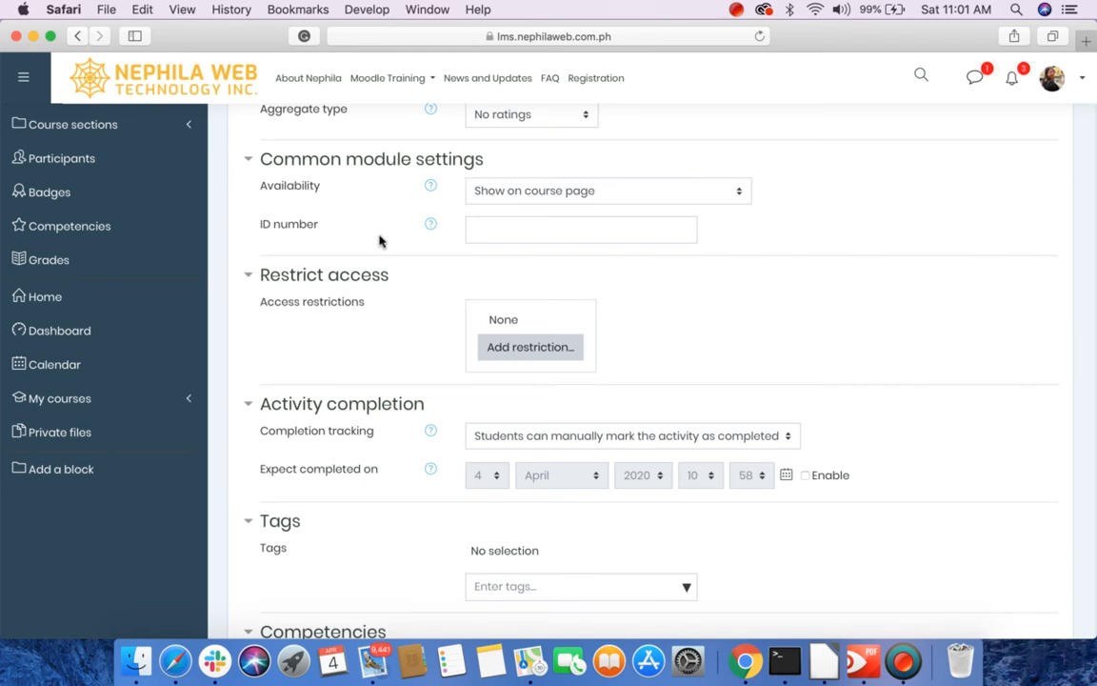
{"action": "scroll", "scroll_direction": "down", "scroll_amount": 3}
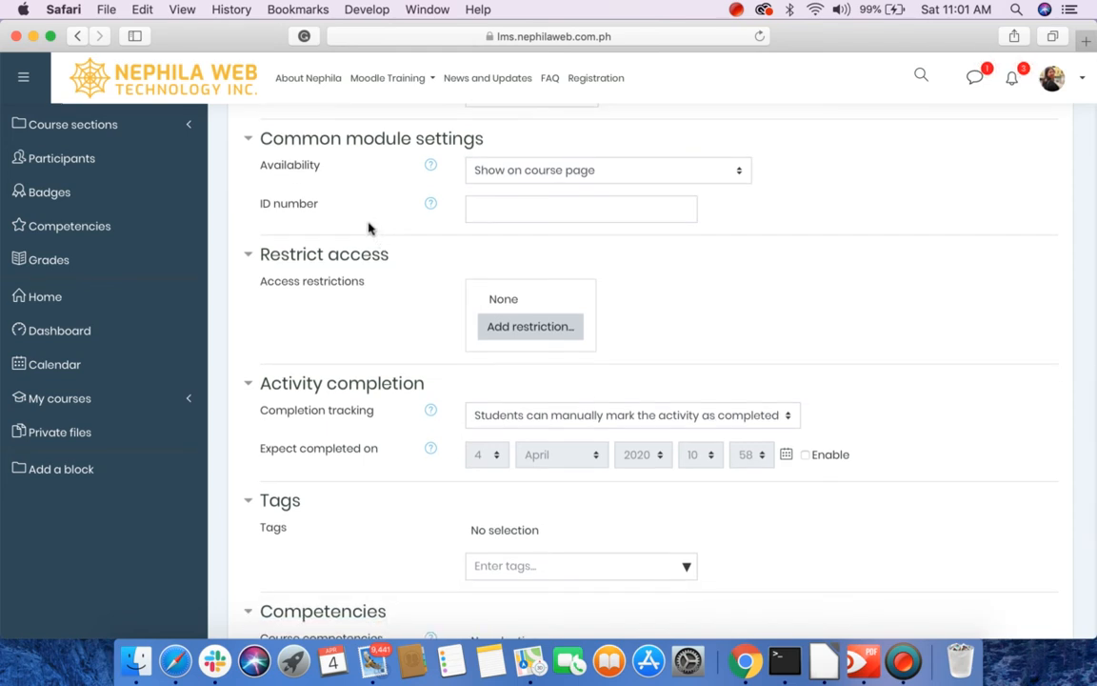
{"action": "scroll", "scroll_direction": "down", "scroll_amount": 3}
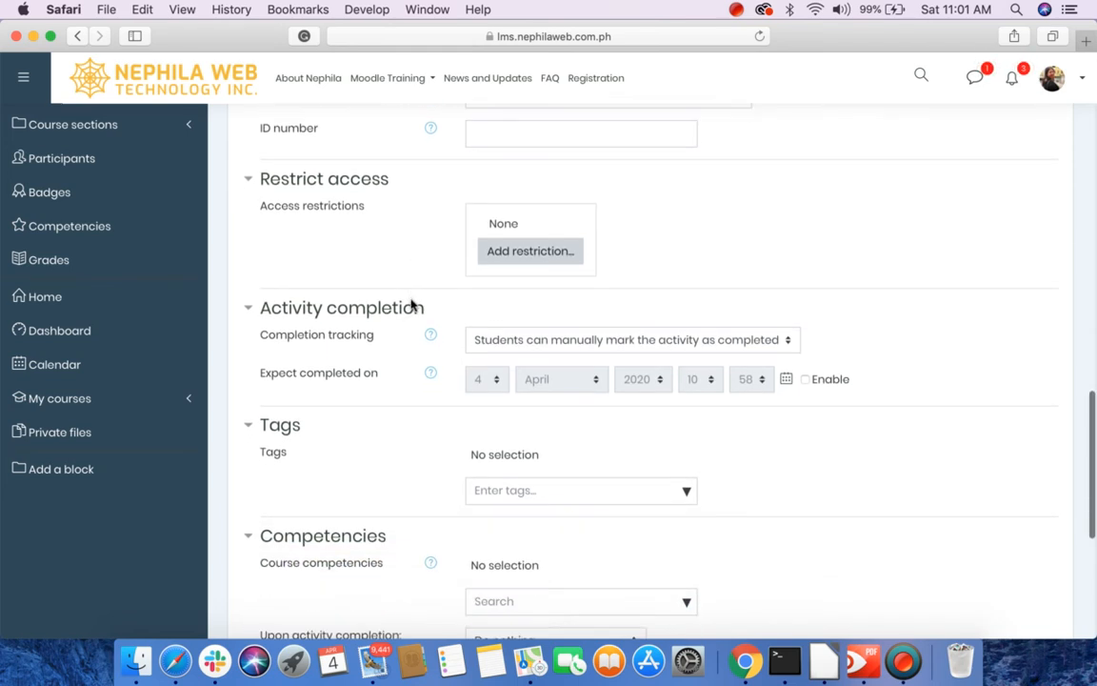
{"action": "scroll", "scroll_direction": "down", "scroll_amount": 3}
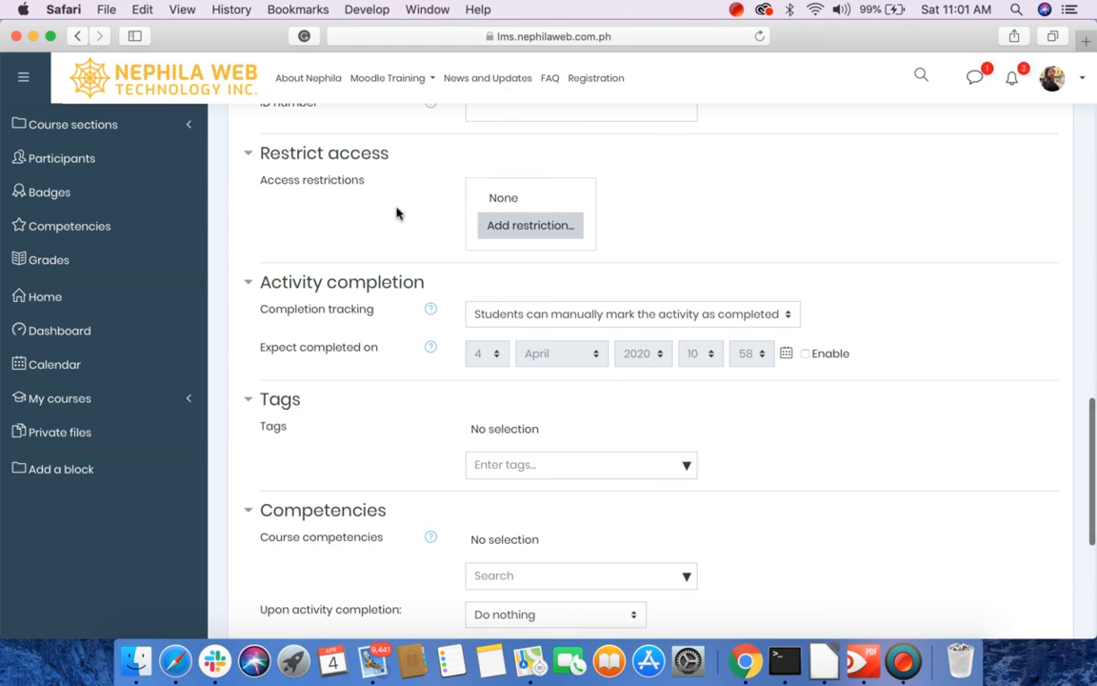
{"action": "mouse_move", "coordinate": [426, 227]}
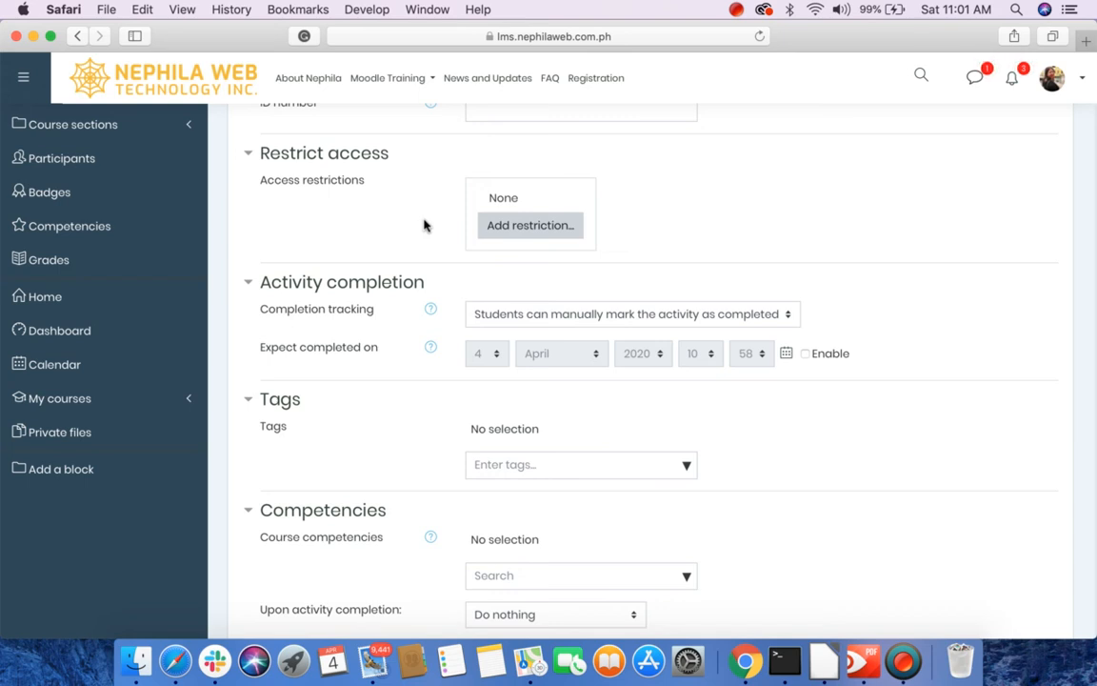
{"action": "mouse_move", "coordinate": [461, 417]}
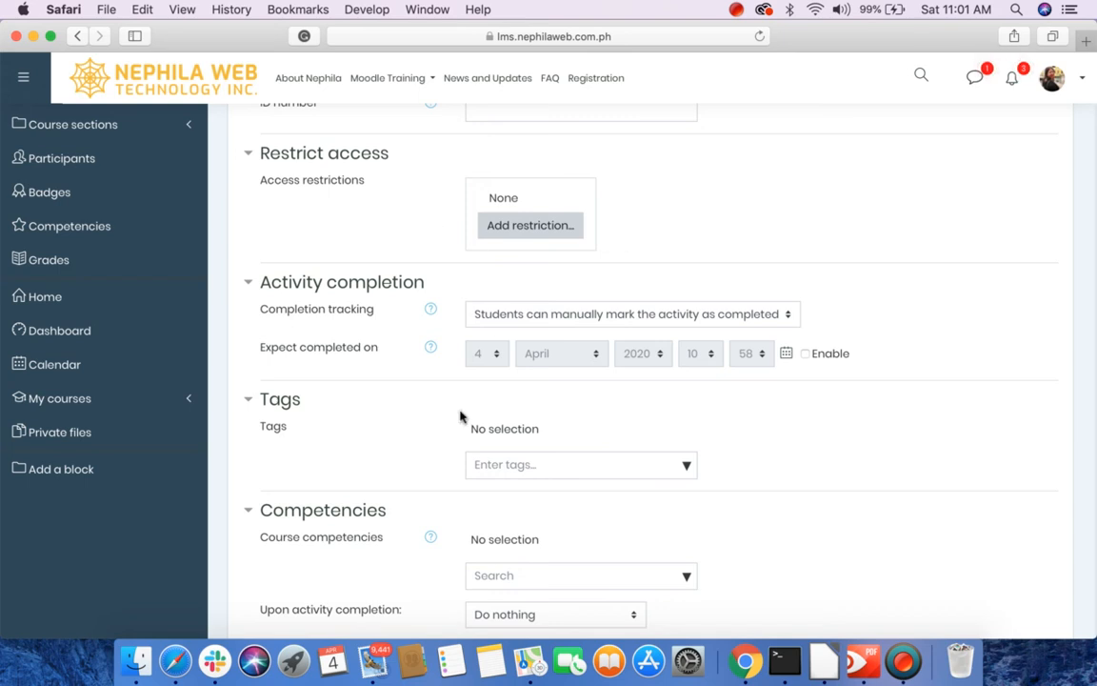
{"action": "scroll", "scroll_direction": "down", "scroll_amount": 3}
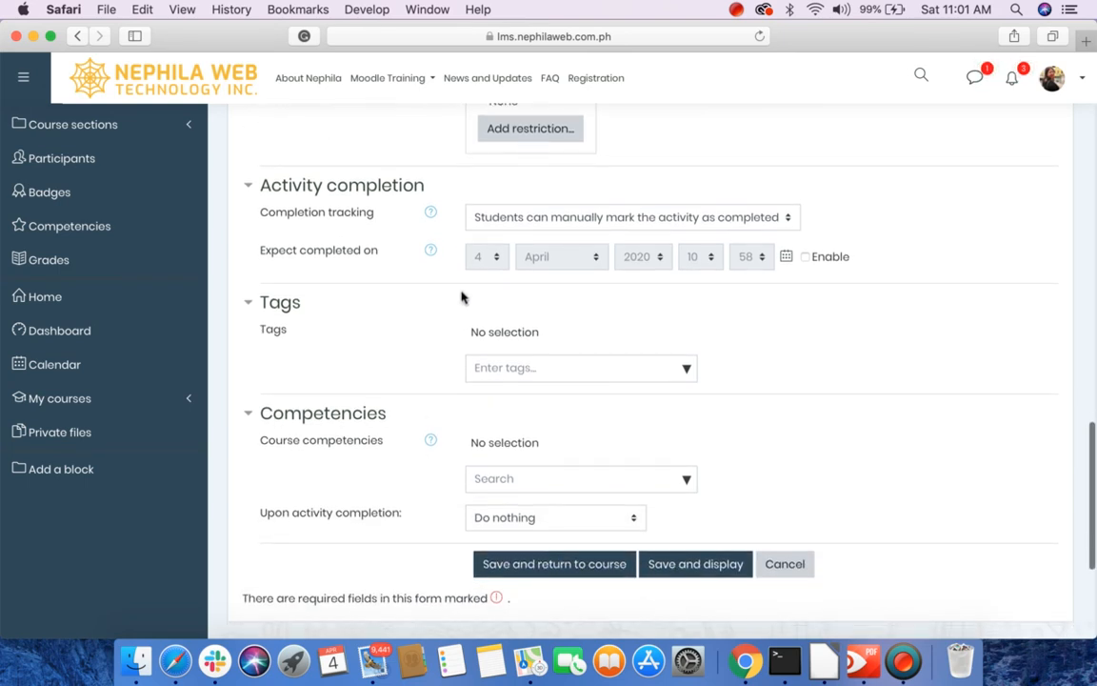
Set completion tracking to complete when conditions are met: require view and one entry.
{"action": "left_click", "coordinate": [631, 217]}
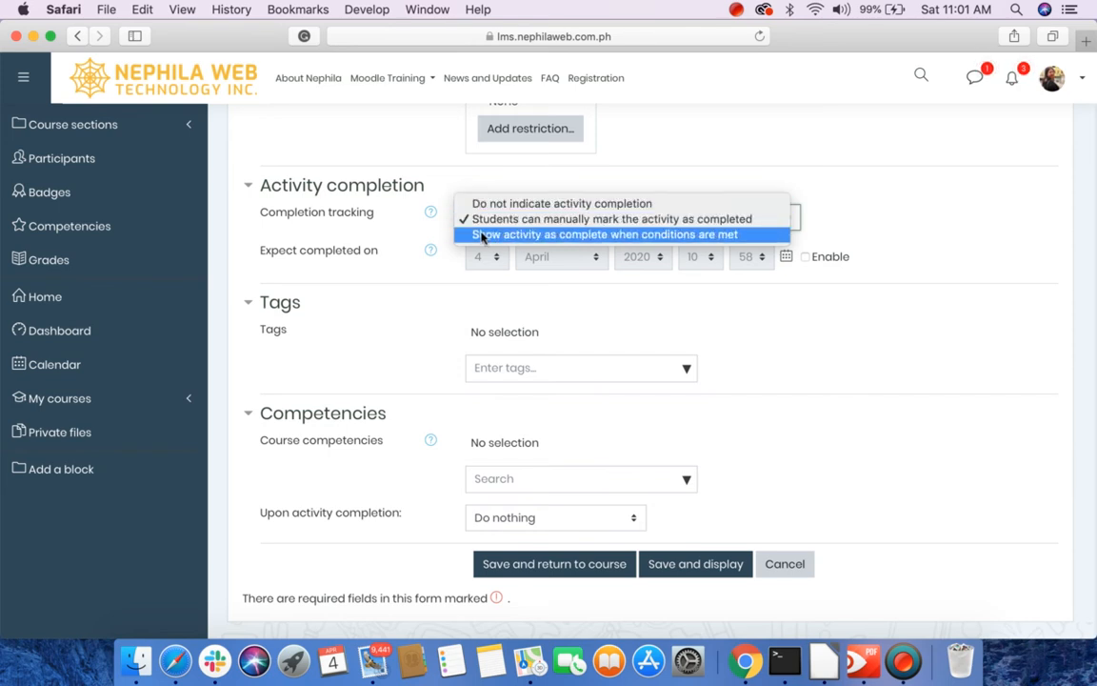
{"action": "mouse_move", "coordinate": [512, 240]}
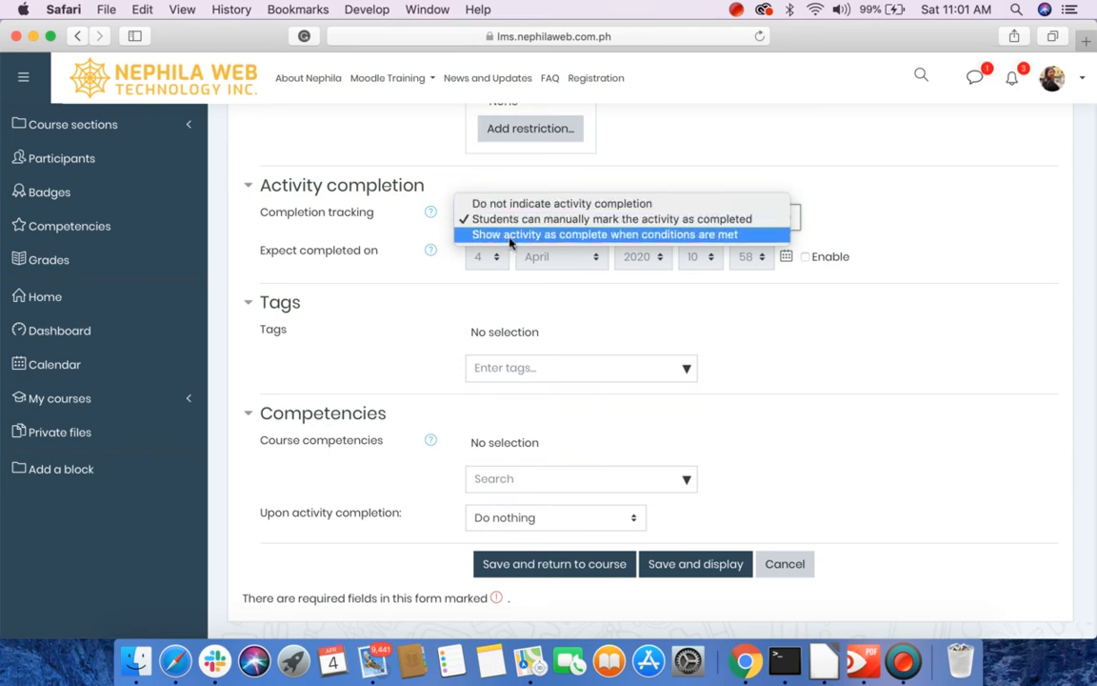
{"action": "left_click", "coordinate": [606, 234]}
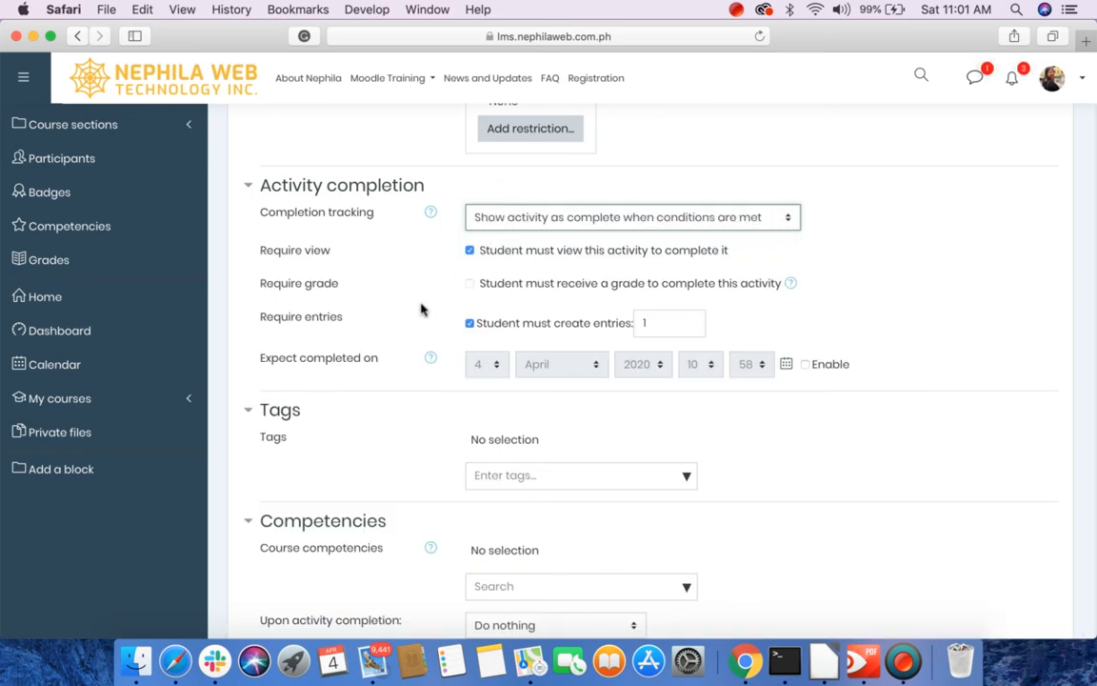
{"action": "scroll", "scroll_direction": "down", "scroll_amount": 3}
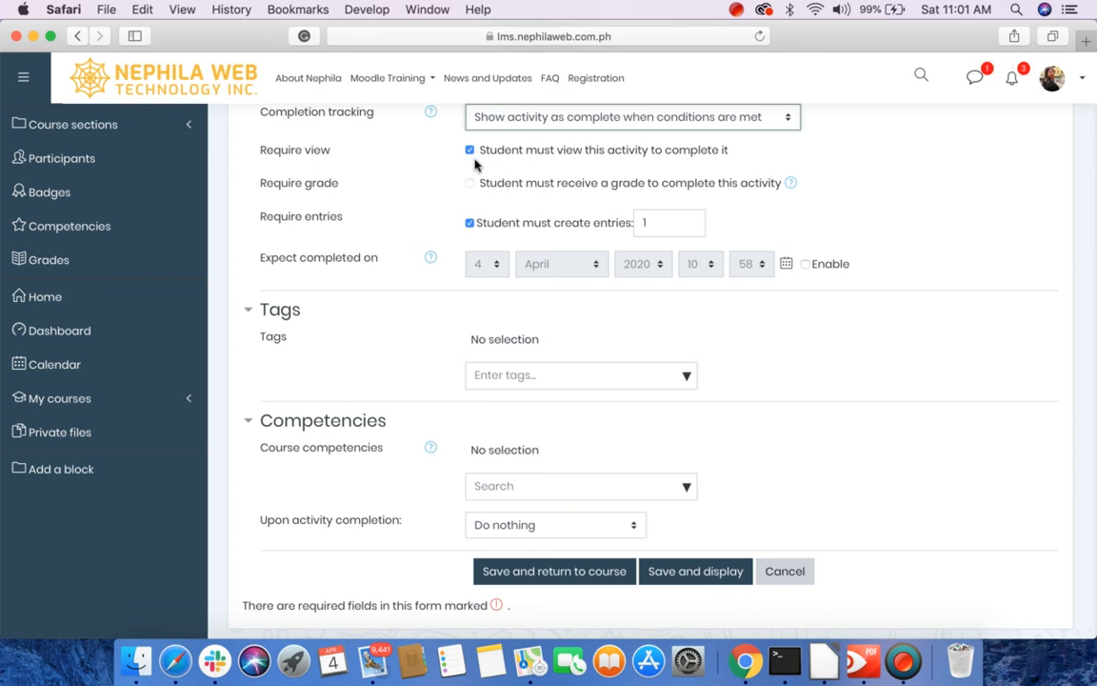
{"action": "mouse_move", "coordinate": [496, 236]}
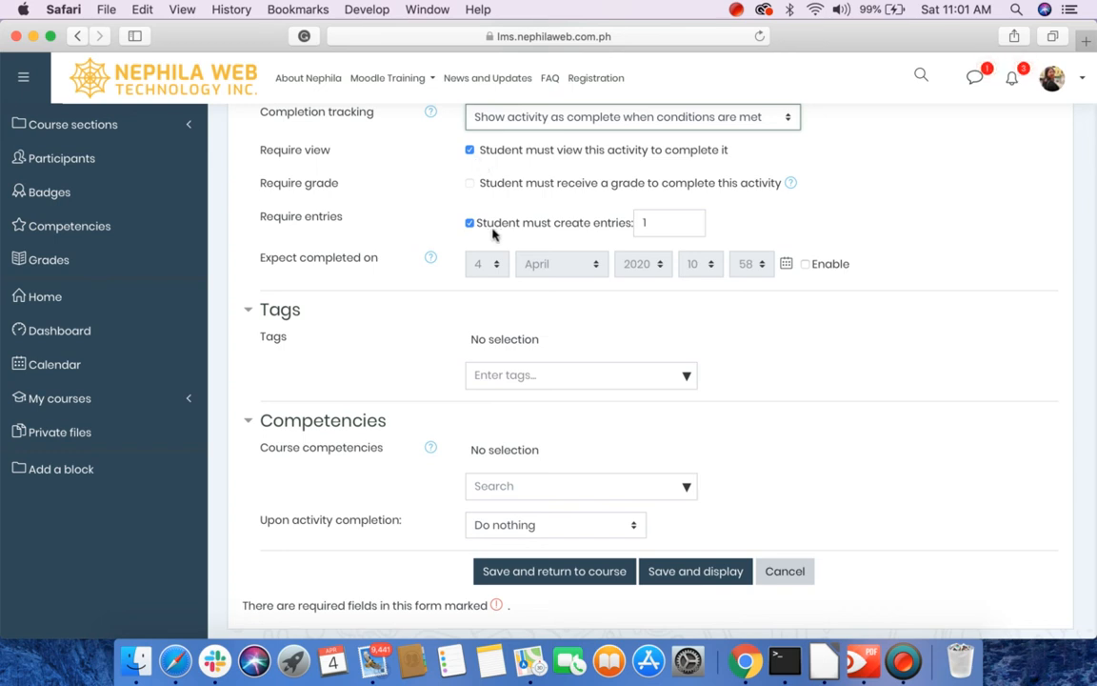
{"action": "mouse_move", "coordinate": [493, 236]}
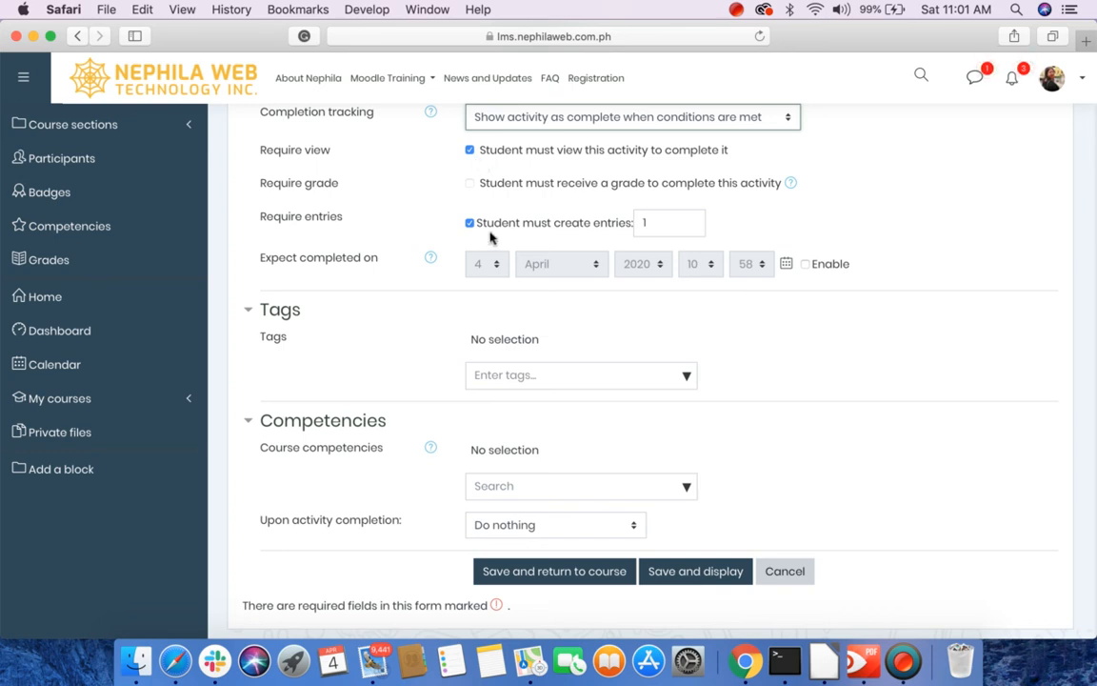
Save the glossary settings and return to the course page.
{"action": "scroll", "scroll_direction": "down", "scroll_amount": 3}
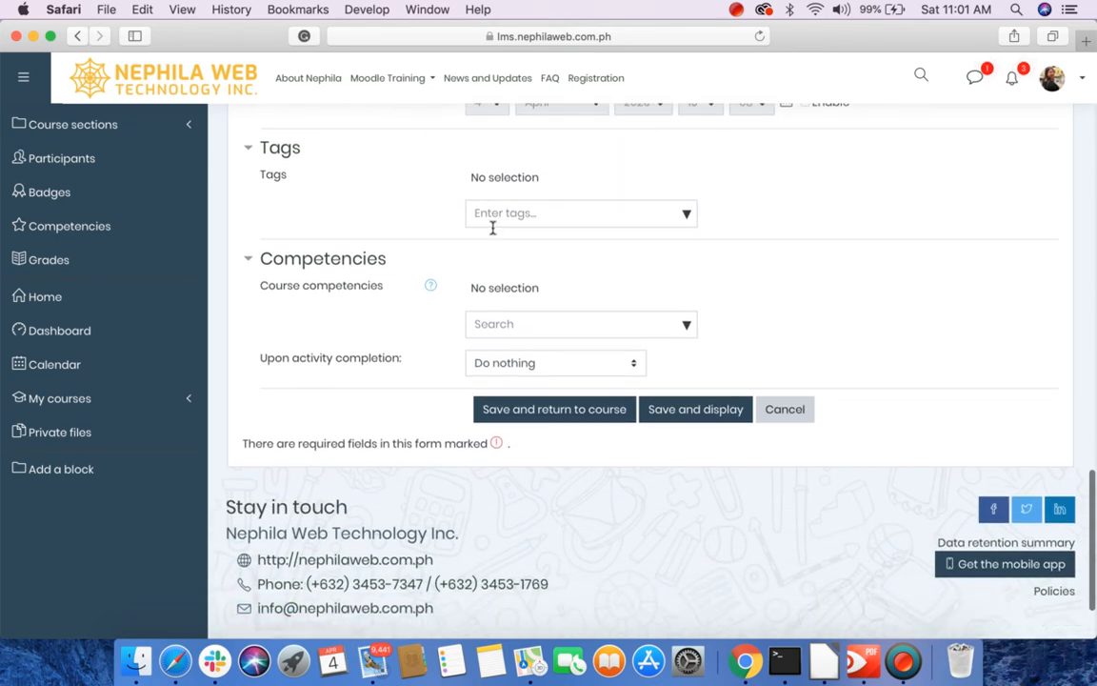
{"action": "scroll", "scroll_direction": "down", "scroll_amount": 3}
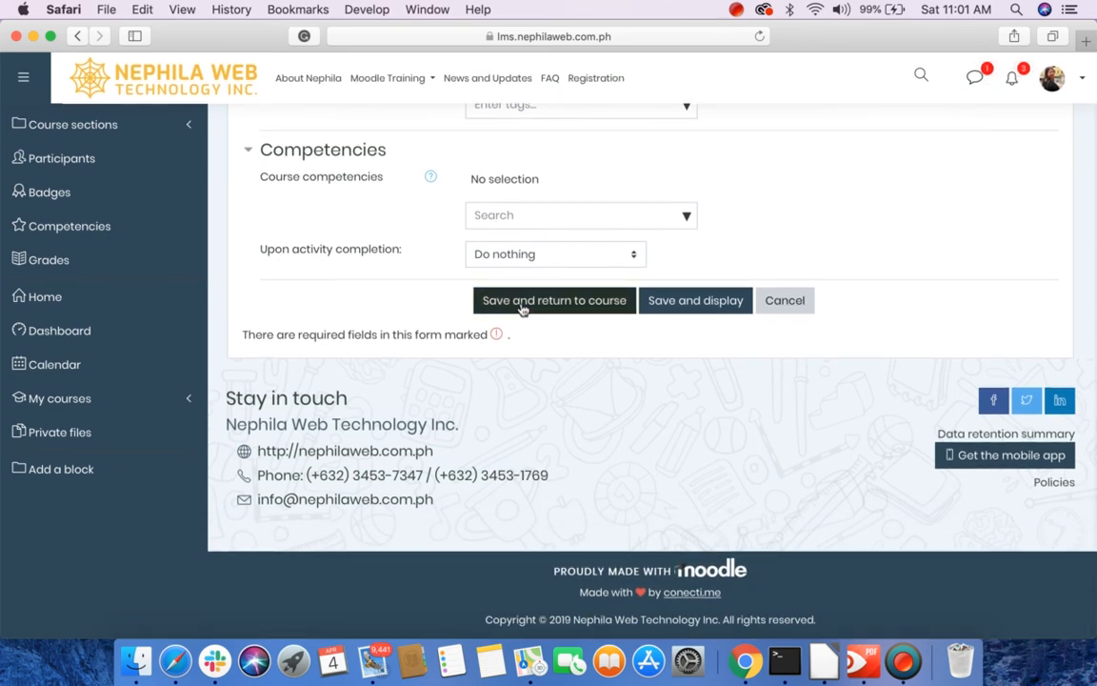
{"action": "left_click", "coordinate": [553, 301]}
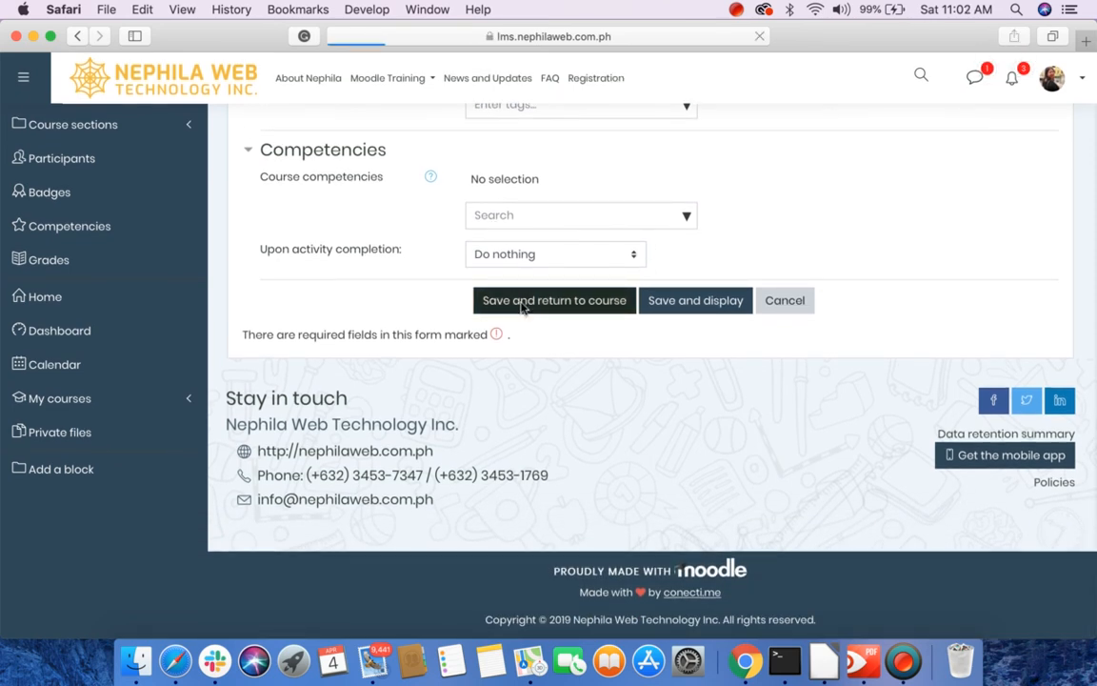
Open the 'General key terms' glossary in Topic 5, reaching a blank new-entry form.
{"action": "left_click", "coordinate": [552, 301]}
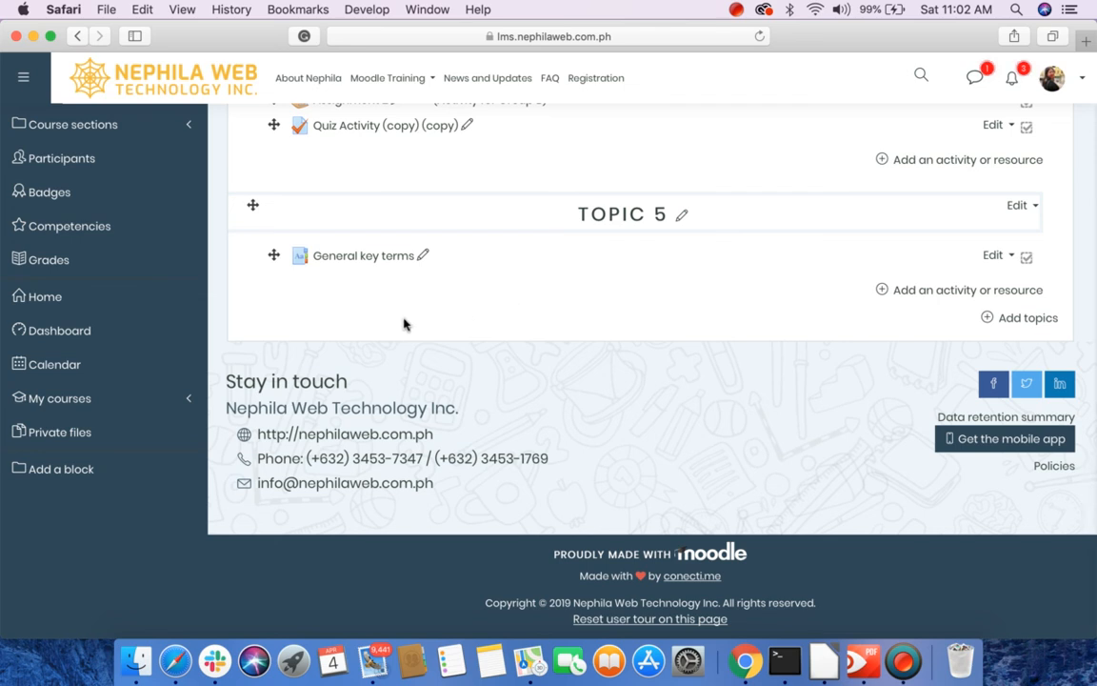
{"action": "mouse_move", "coordinate": [362, 255]}
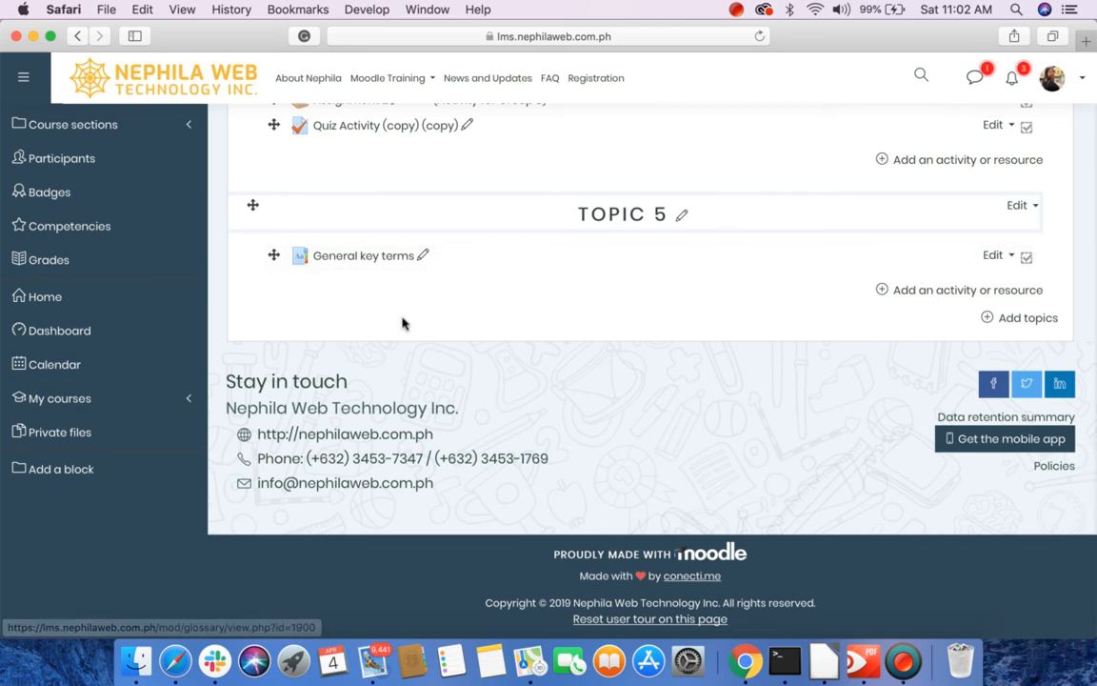
{"action": "left_click", "coordinate": [362, 256]}
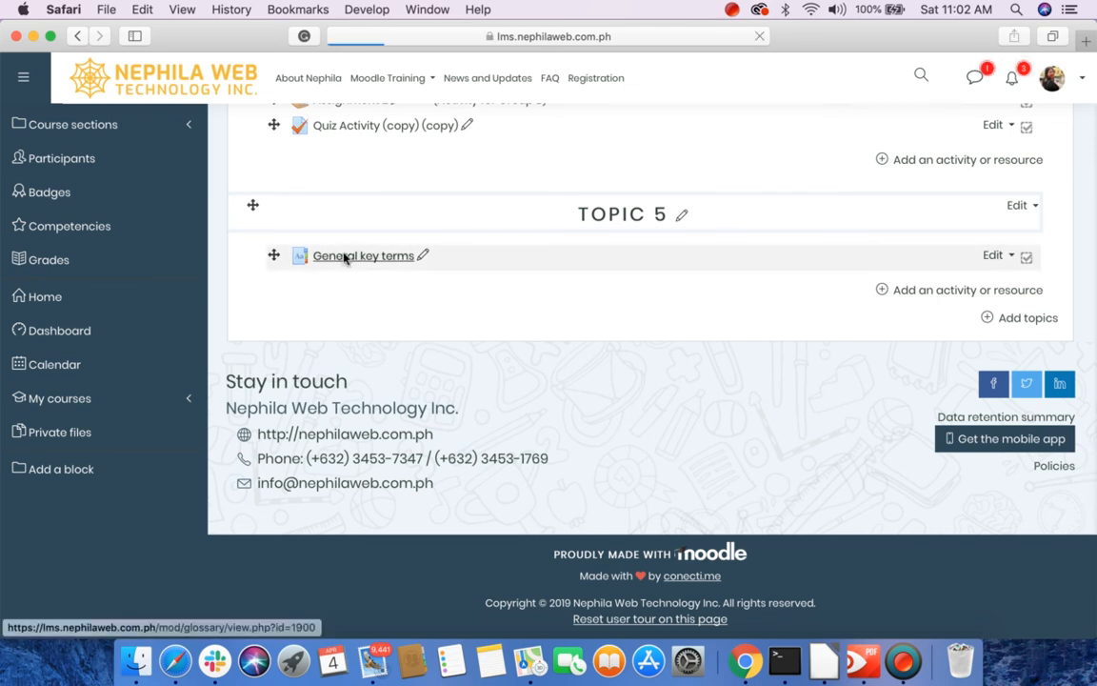
{"action": "left_click", "coordinate": [362, 255]}
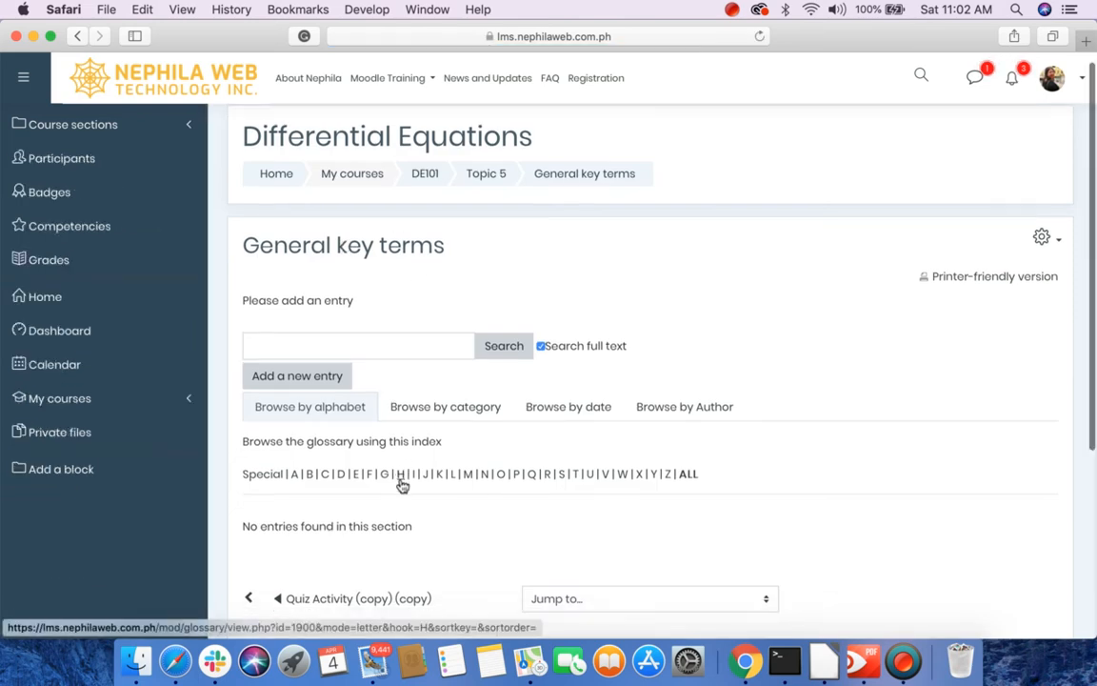
{"action": "scroll", "scroll_direction": "down", "scroll_amount": 3}
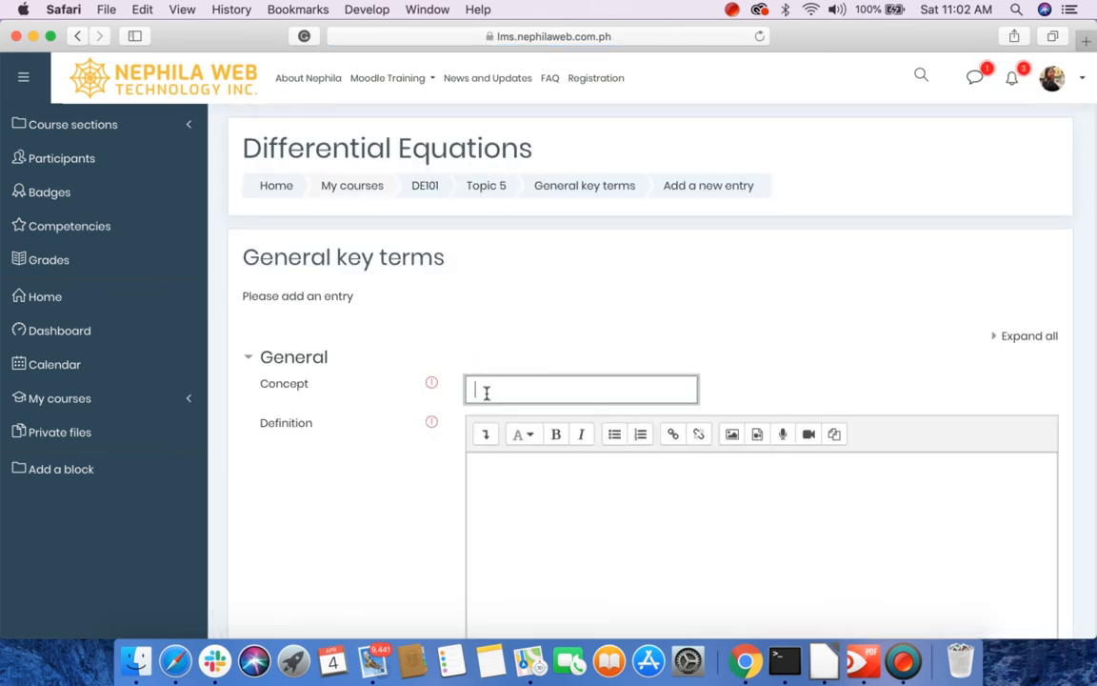
Enter concept 'Moodle' and definition 'Moodle is the most widely used open source learning management system.'.
{"action": "type", "text": "Moodle"}
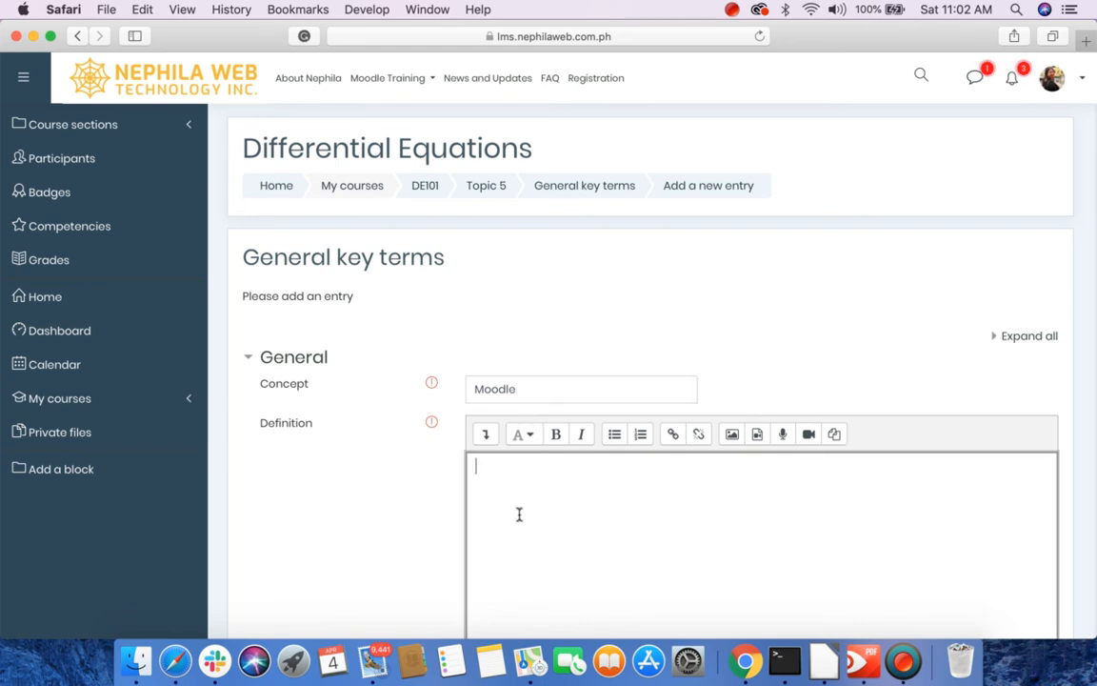
{"action": "scroll", "scroll_direction": "down", "scroll_amount": 3}
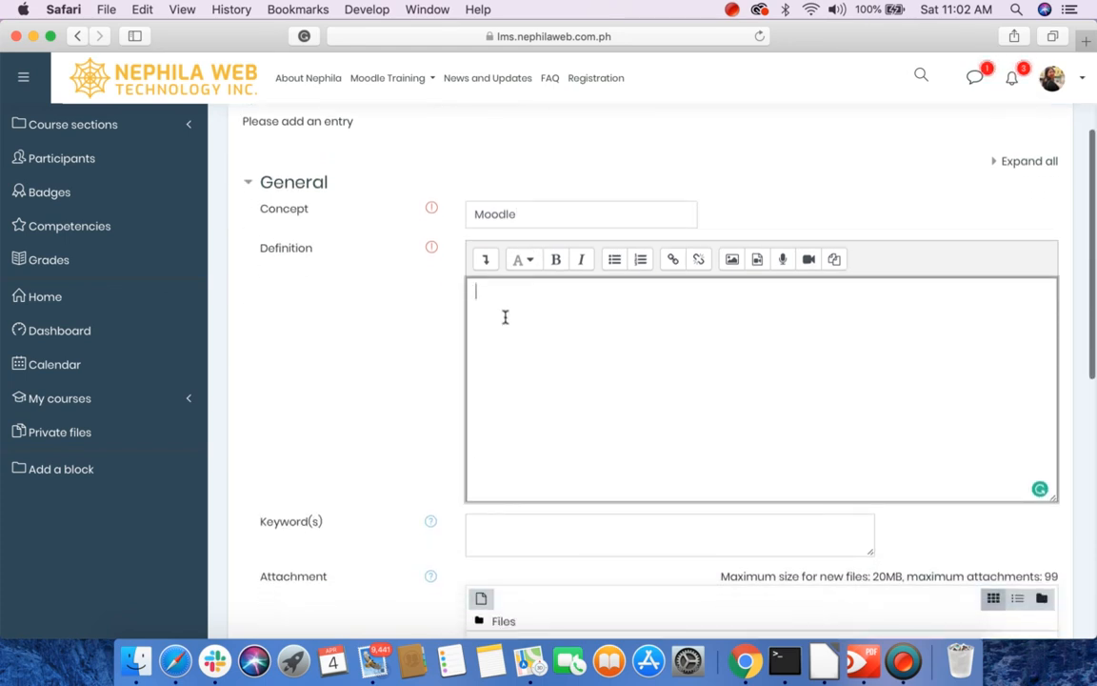
{"action": "type", "text": "Moodle is the most wid"}
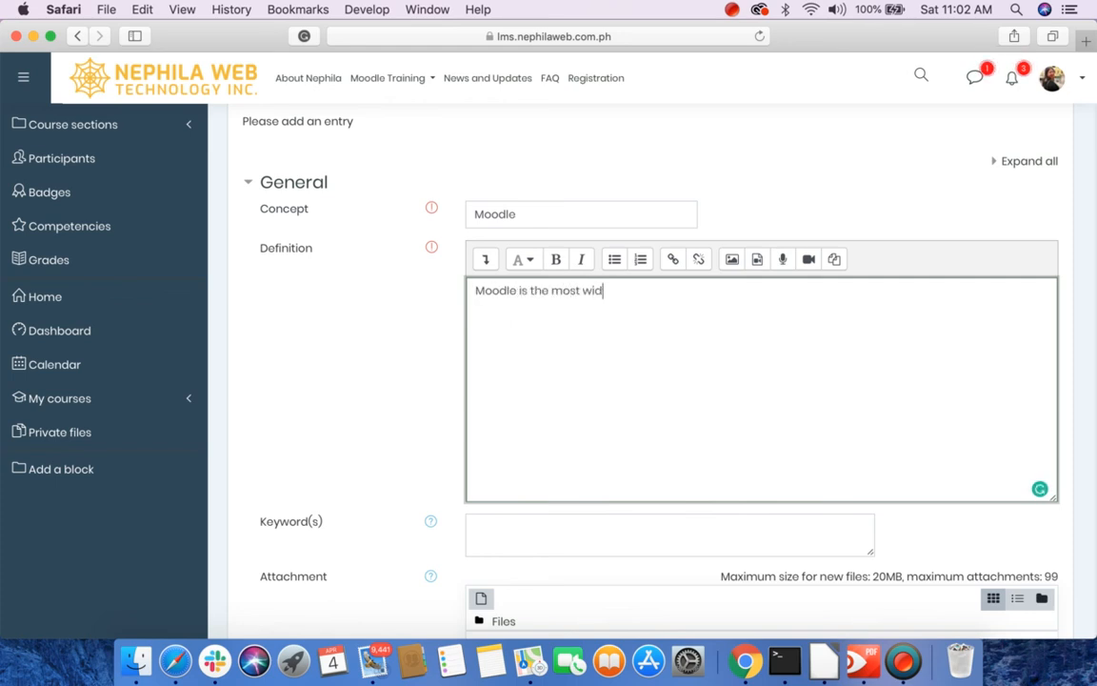
{"action": "type", "text": "ly used ope"}
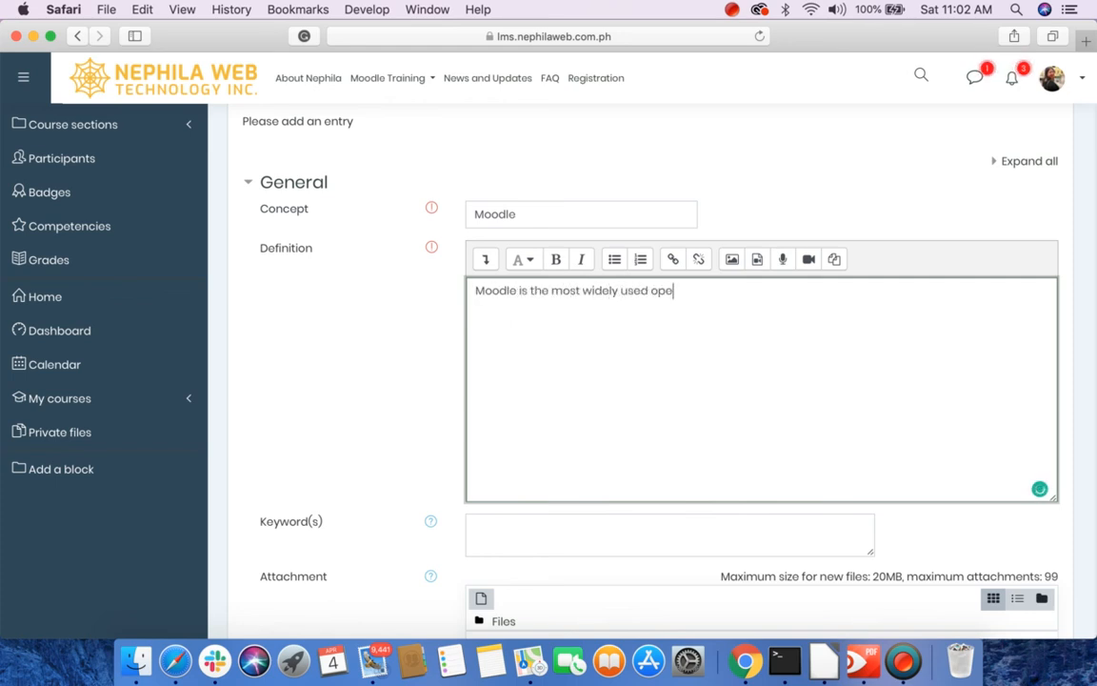
{"action": "type", "text": "n source"}
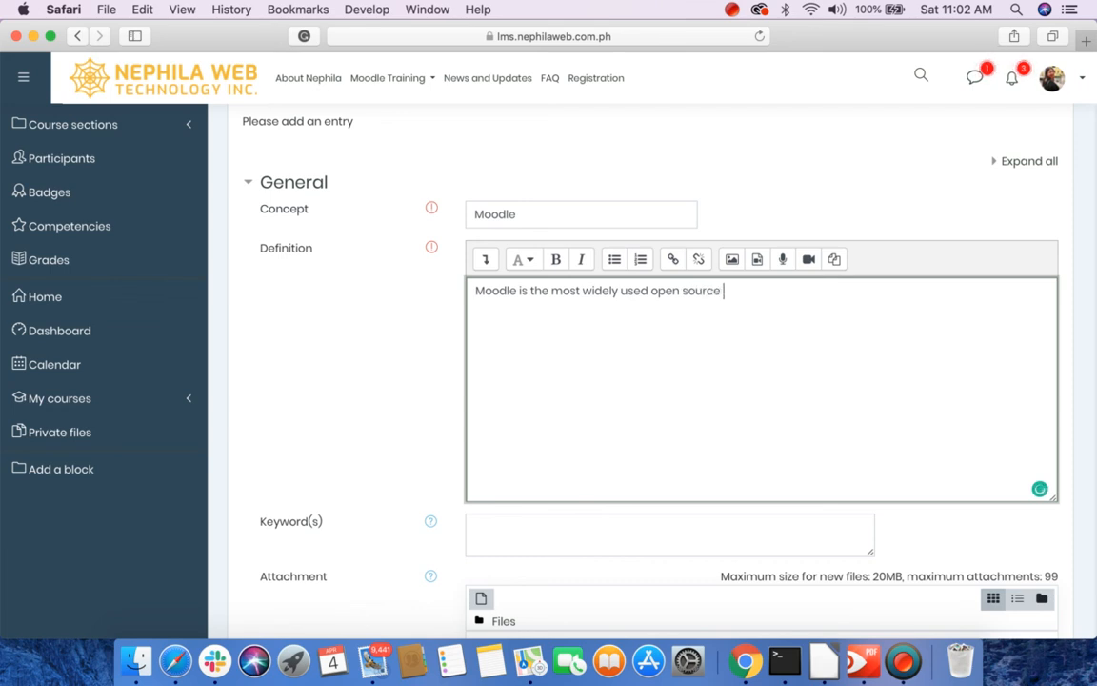
{"action": "type", "text": "learning manage"}
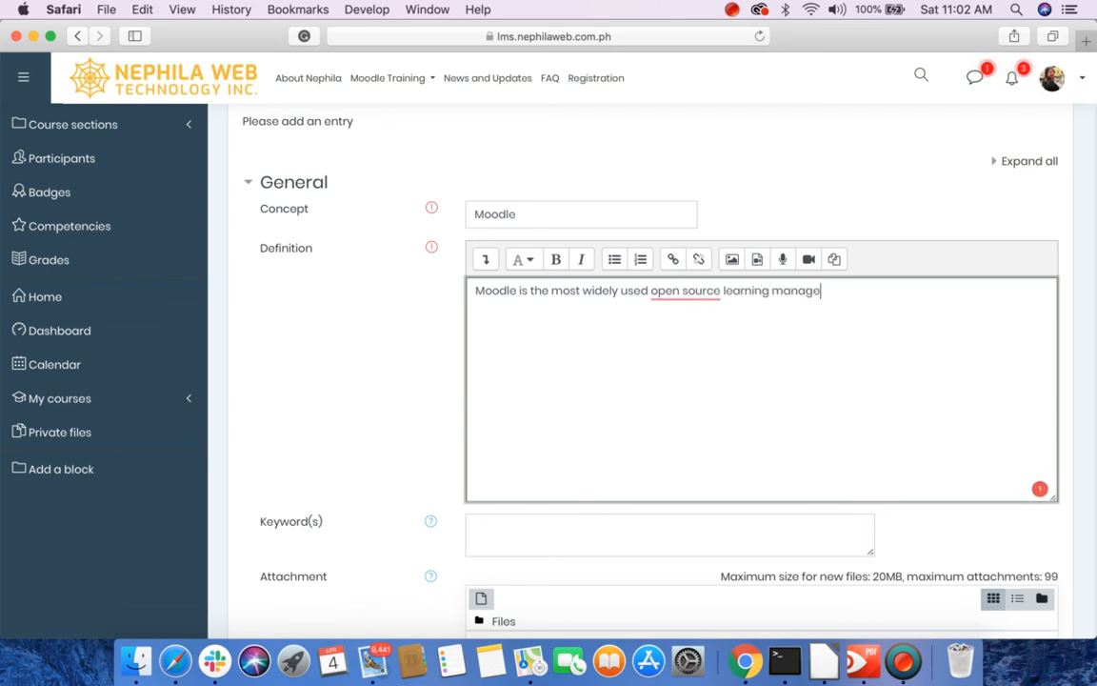
{"action": "type", "text": "ment system"}
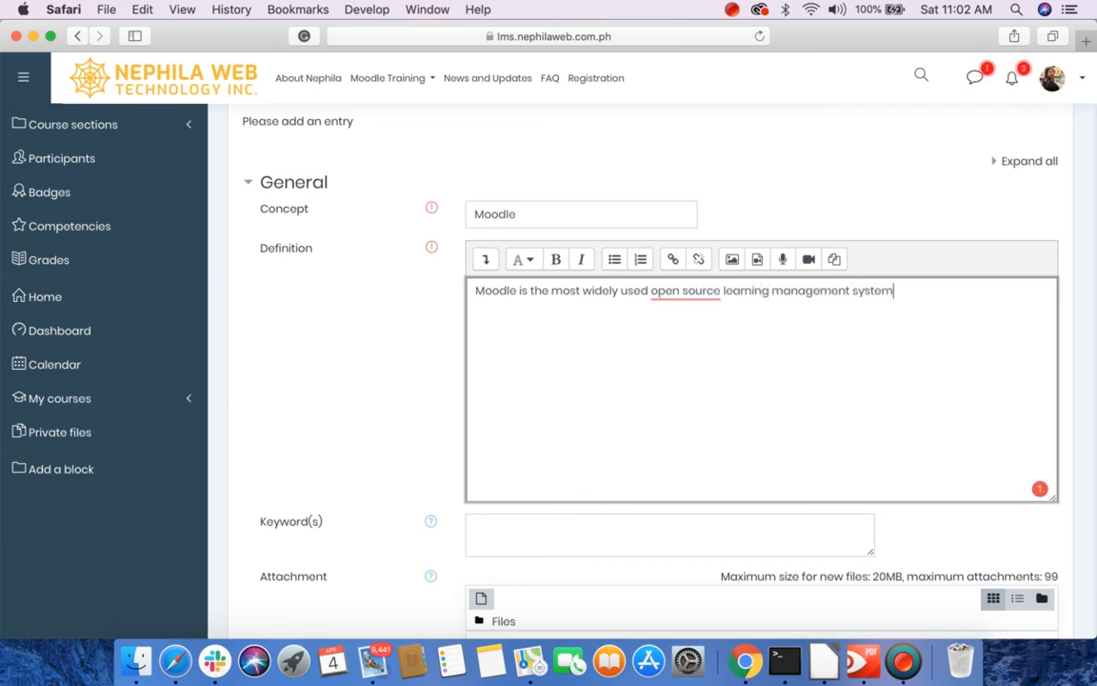
{"action": "type", "text": "."}
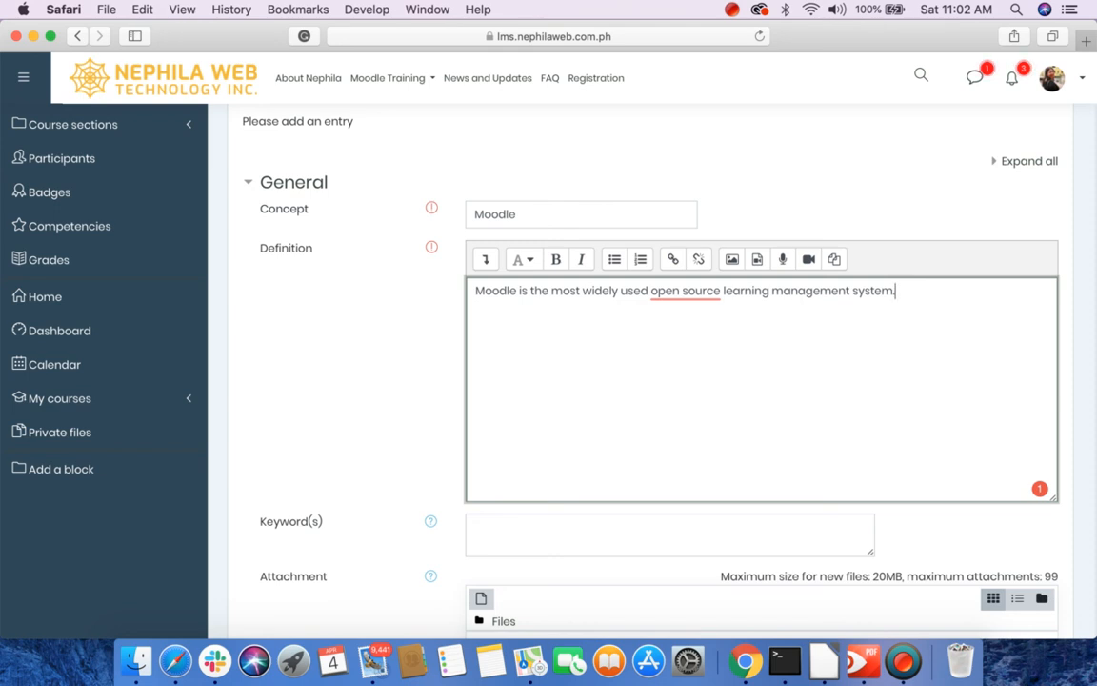
{"action": "mouse_move", "coordinate": [655, 349]}
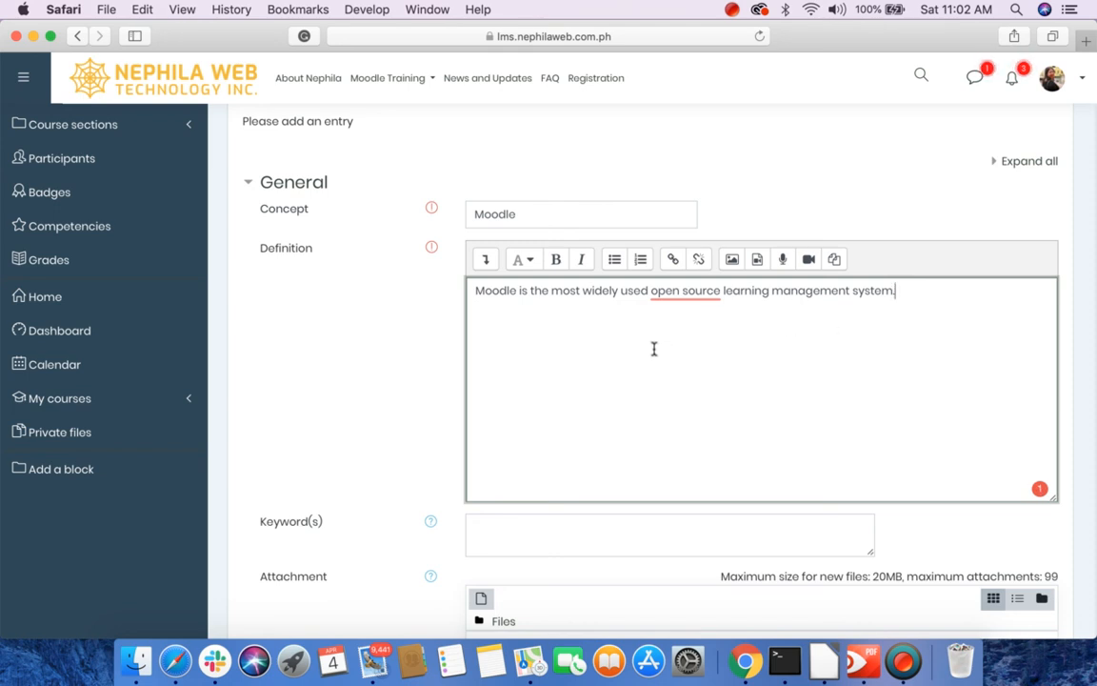
{"action": "mouse_move", "coordinate": [667, 343]}
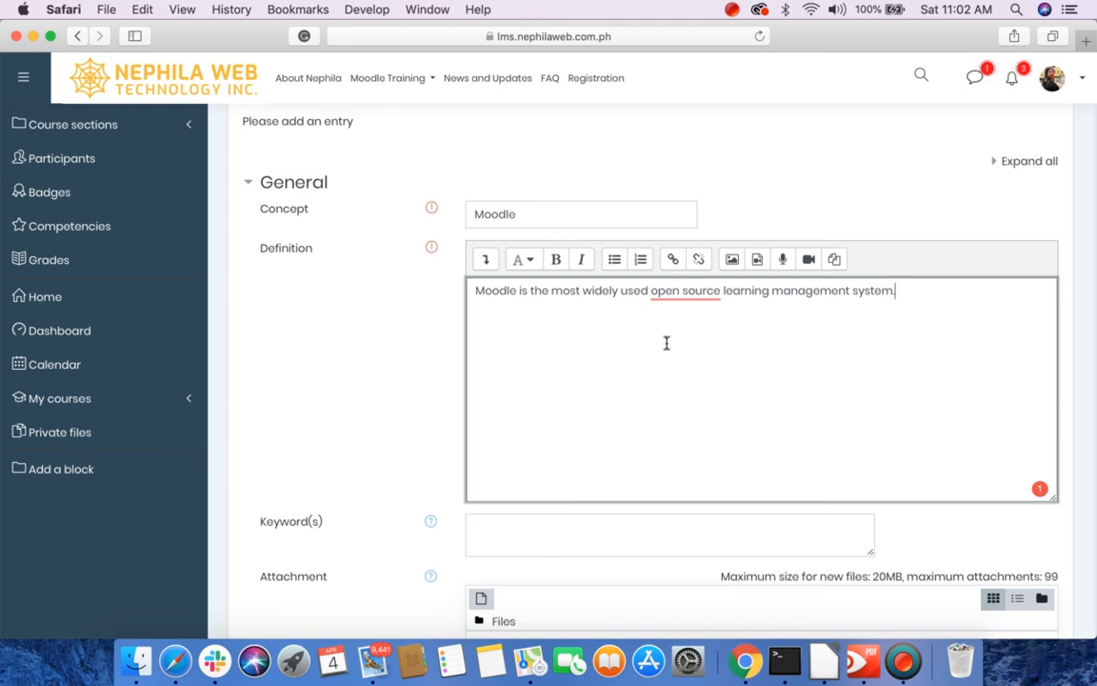
{"action": "mouse_move", "coordinate": [609, 331]}
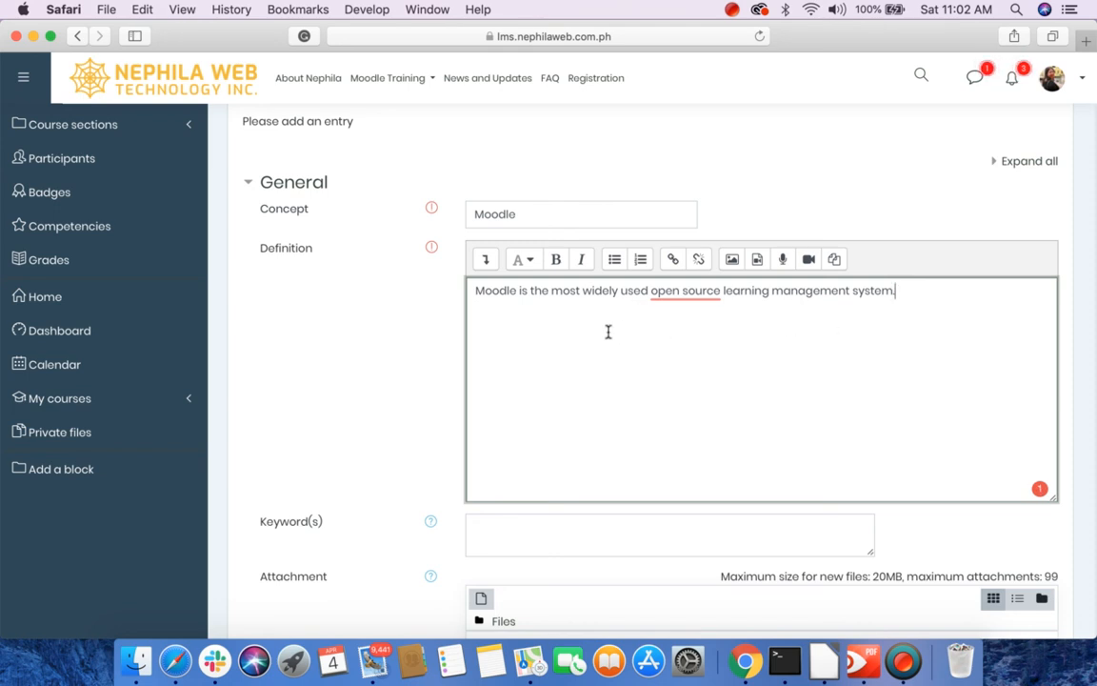
{"action": "left_click", "coordinate": [581, 213]}
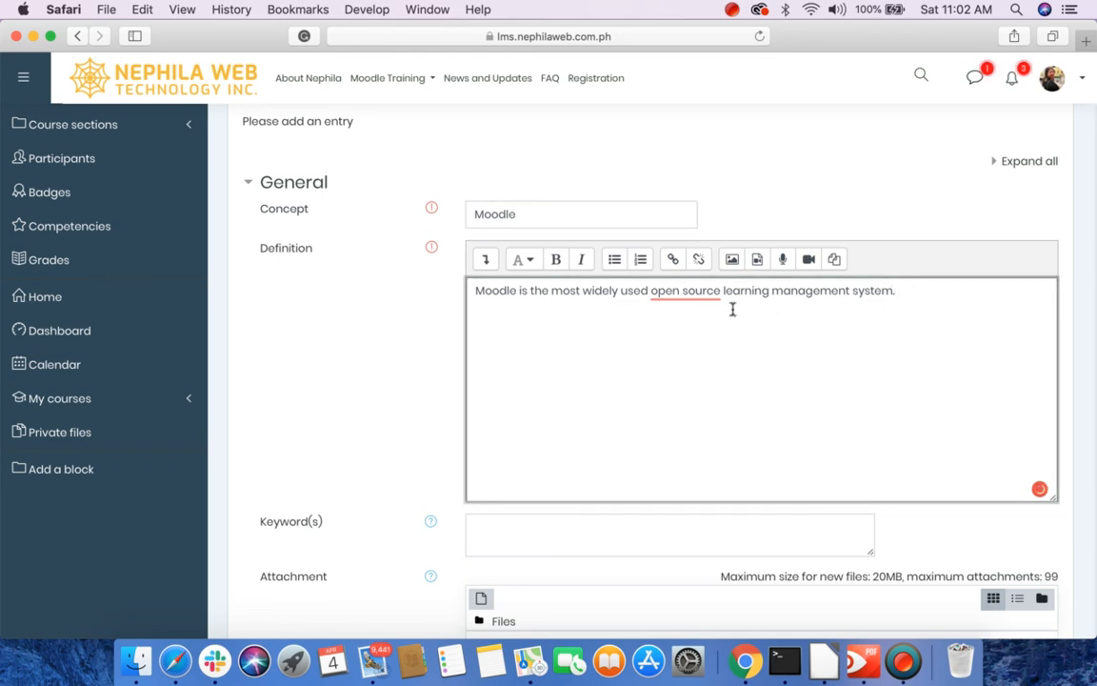
{"action": "mouse_move", "coordinate": [693, 323]}
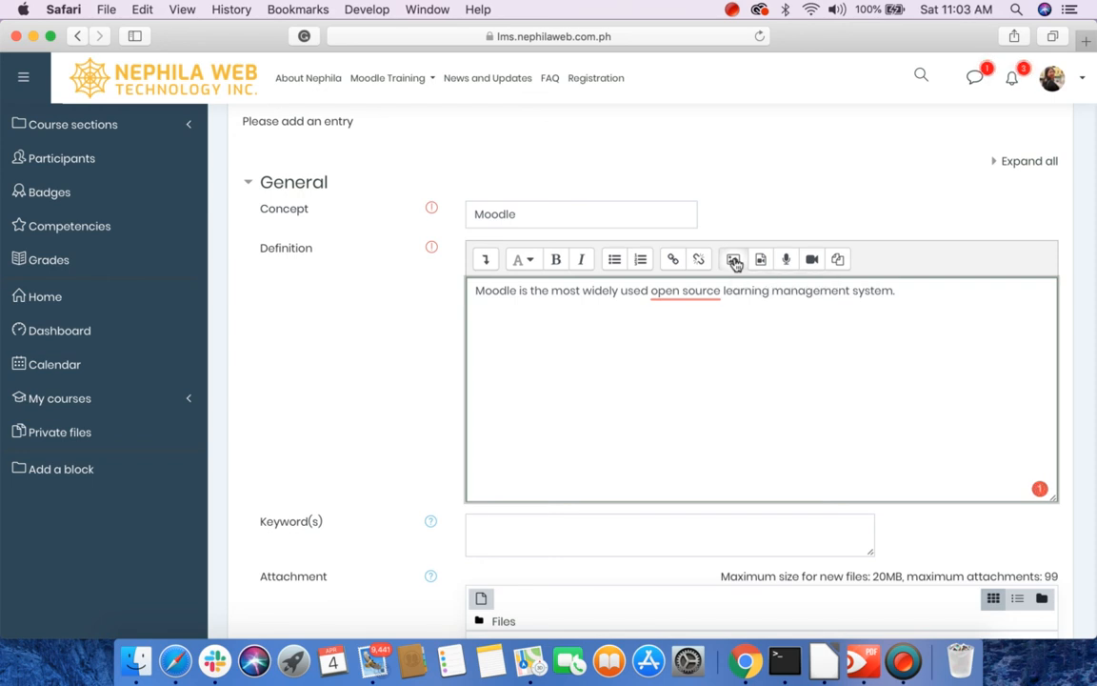
Insert an image via the File picker: search Wikimedia for 'moodle' and choose Moodle-logo.svg.png.
{"action": "left_click", "coordinate": [733, 259]}
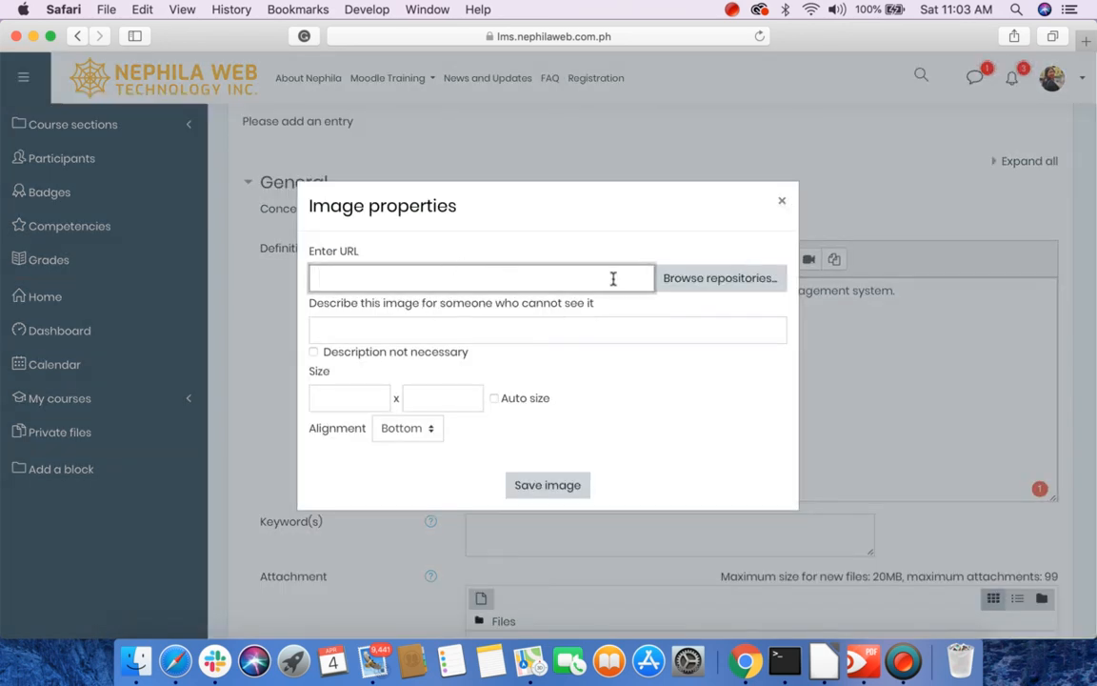
{"action": "mouse_move", "coordinate": [693, 290]}
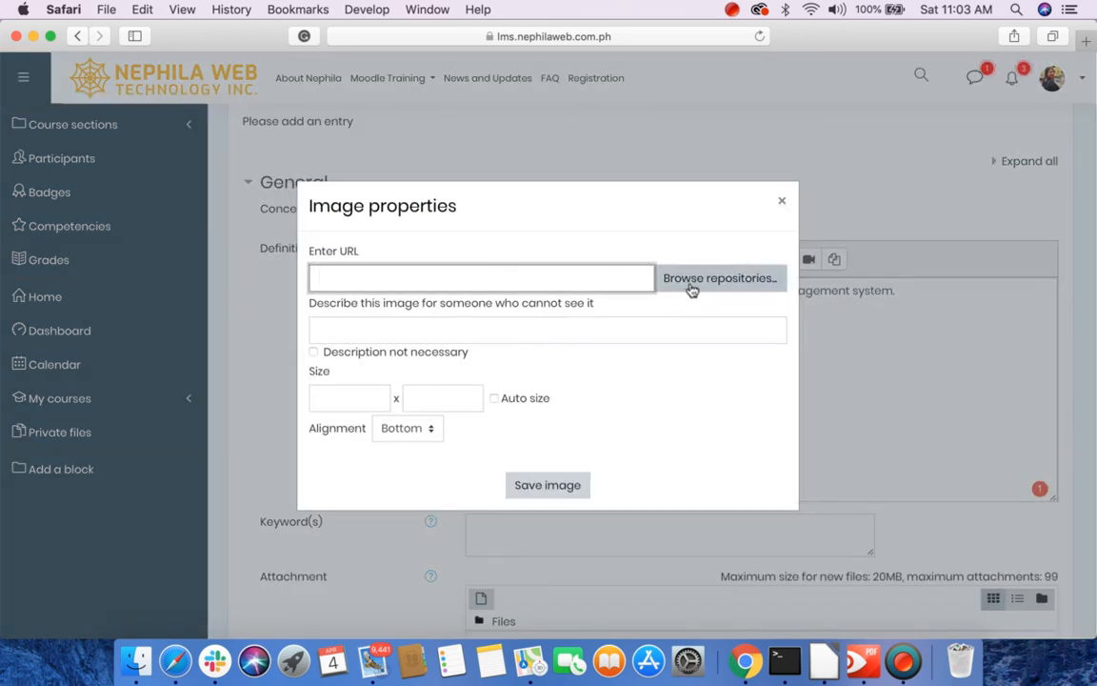
{"action": "left_click", "coordinate": [719, 278]}
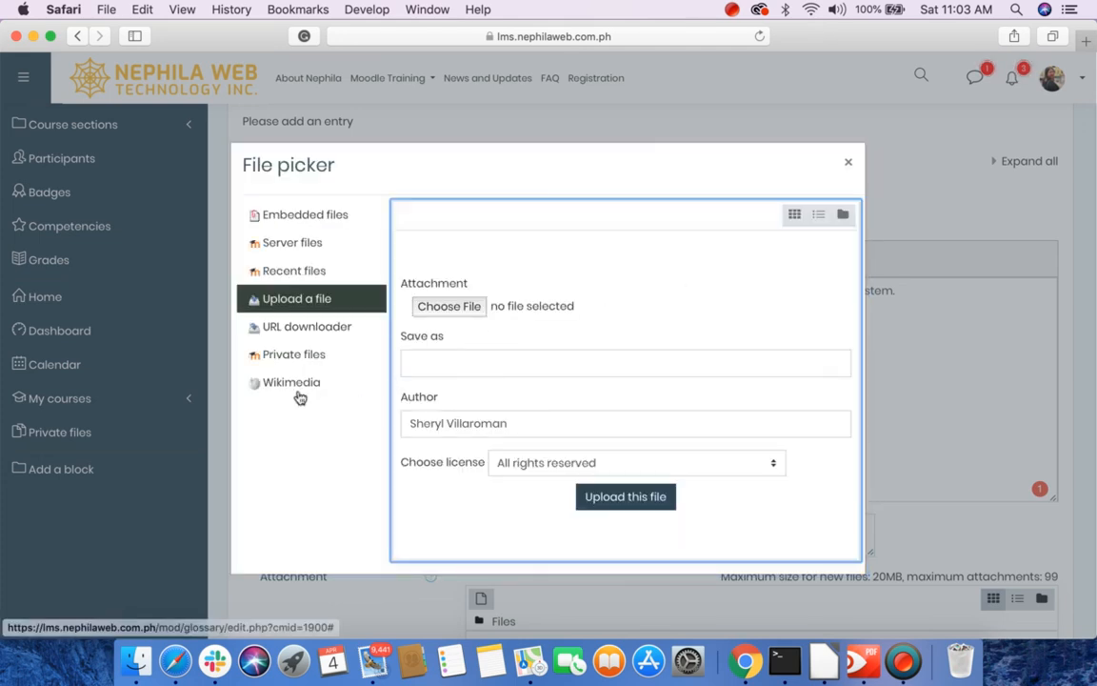
{"action": "left_click", "coordinate": [291, 381]}
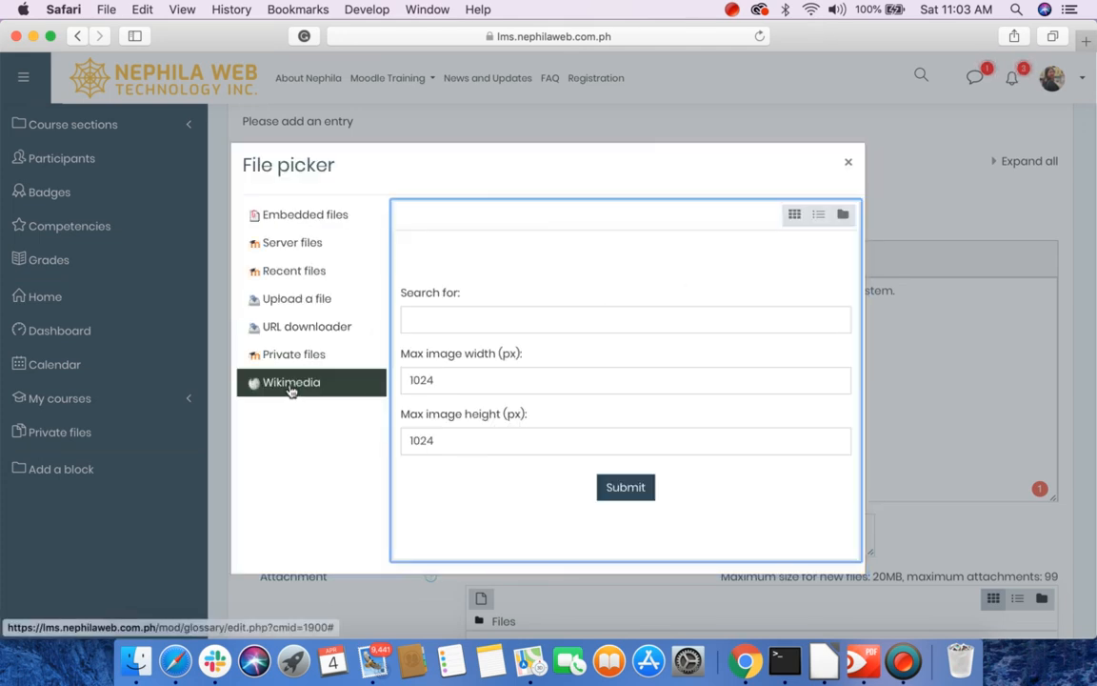
{"action": "left_click", "coordinate": [624, 320]}
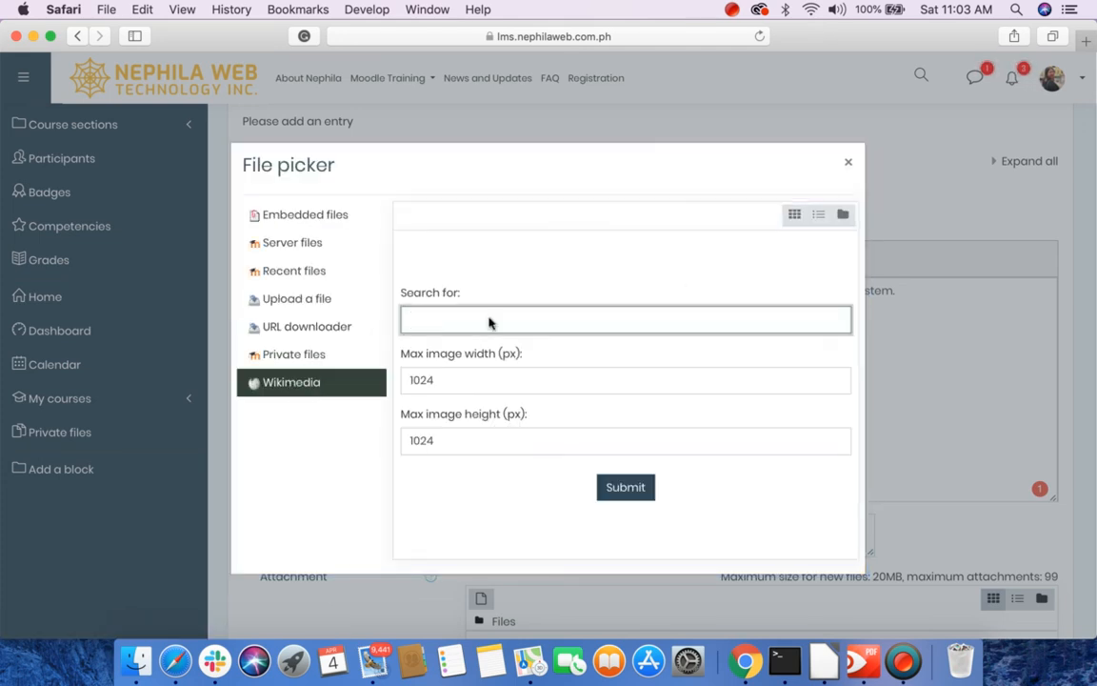
{"action": "type", "text": "moodle"}
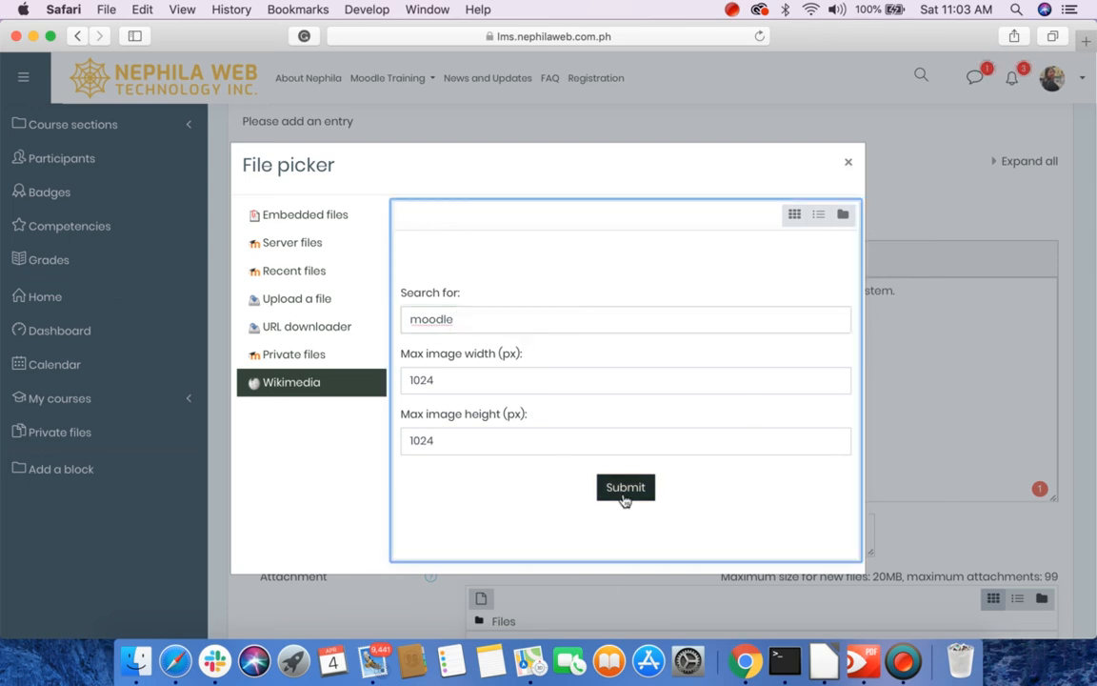
{"action": "left_click", "coordinate": [624, 487]}
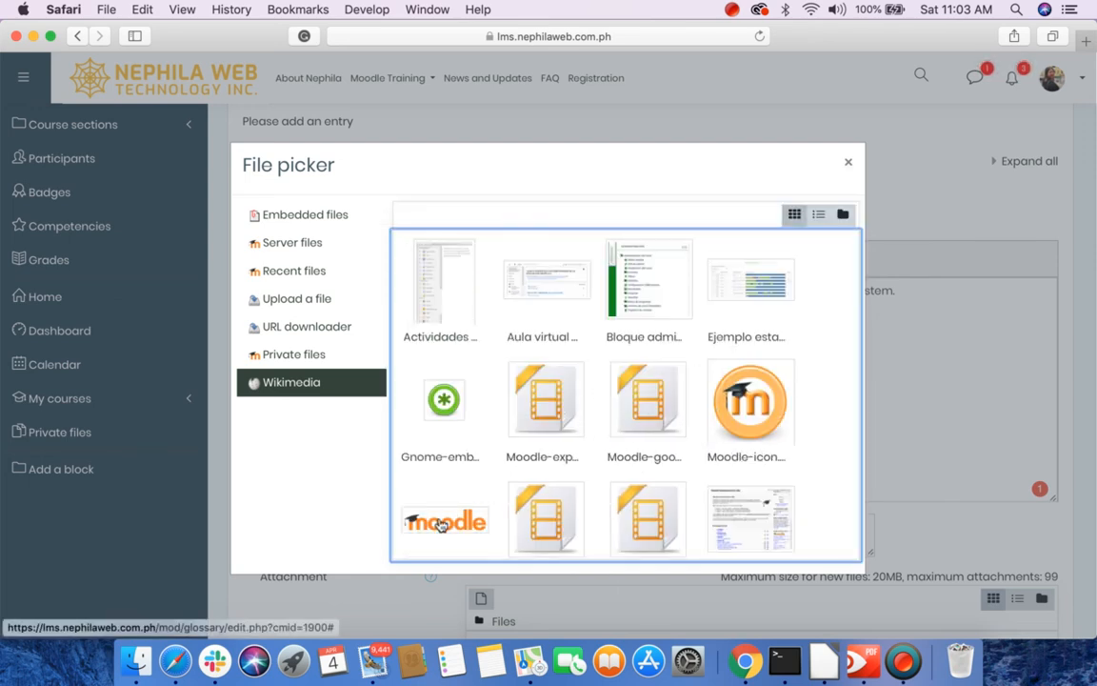
{"action": "left_click", "coordinate": [444, 522]}
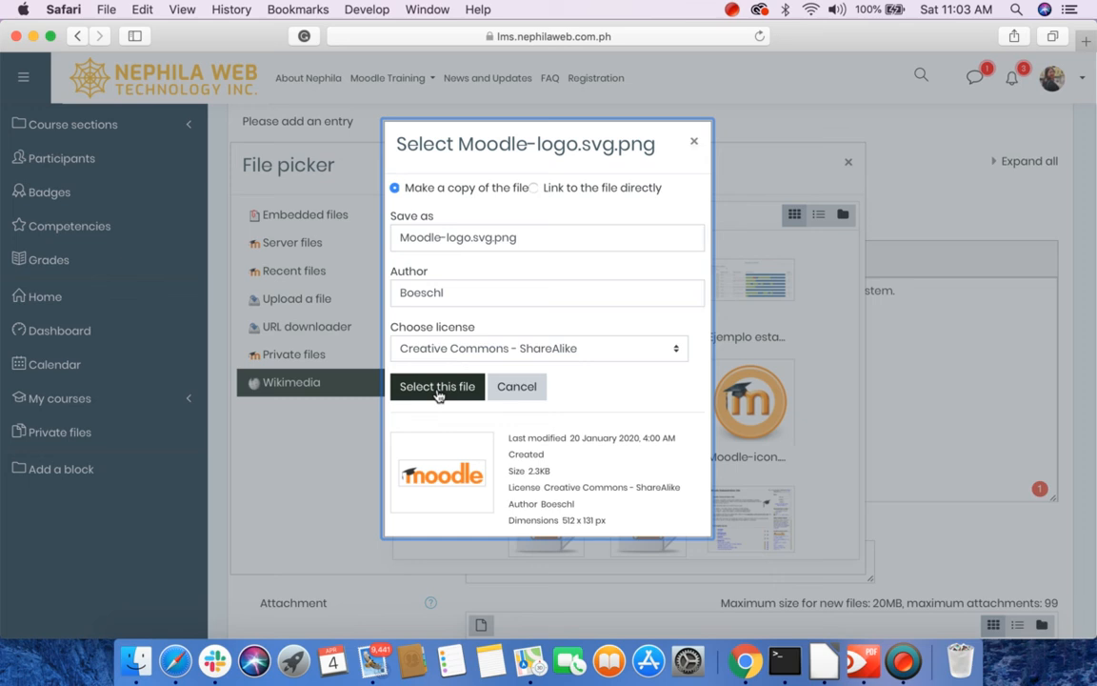
Insert the Moodle logo with description 'Moodle', width 300 and Auto size, into the definition.
{"action": "left_click", "coordinate": [438, 385]}
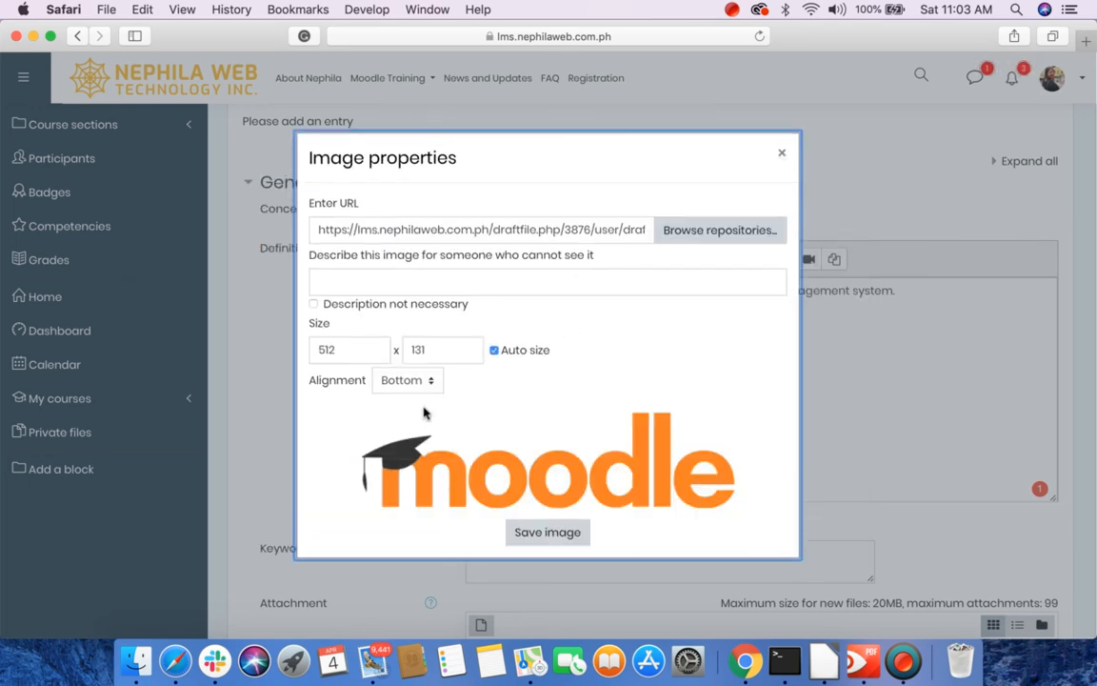
{"action": "left_click", "coordinate": [313, 303]}
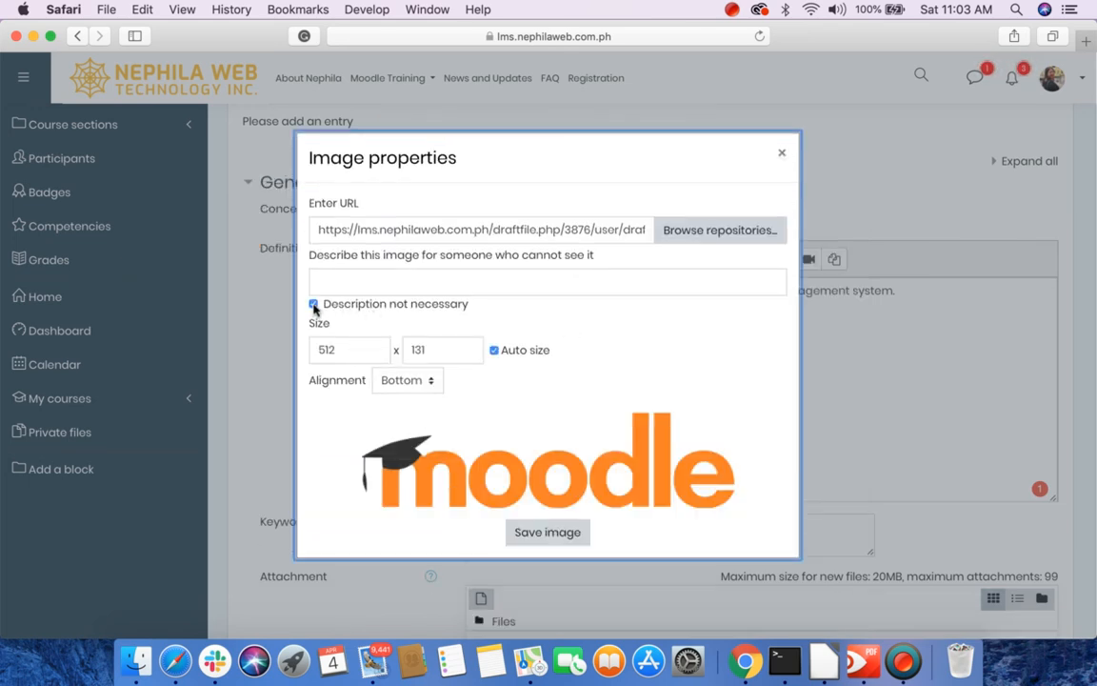
{"action": "left_click", "coordinate": [312, 304]}
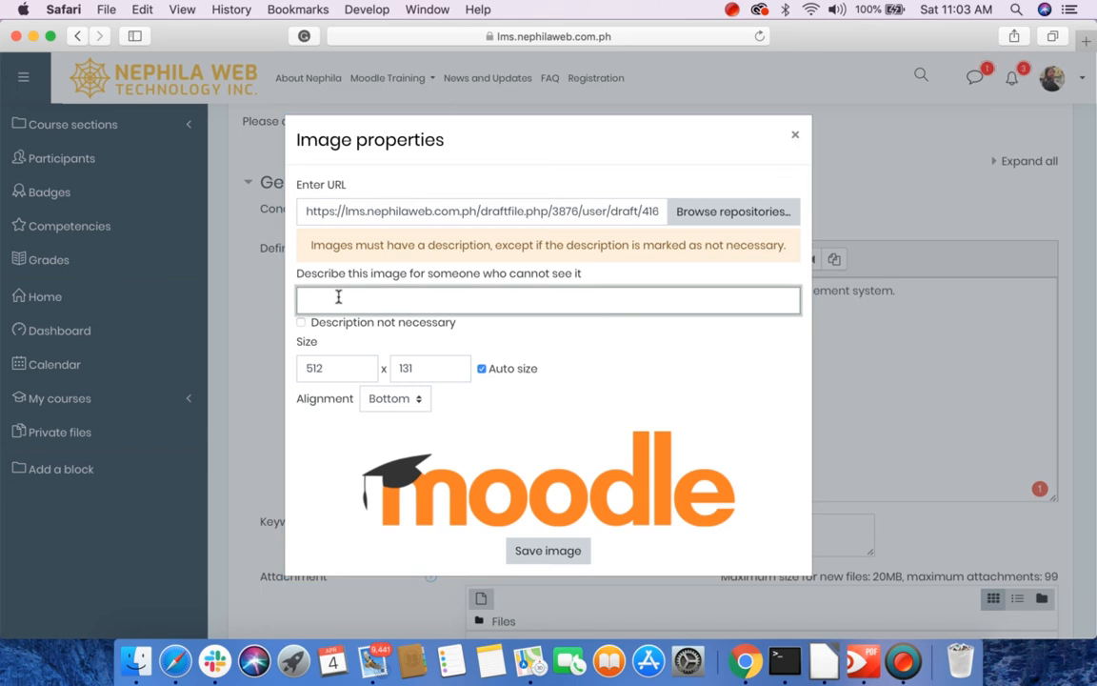
{"action": "type", "text": "Moodle"}
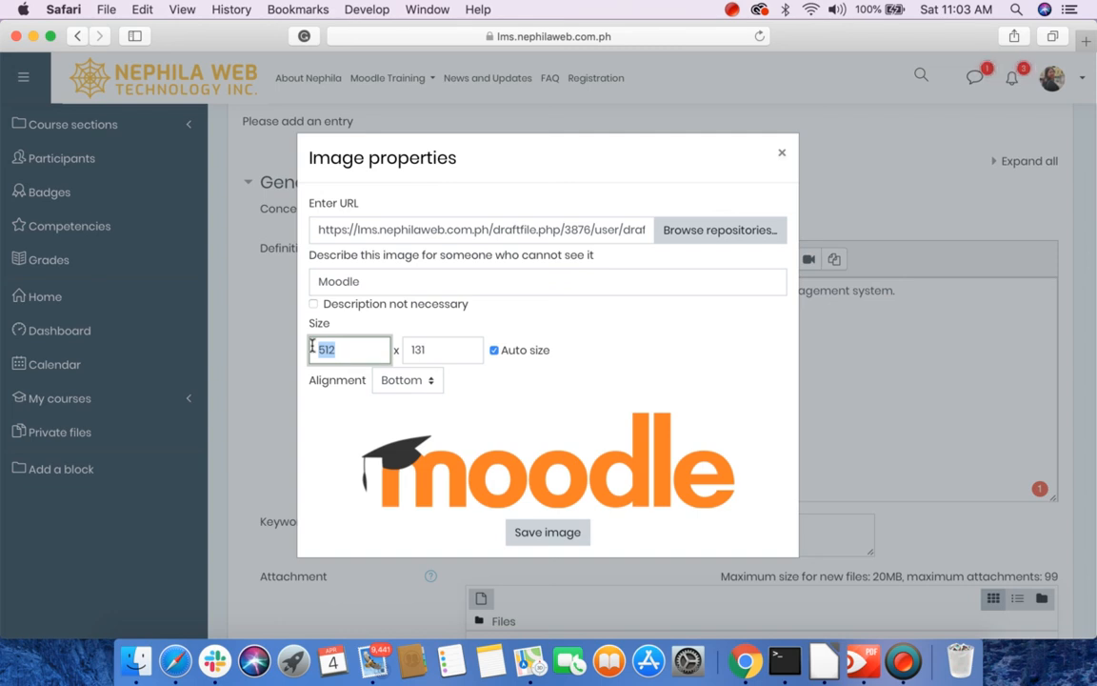
{"action": "type", "text": "300"}
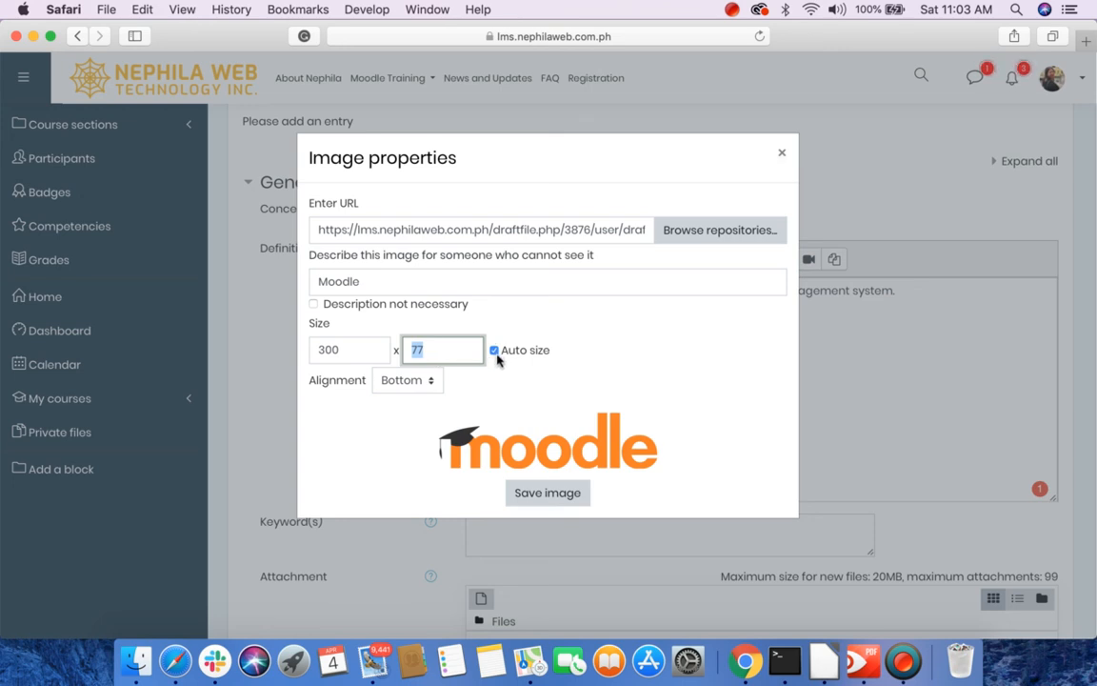
{"action": "mouse_move", "coordinate": [523, 362]}
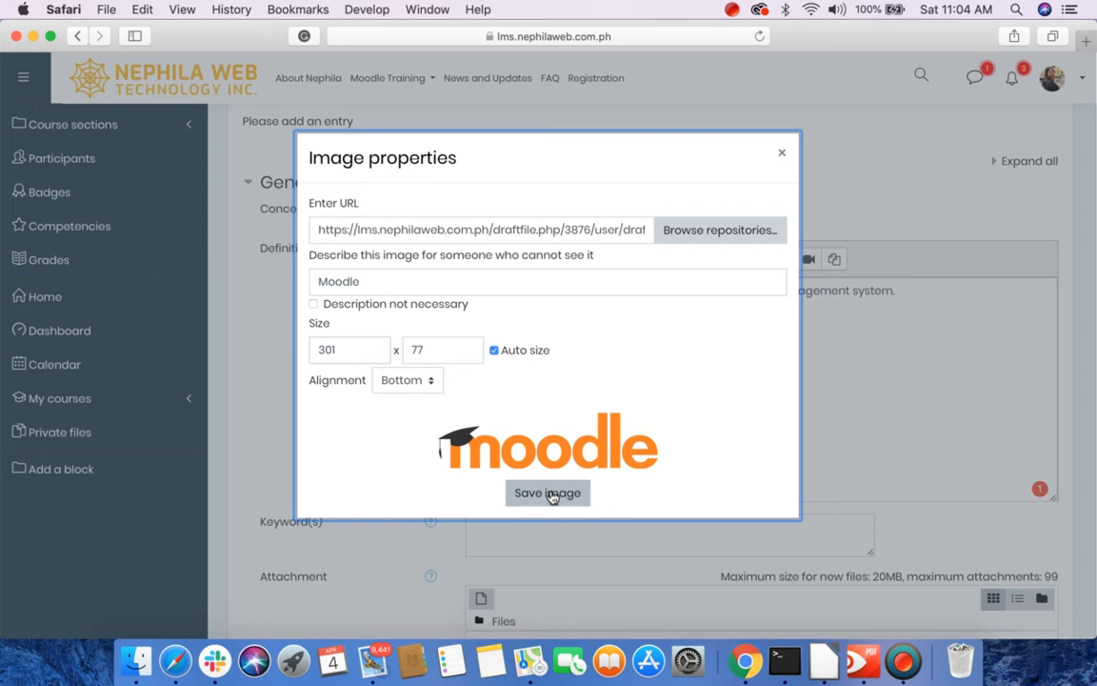
{"action": "left_click", "coordinate": [548, 491]}
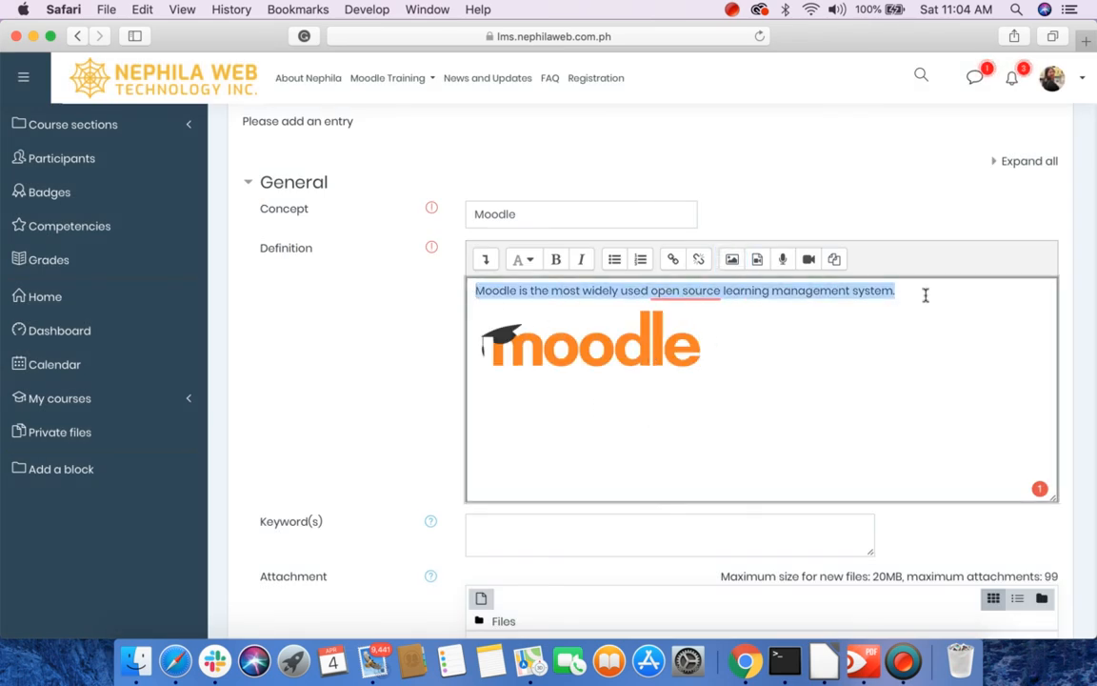
Move the 'Moodle is the most widely used open source learning management system.' sentence beneath the logo.
{"action": "left_click", "coordinate": [791, 353]}
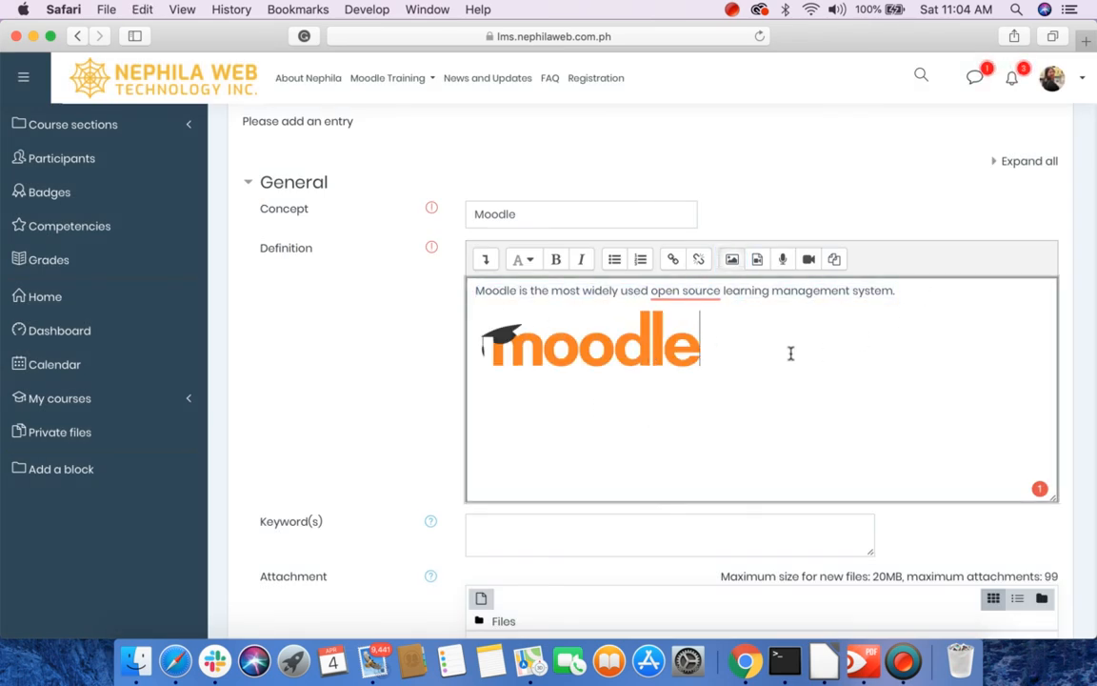
{"action": "left_click_drag", "start_coordinate": [476, 290], "coordinate": [895, 289]}
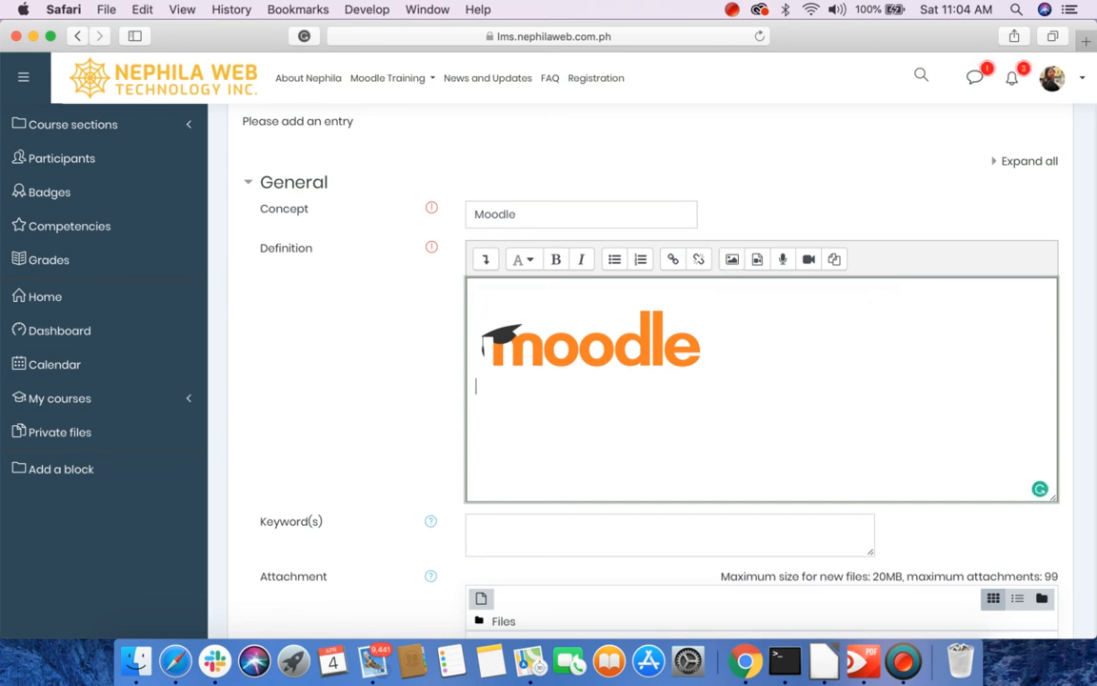
{"action": "type", "text": "Moodle is the most widely used open source learning management system."}
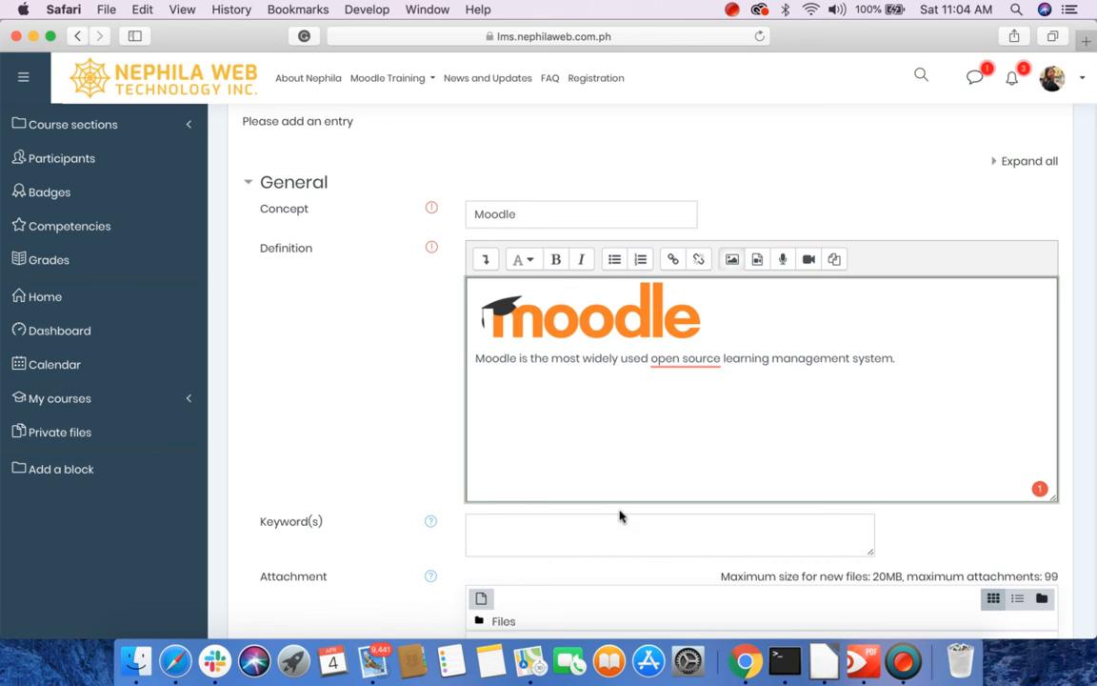
Enter keywords moodle, lms and vle for the entry and reach the save options.
{"action": "scroll", "scroll_direction": "down", "scroll_amount": 3}
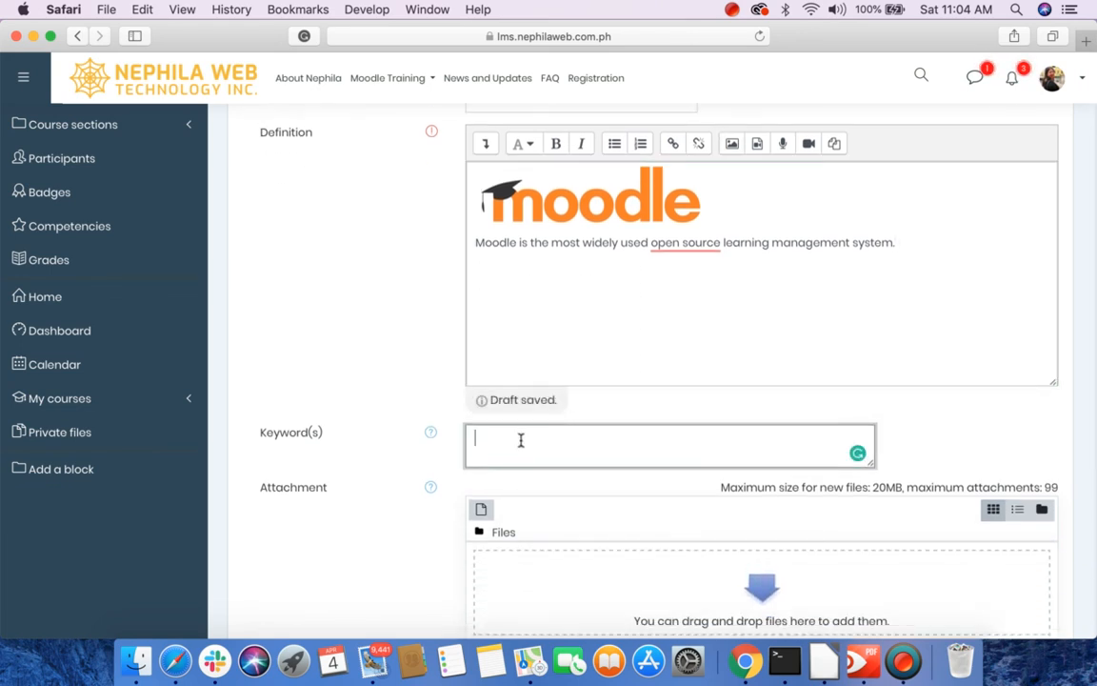
{"action": "mouse_move", "coordinate": [431, 432]}
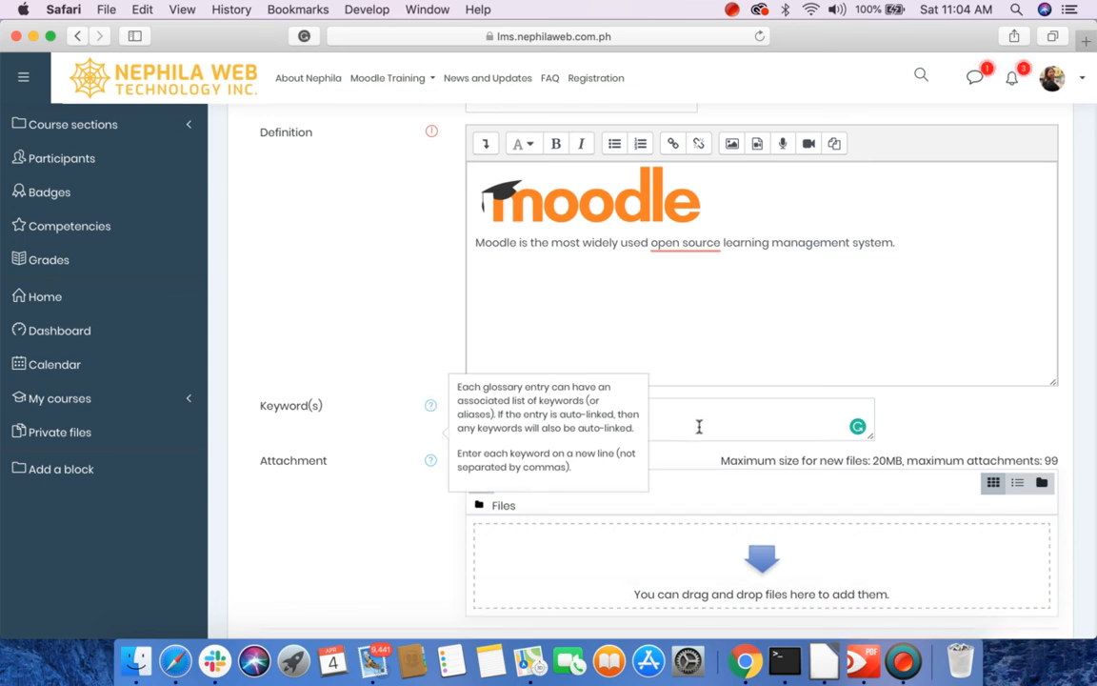
{"action": "left_click", "coordinate": [671, 419]}
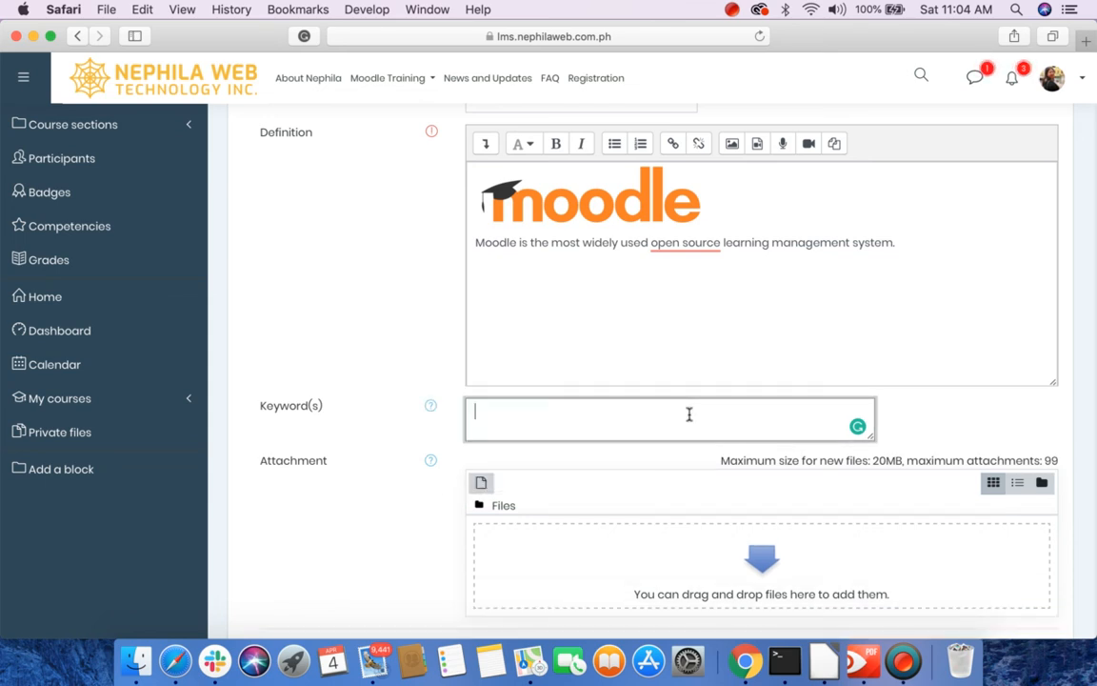
{"action": "type", "text": "moodle"}
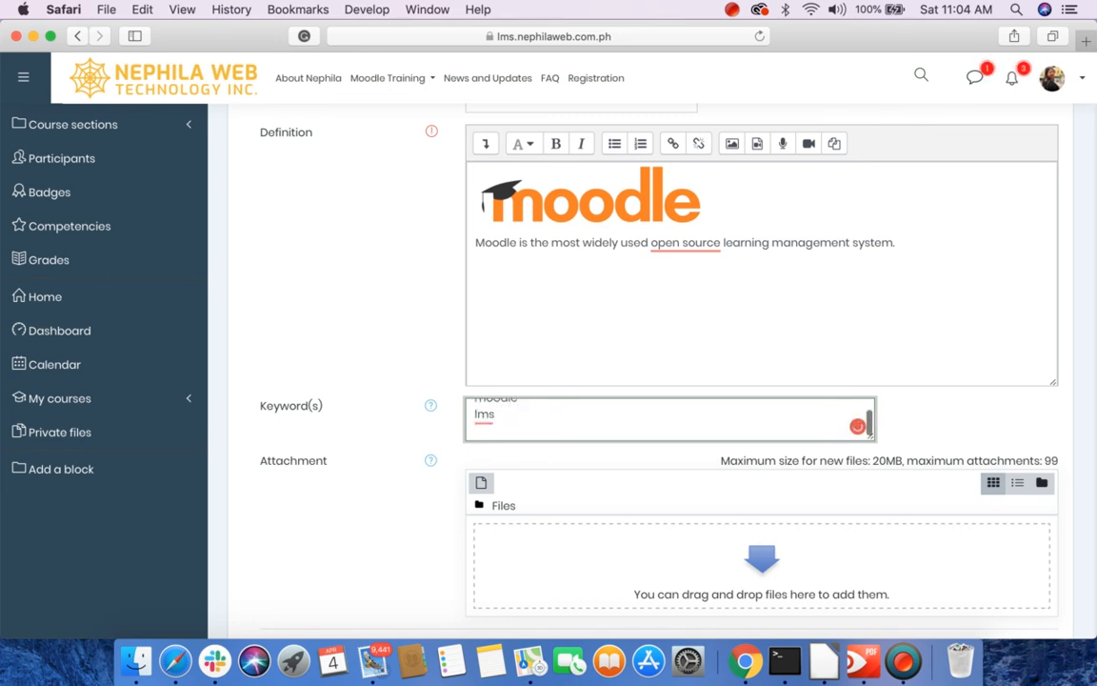
{"action": "type", "text": "vle"}
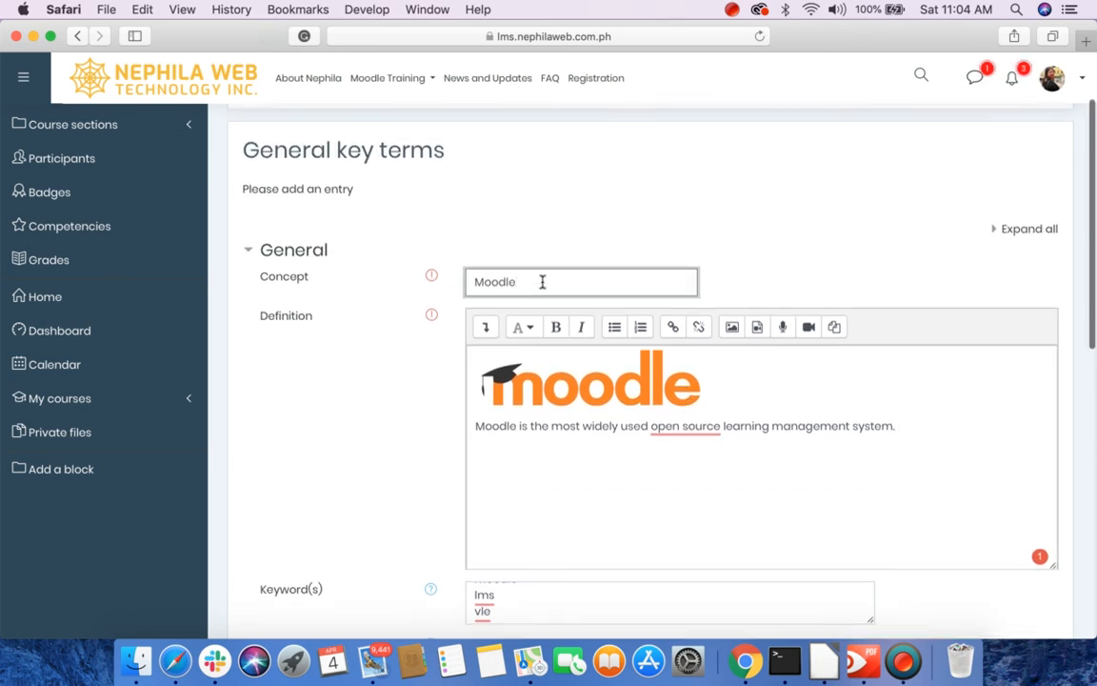
{"action": "scroll", "scroll_direction": "down", "scroll_amount": 3}
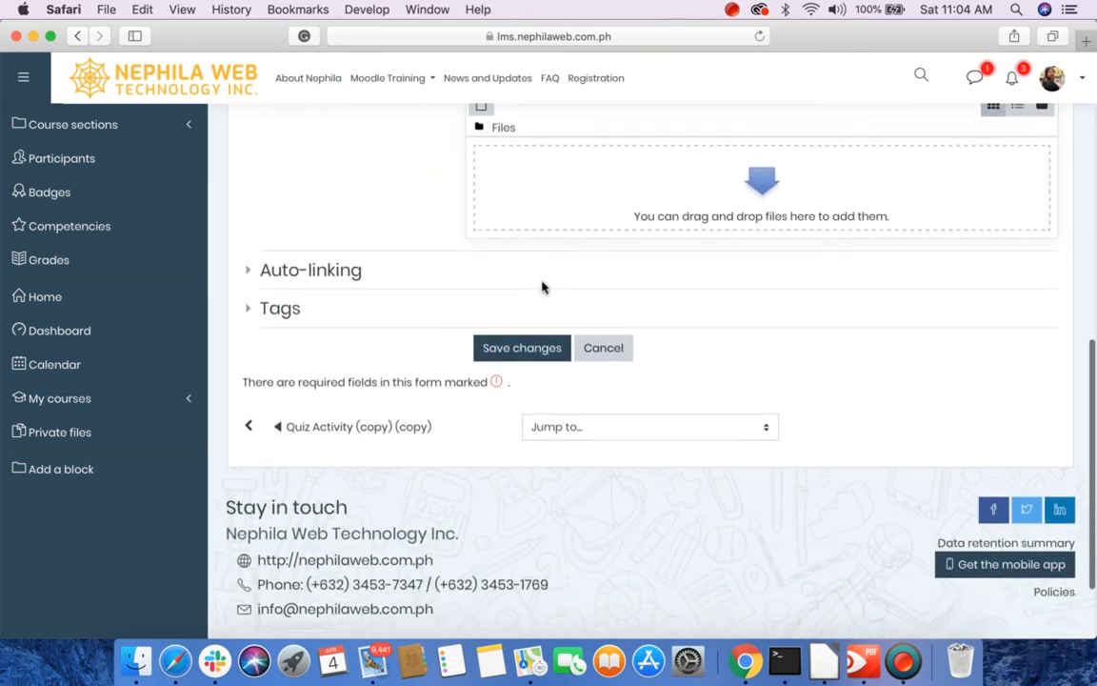
{"action": "scroll", "scroll_direction": "down", "scroll_amount": 3}
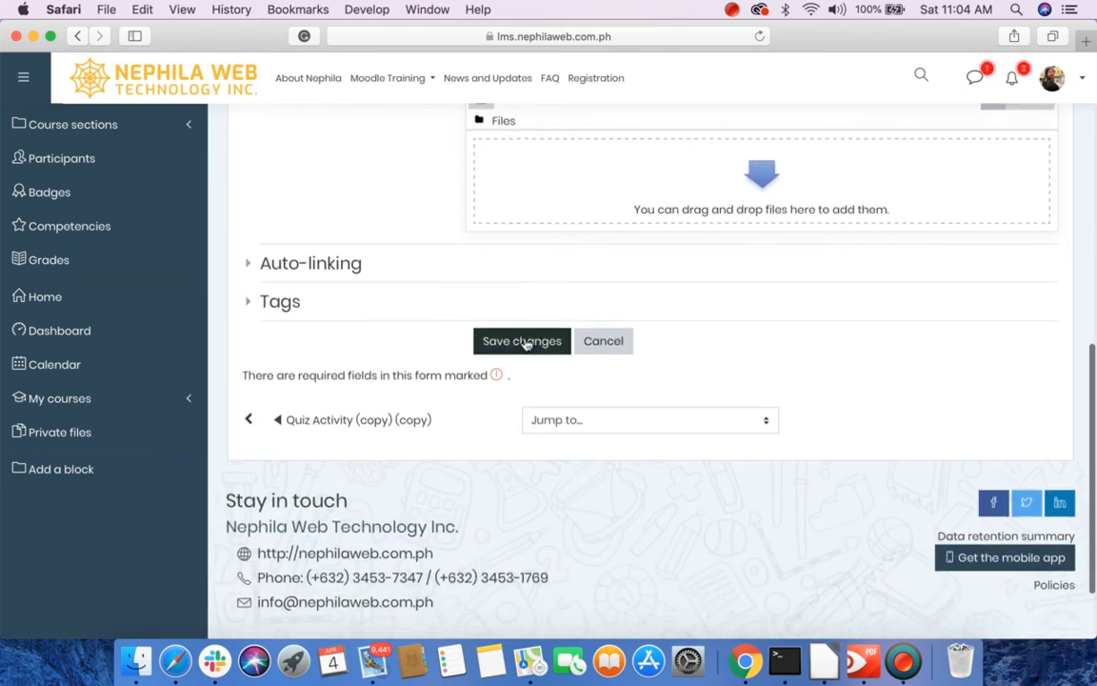
{"action": "mouse_move", "coordinate": [525, 345]}
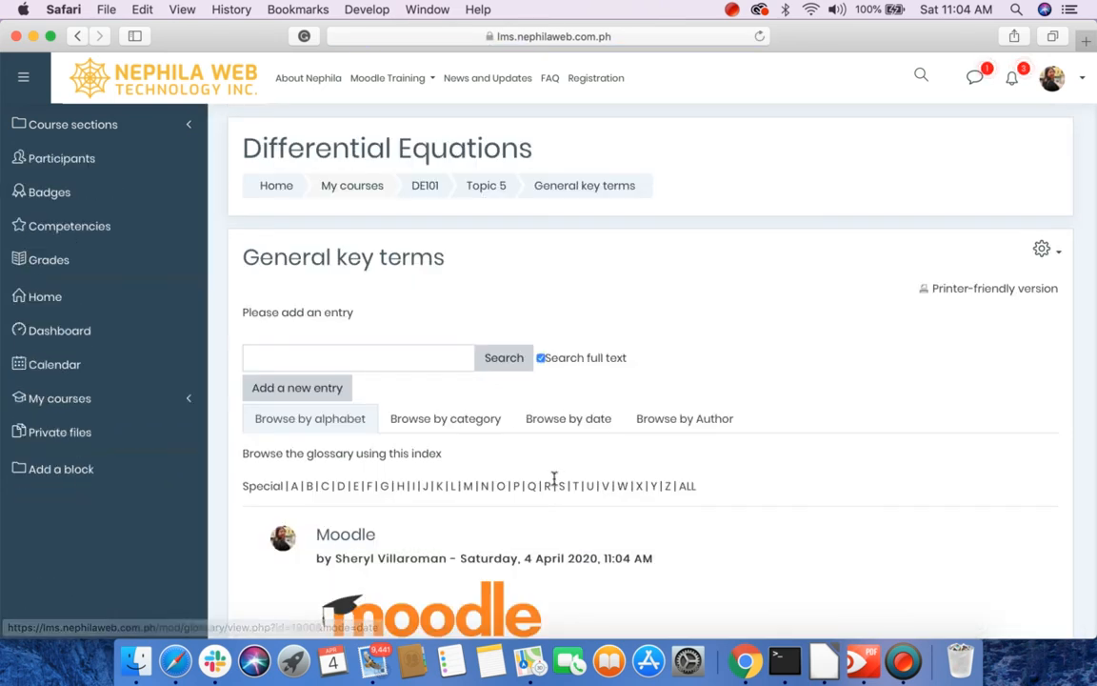
{"action": "scroll", "scroll_direction": "down", "scroll_amount": 3}
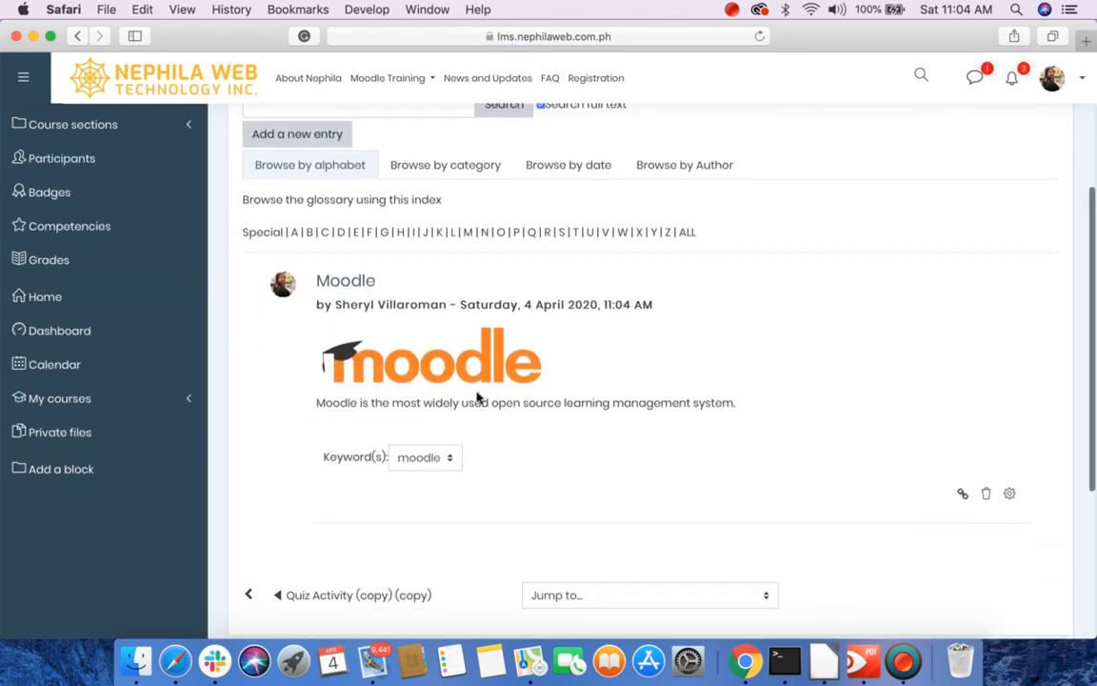
{"action": "mouse_move", "coordinate": [488, 398]}
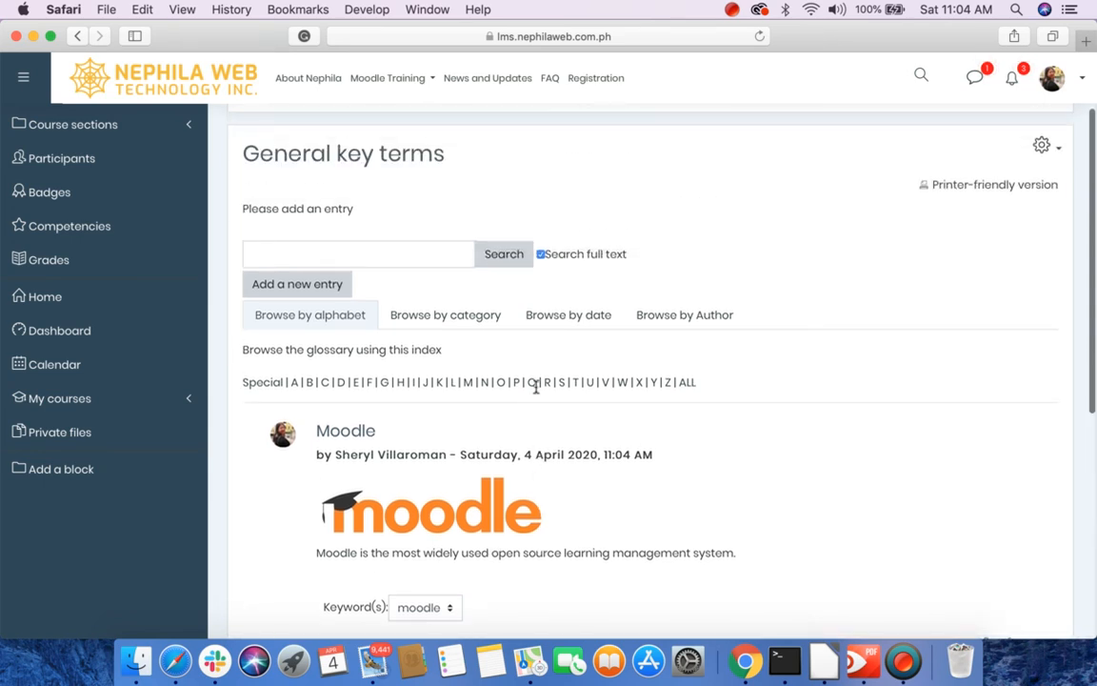
{"action": "scroll", "scroll_direction": "down", "scroll_amount": 3}
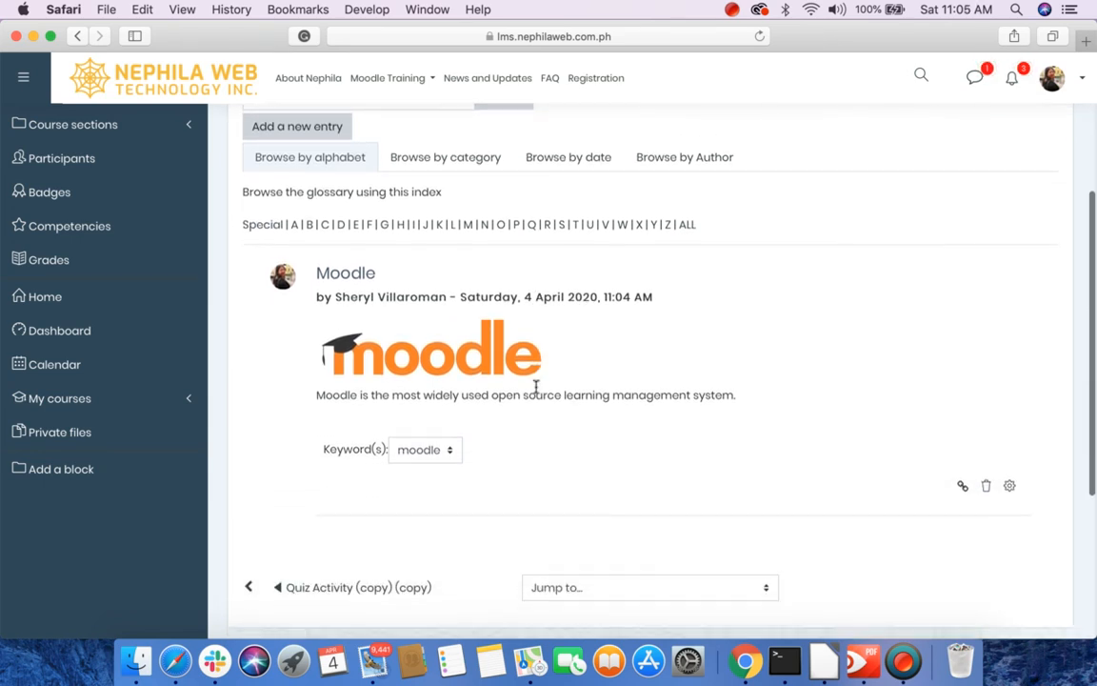